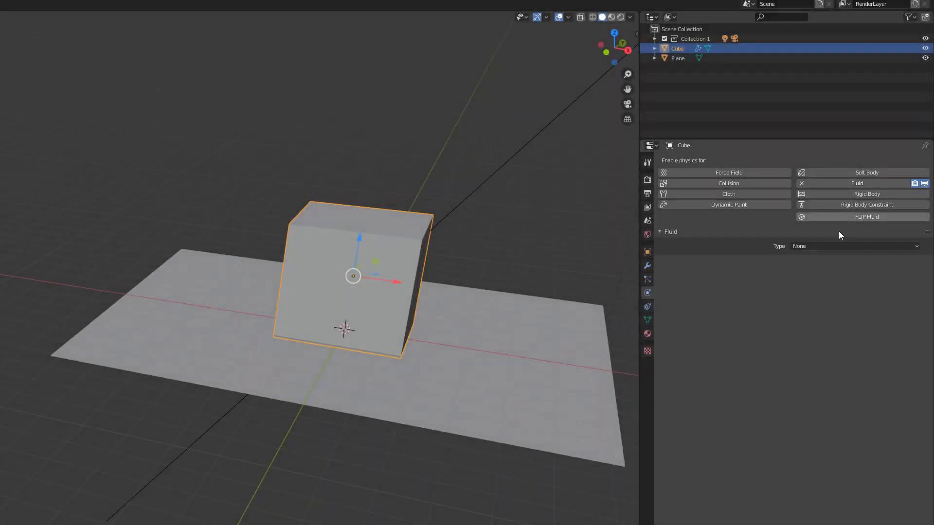
Switch to Firefox with the flipfluids.com homepage tab showing
left_click(853, 246)
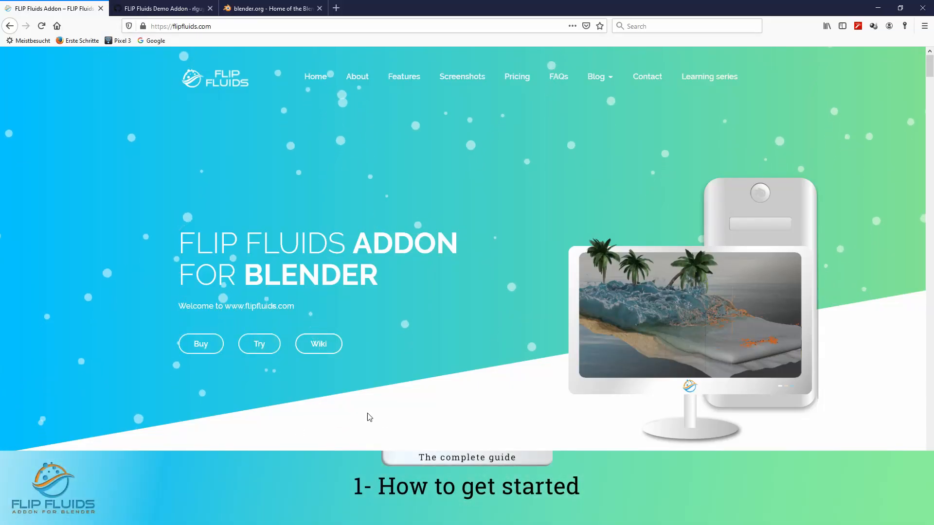
mouse_move(417, 445)
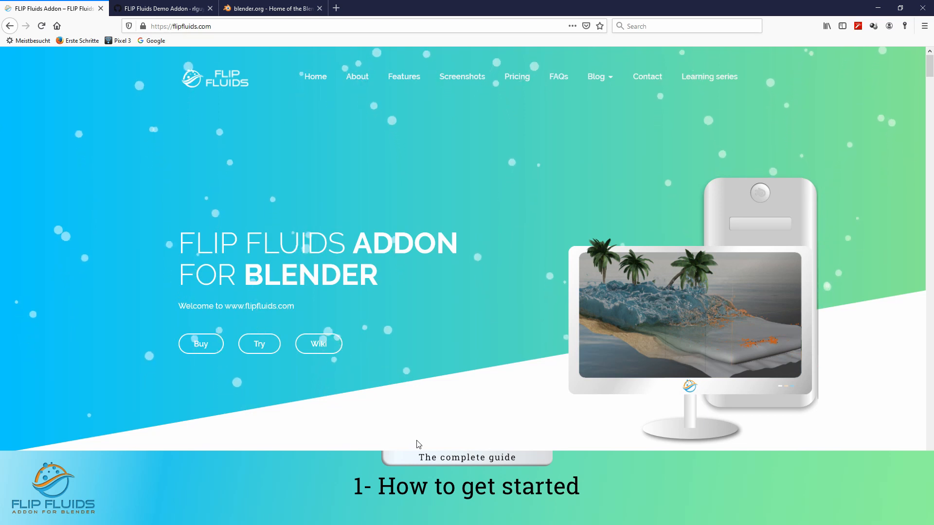
mouse_move(330, 123)
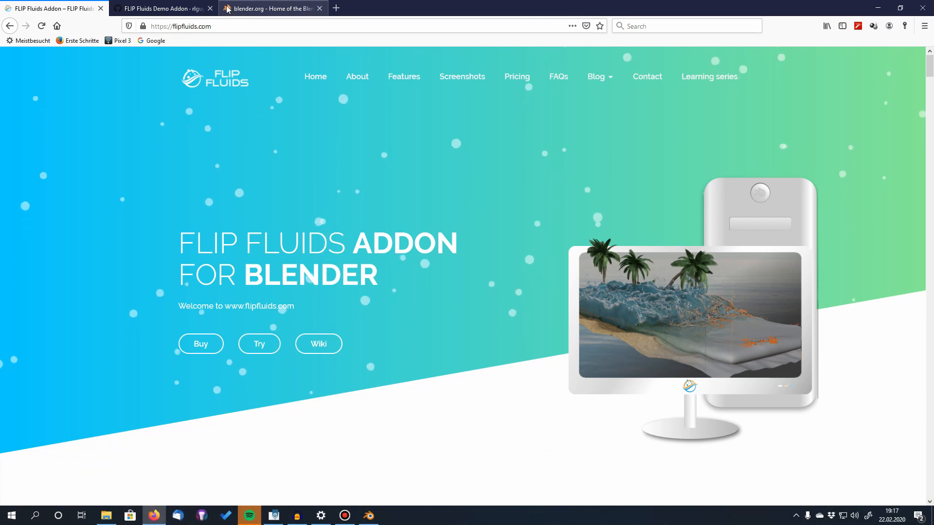
Reach Blender 2.82 Download via the blender.org banner, then return to the FLIP Fluids tab
left_click(271, 9)
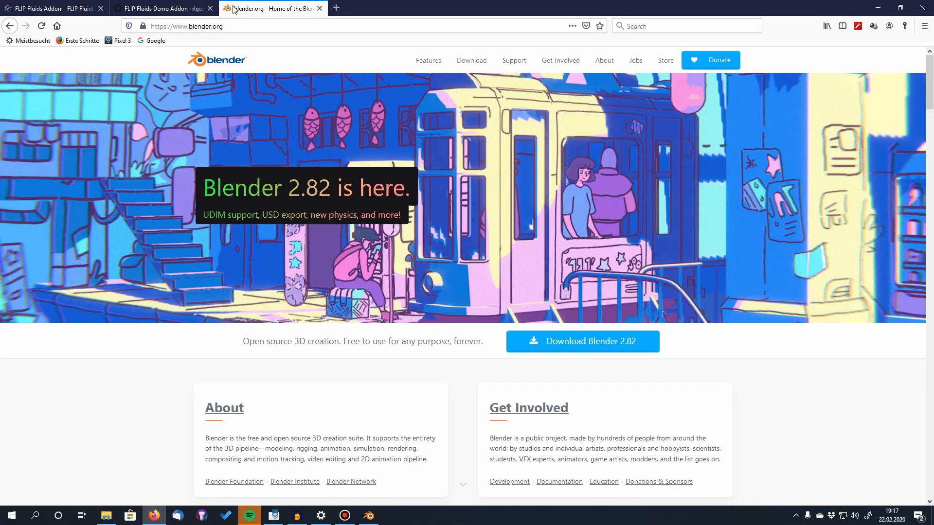
mouse_move(369, 210)
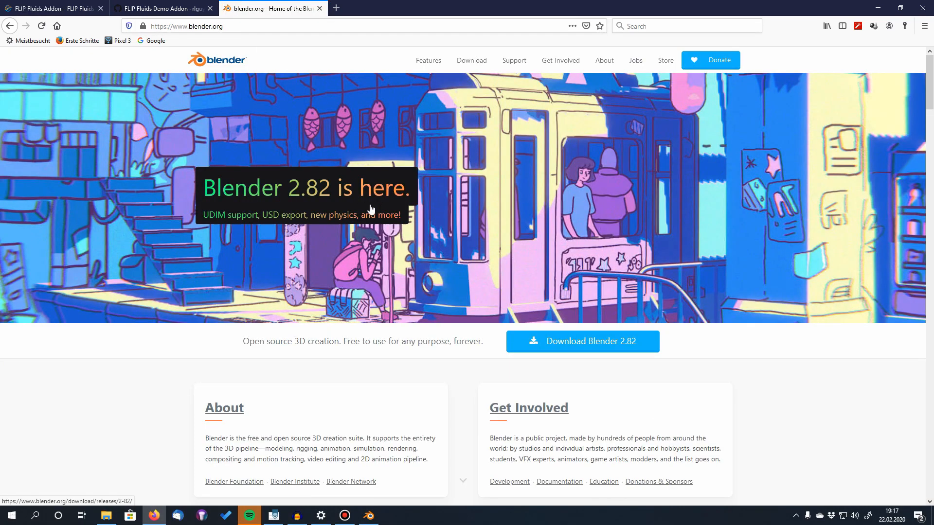
left_click(581, 341)
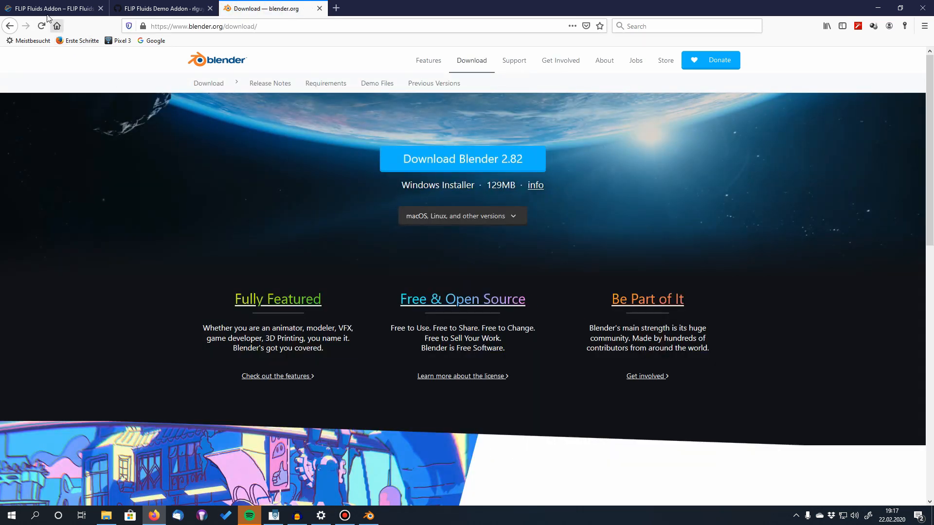
left_click(51, 8)
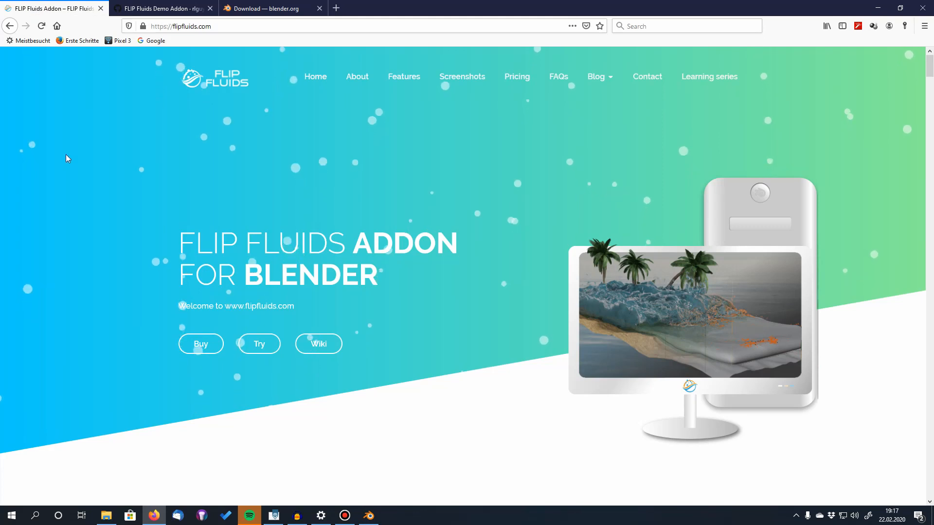
mouse_move(500, 356)
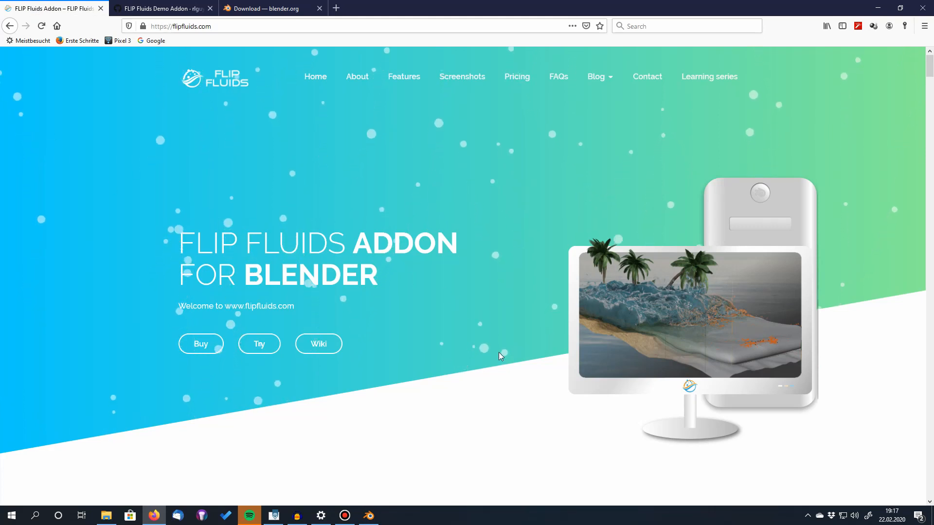
mouse_move(426, 412)
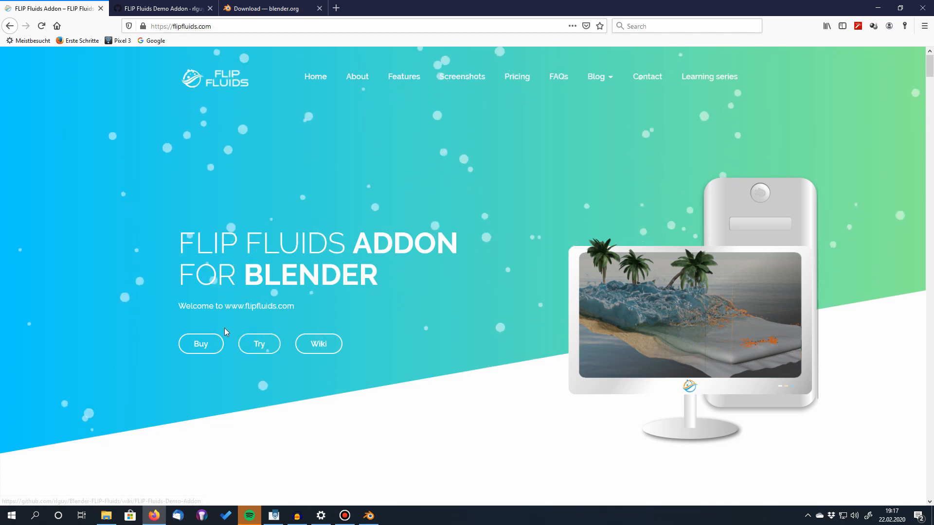
mouse_move(201, 344)
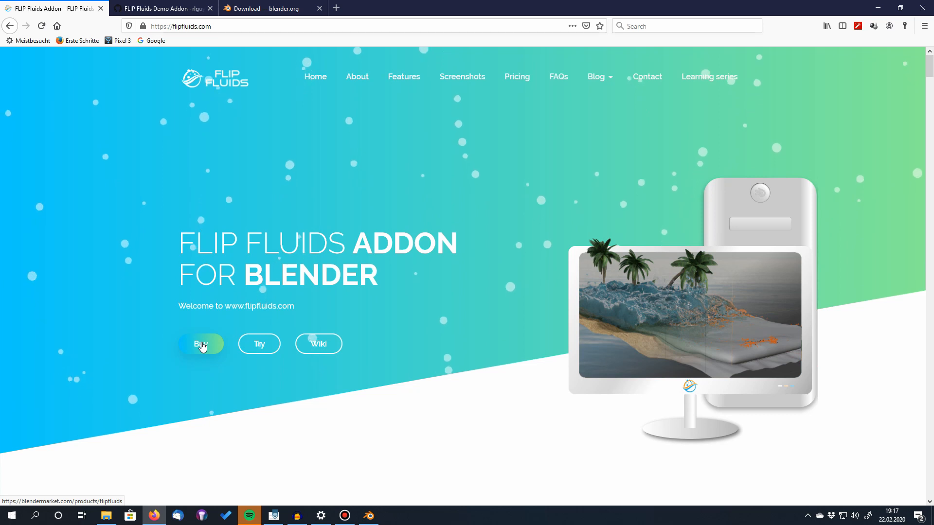
mouse_move(185, 163)
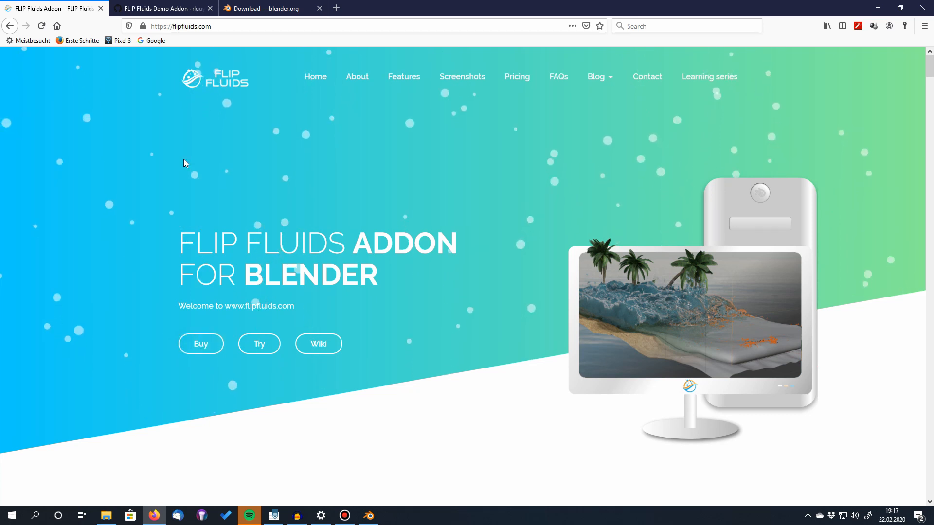
Save the demo addon zip from the FLIP Fluids GitHub wiki, then return to the homepage tab
left_click(160, 9)
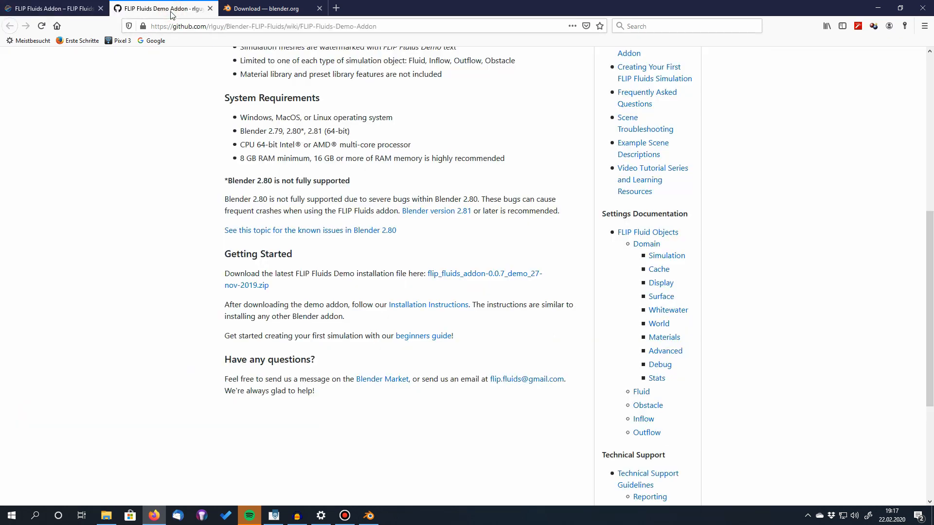
mouse_move(298, 256)
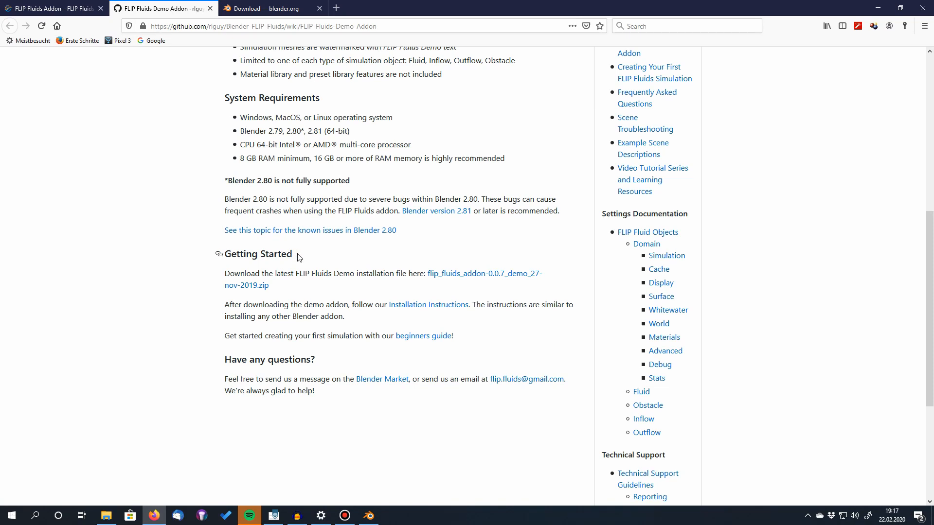
mouse_move(309, 256)
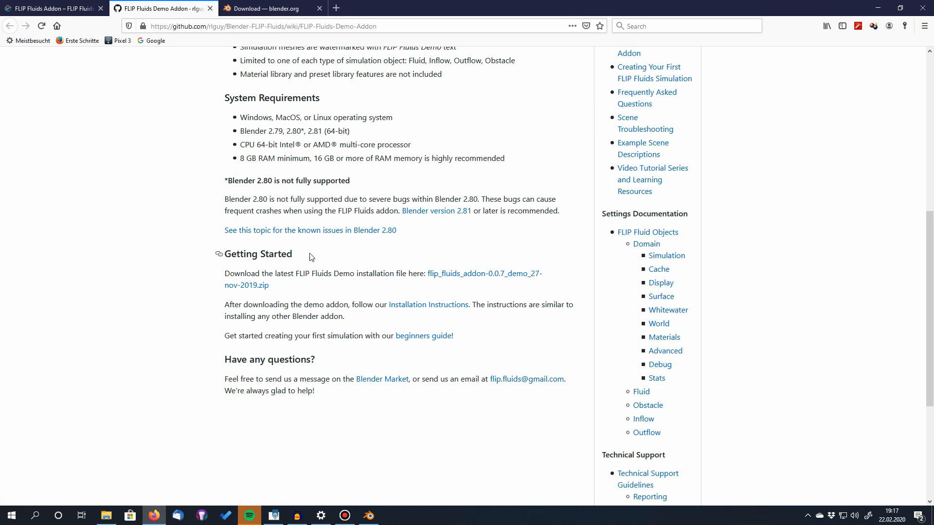
double_click(279, 254)
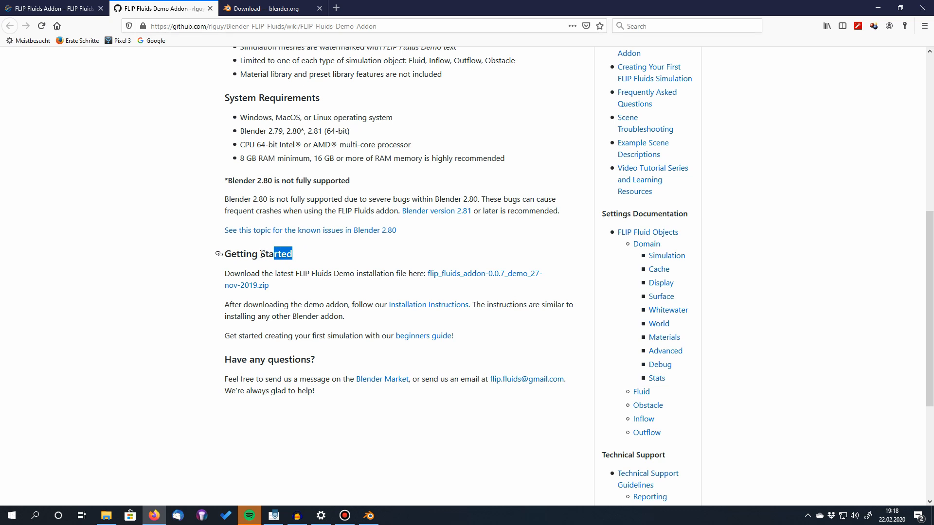
double_click(257, 253)
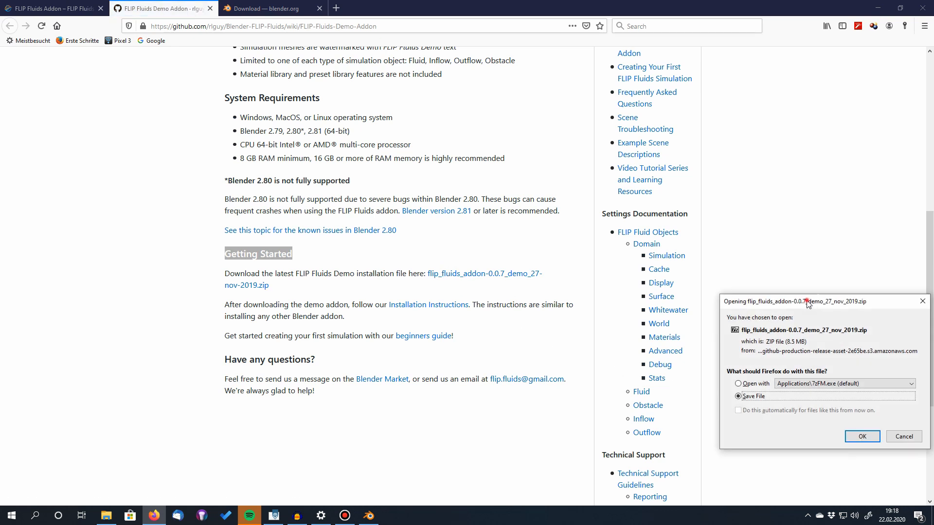
left_click(861, 437)
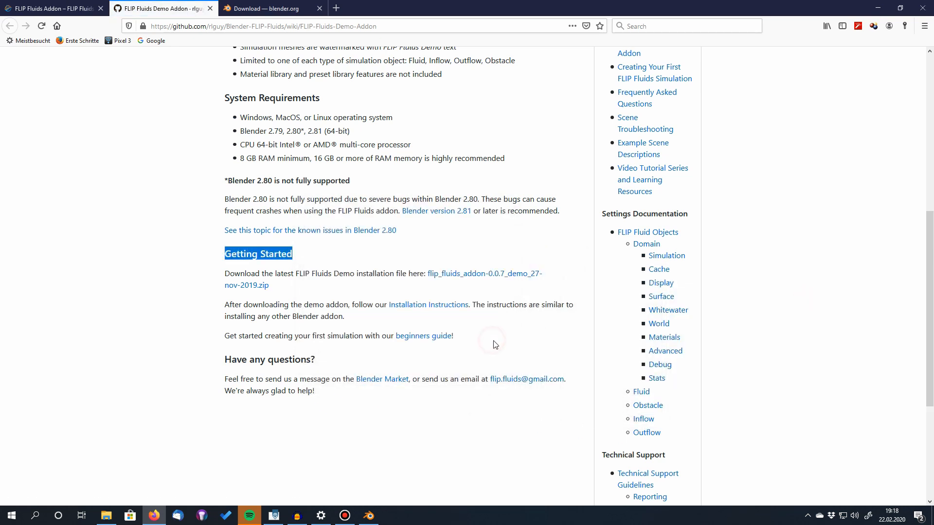
left_click(50, 8)
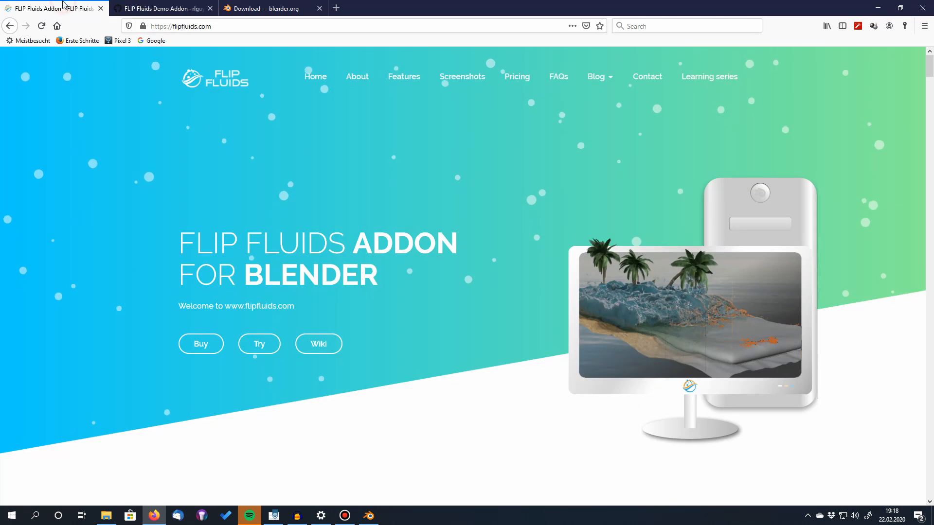
mouse_move(201, 344)
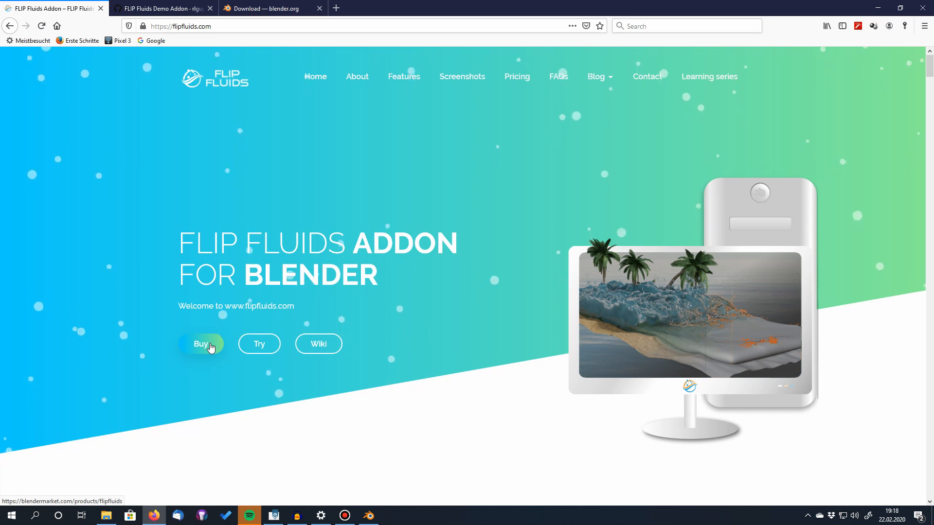
mouse_move(400, 425)
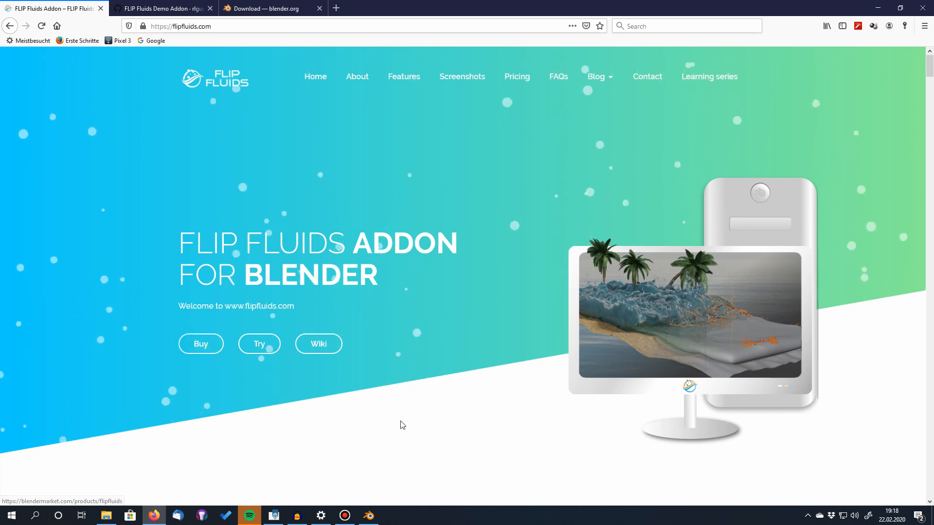
mouse_move(370, 514)
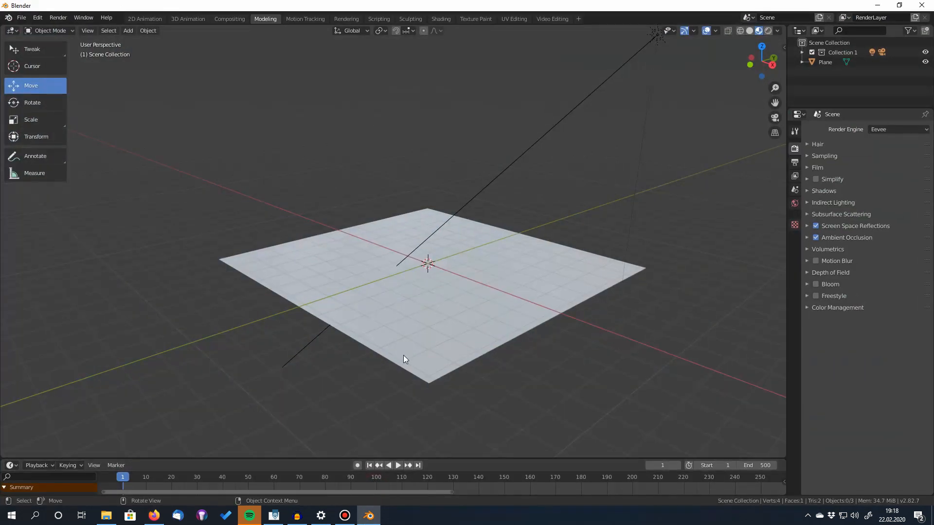
mouse_move(333, 179)
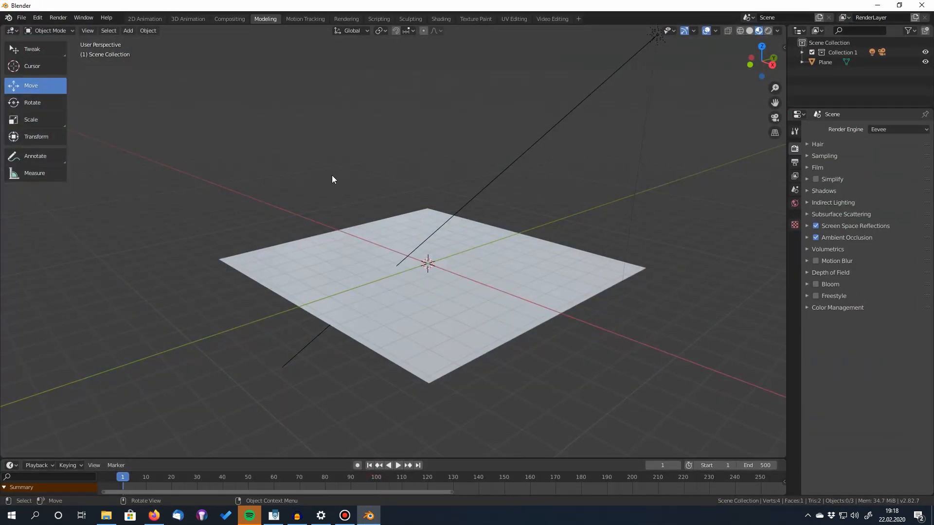
Reach the Add-ons section of Blender Preferences via Edit > Preferences
left_click(37, 17)
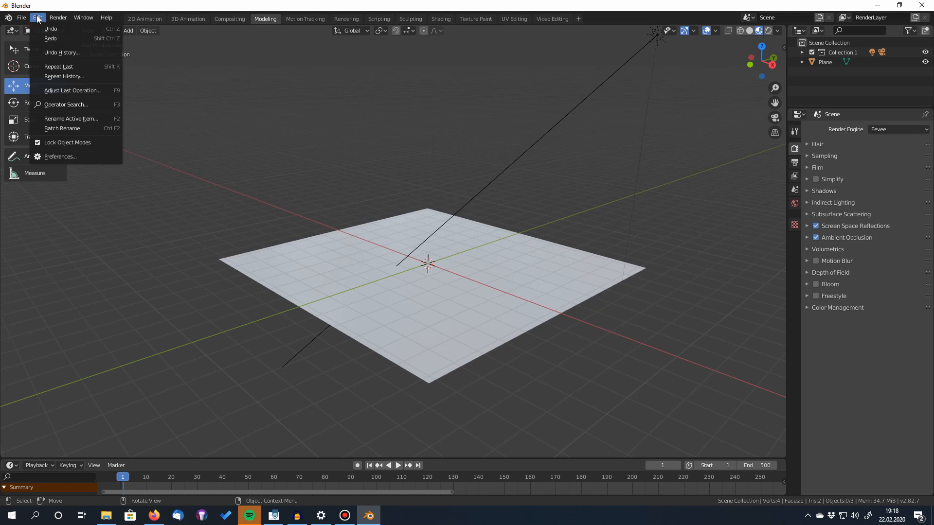
mouse_move(58, 156)
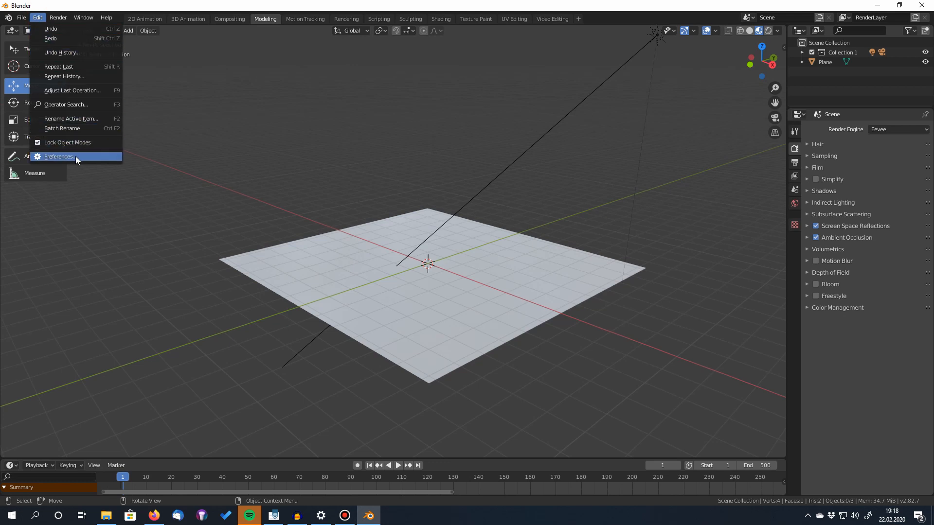
left_click(60, 157)
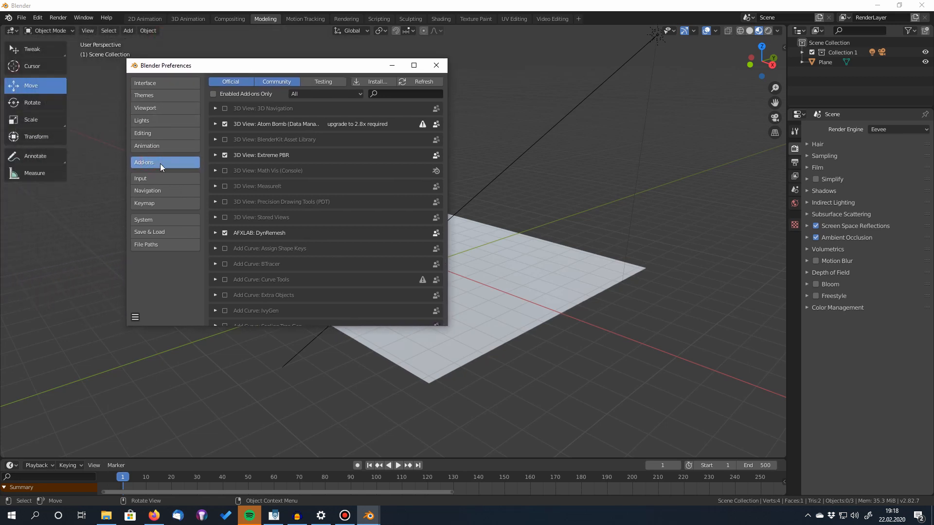
mouse_move(286, 186)
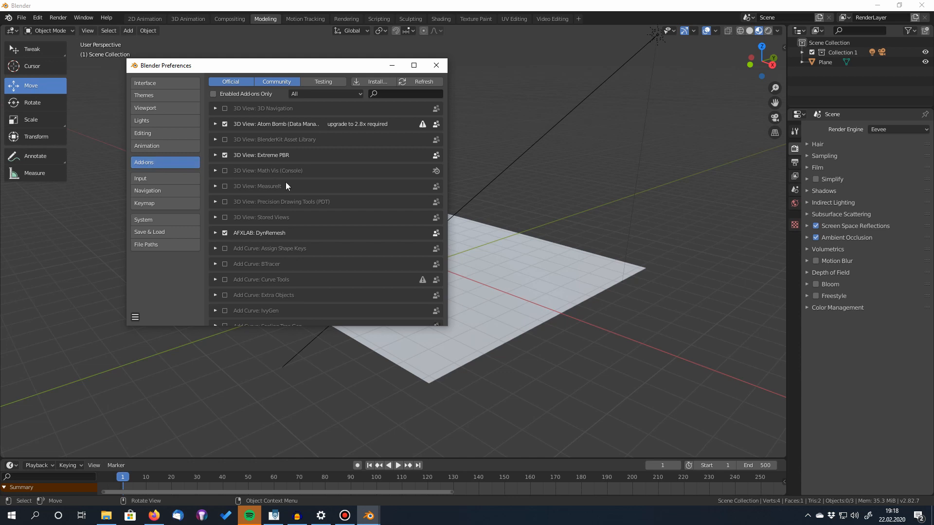
mouse_move(333, 327)
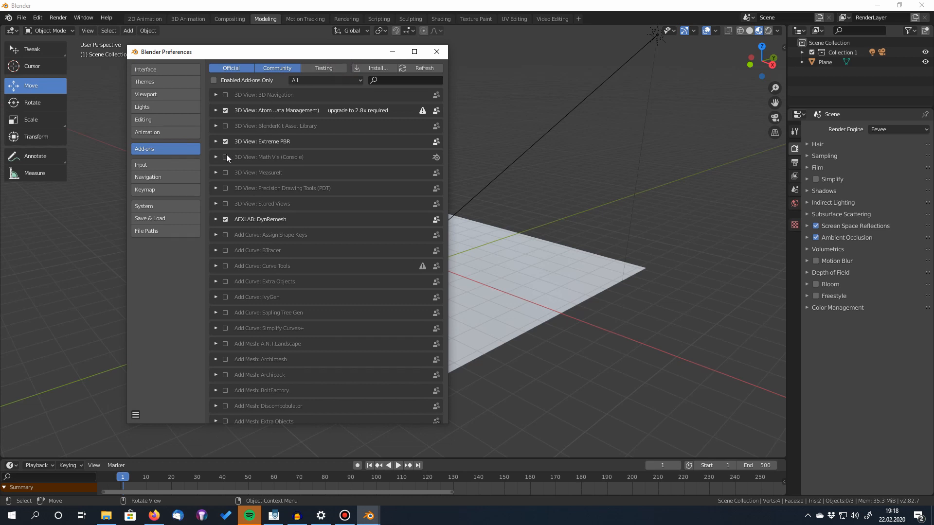
left_click(225, 141)
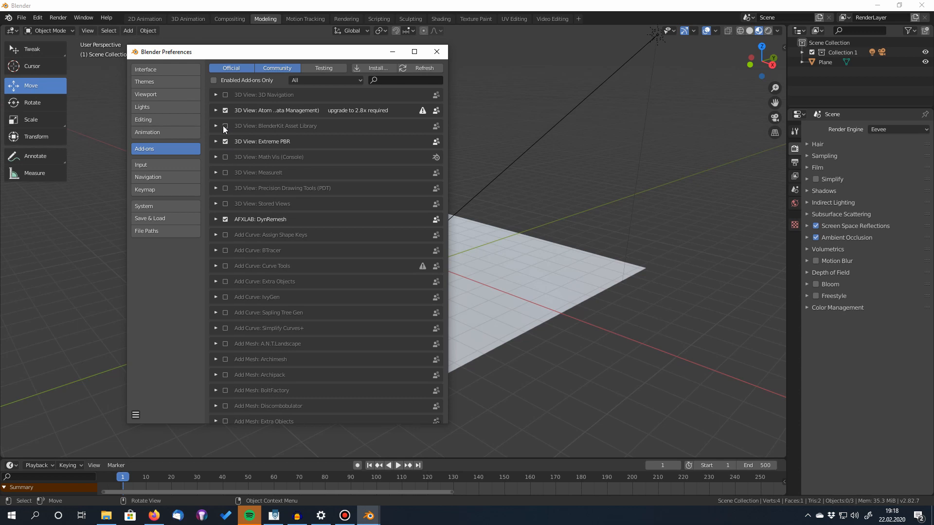
mouse_move(225, 125)
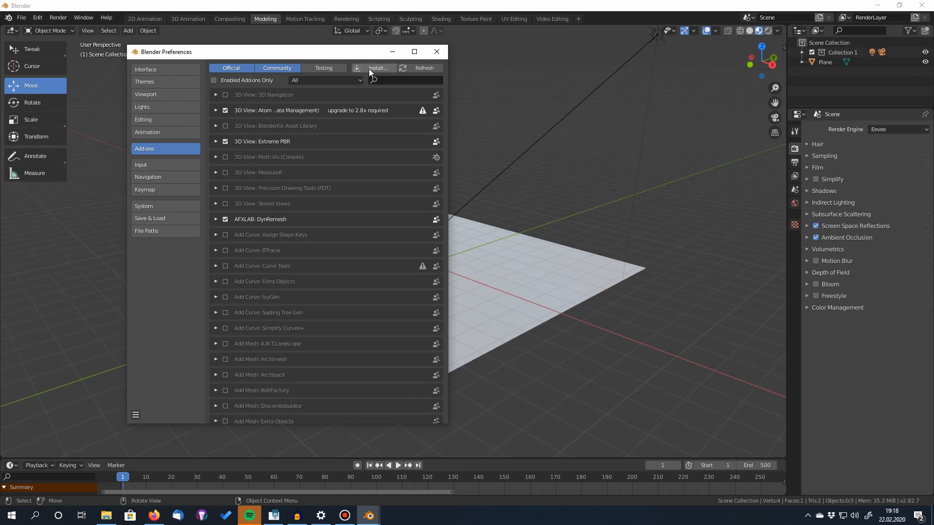
Install the flip_fluids_addon zip from F:\Downloads on the Transfer (HDD) drive
left_click(377, 67)
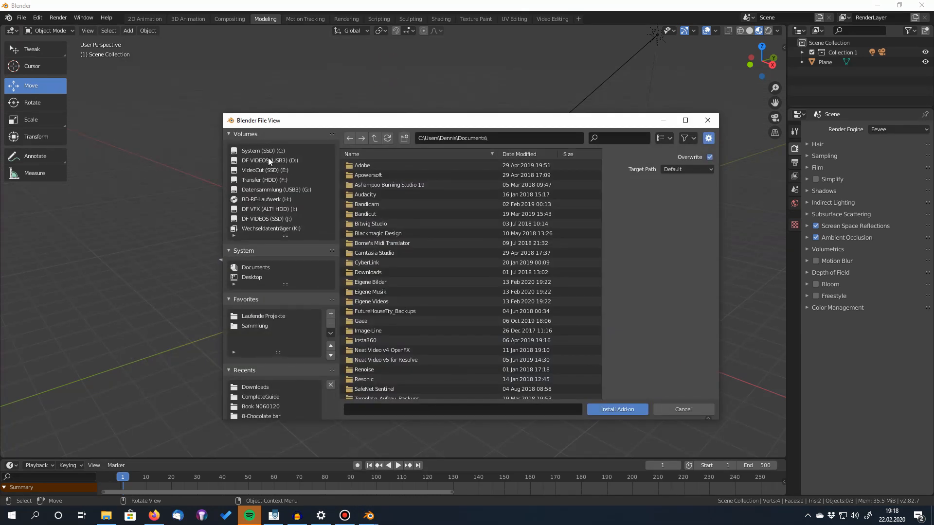
mouse_move(277, 174)
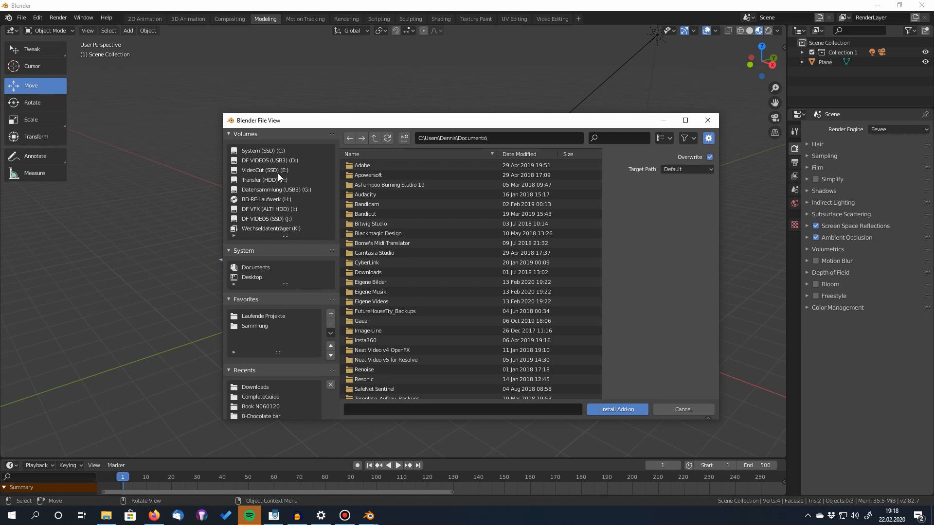
left_click(265, 179)
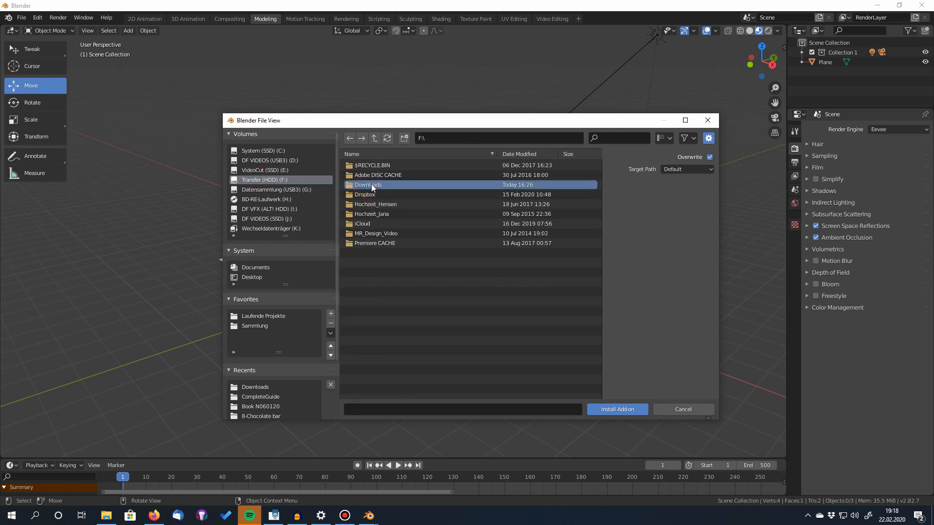
mouse_move(547, 187)
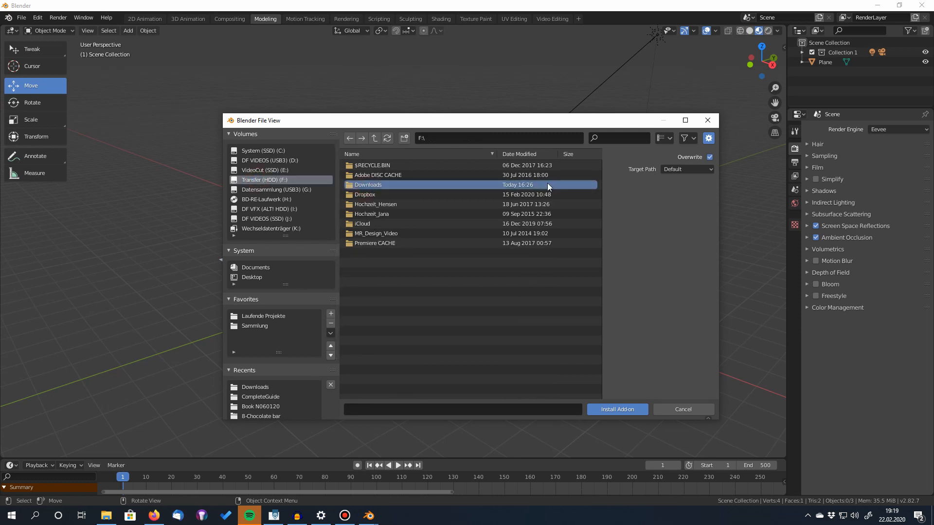
double_click(368, 185)
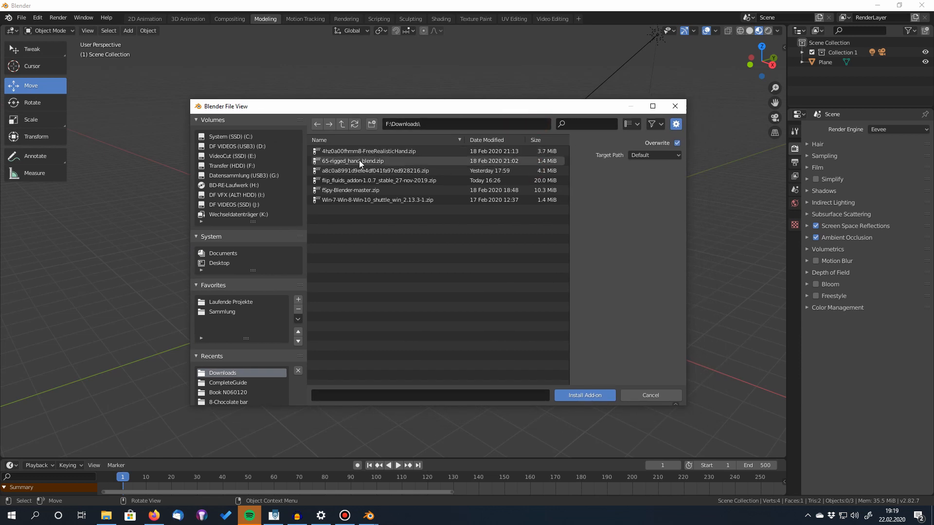
left_click(377, 180)
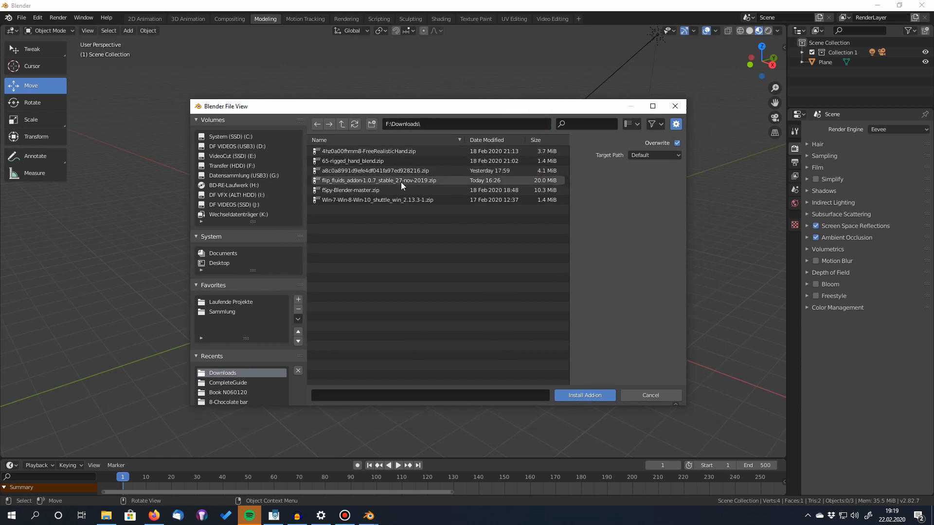
left_click(377, 180)
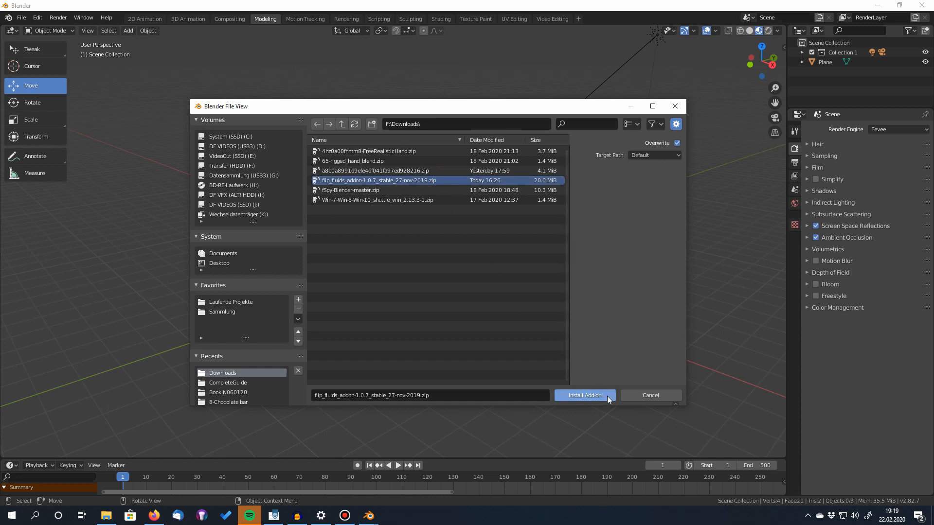
left_click(584, 395)
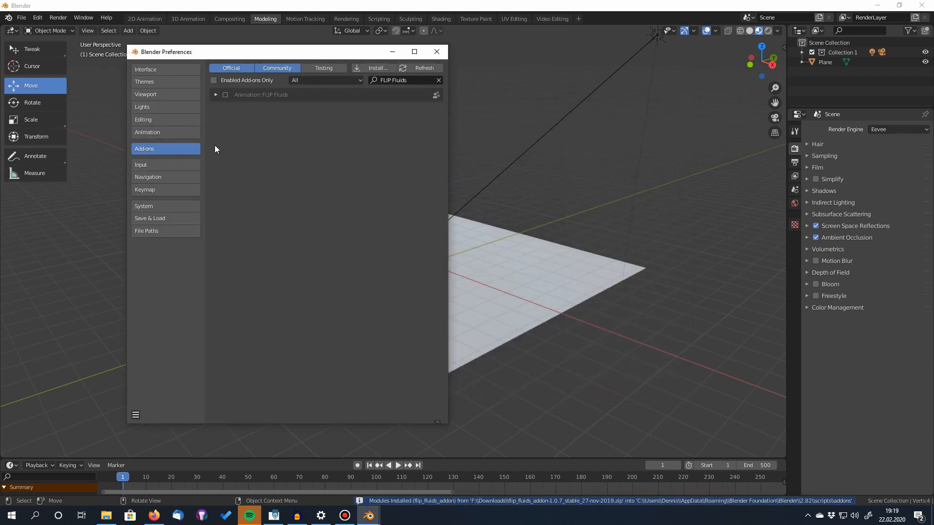
mouse_move(447, 87)
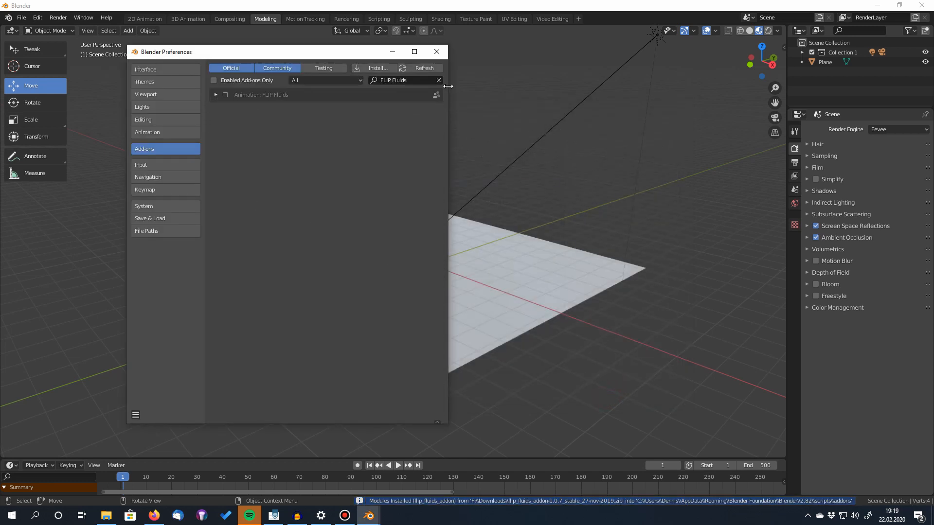
Search the add-ons for 'FLIP' and enable the FLIP Fluids add-on
left_click(438, 80)
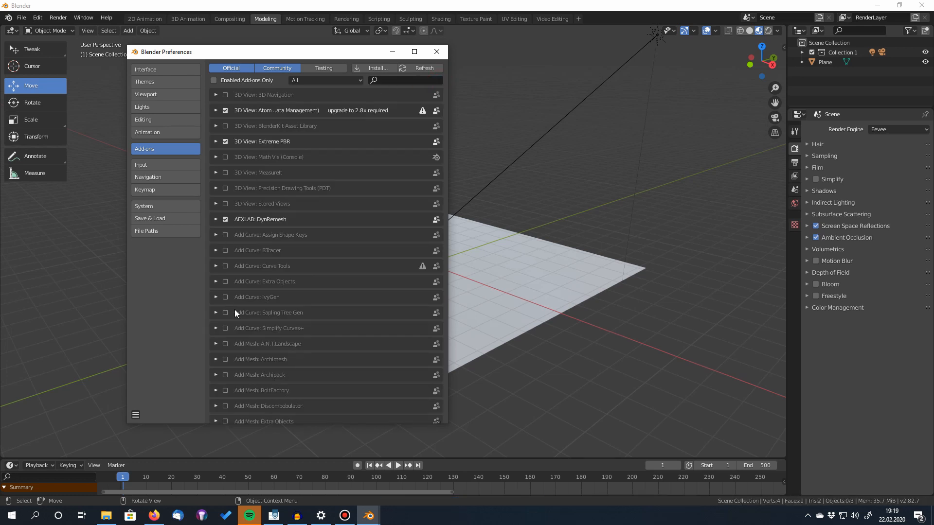
left_click(407, 79)
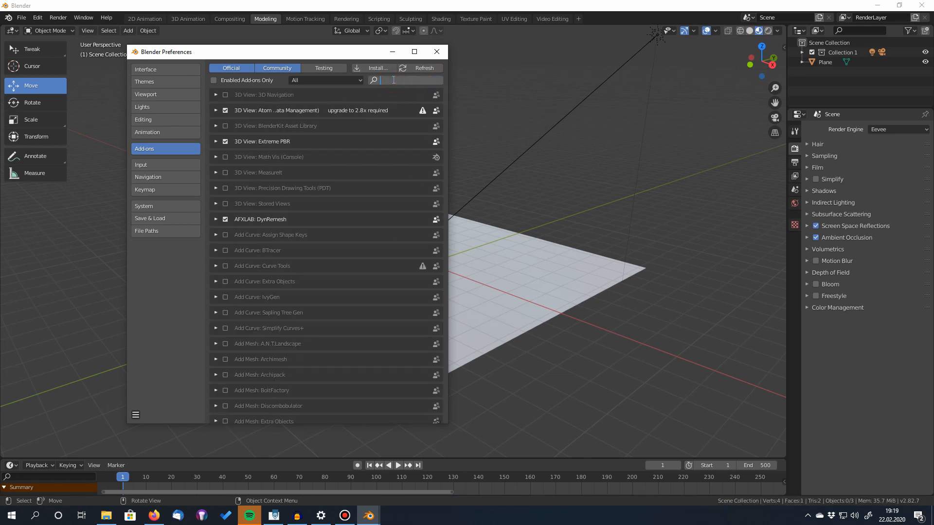
type("FLIP")
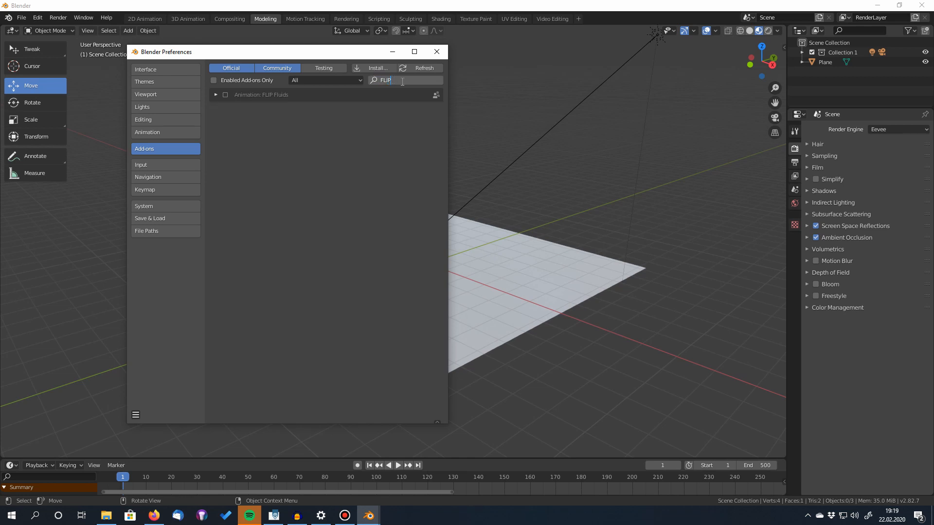
mouse_move(264, 115)
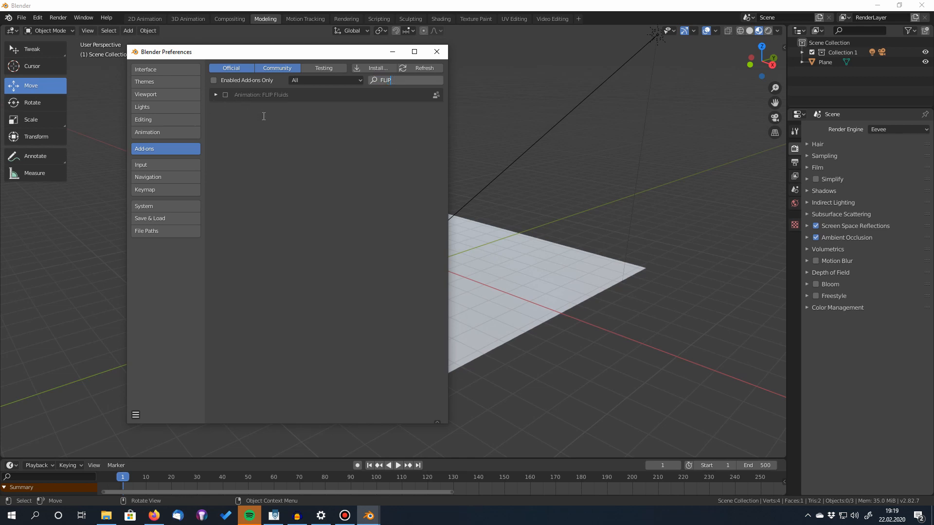
mouse_move(224, 94)
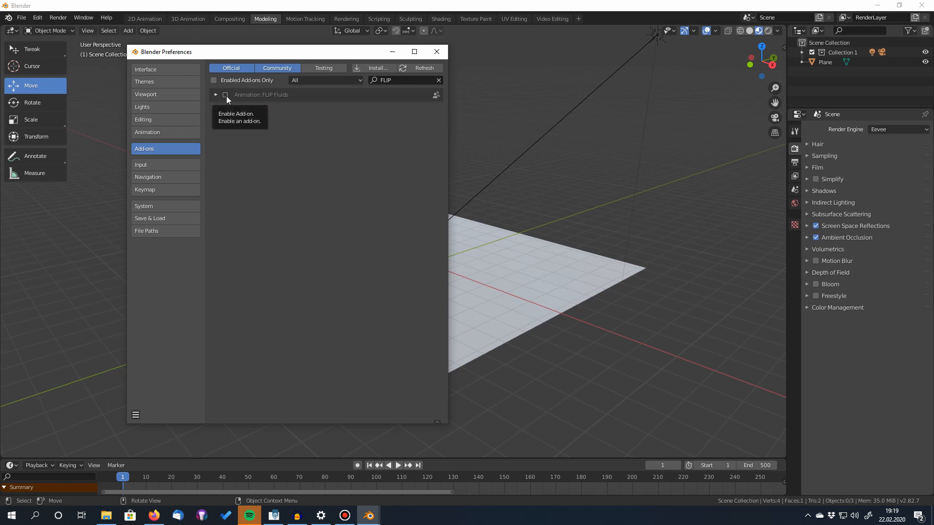
left_click(225, 94)
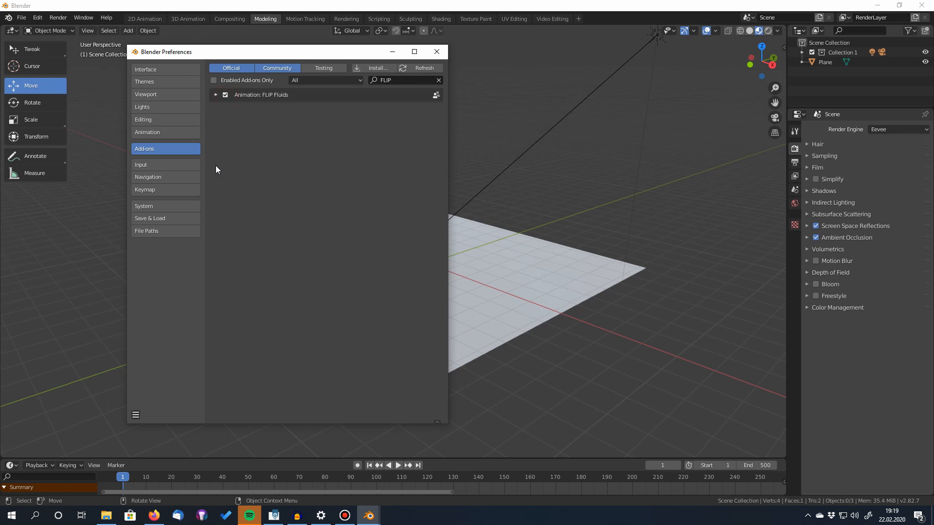
mouse_move(137, 415)
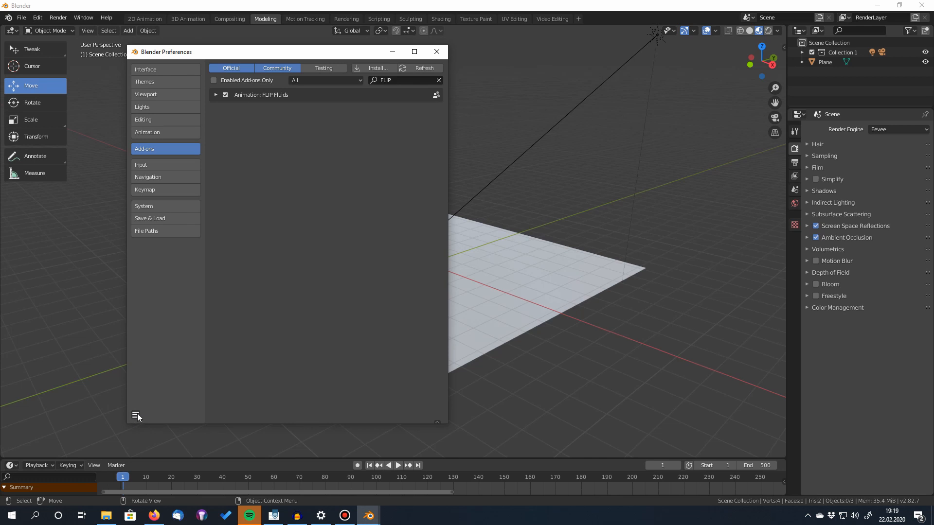
Check the preference saving options, then close the Preferences window
left_click(136, 416)
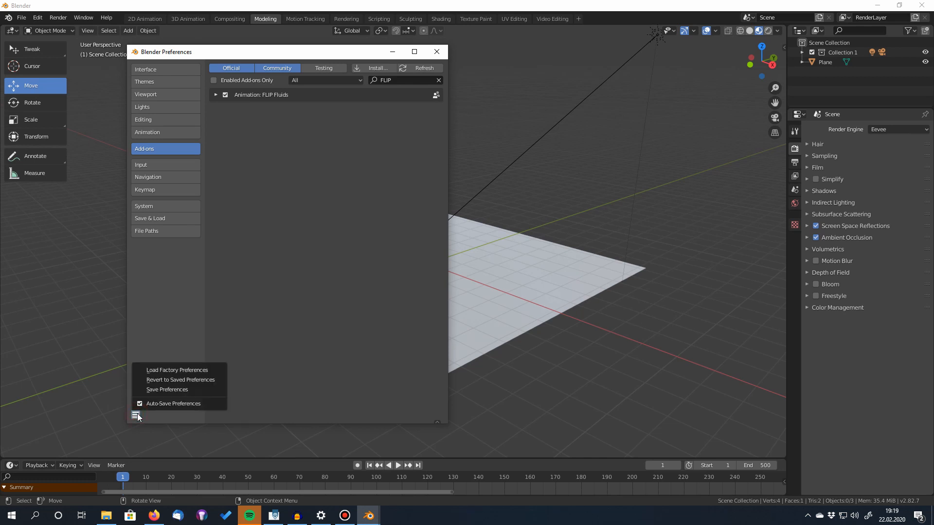
mouse_move(180, 380)
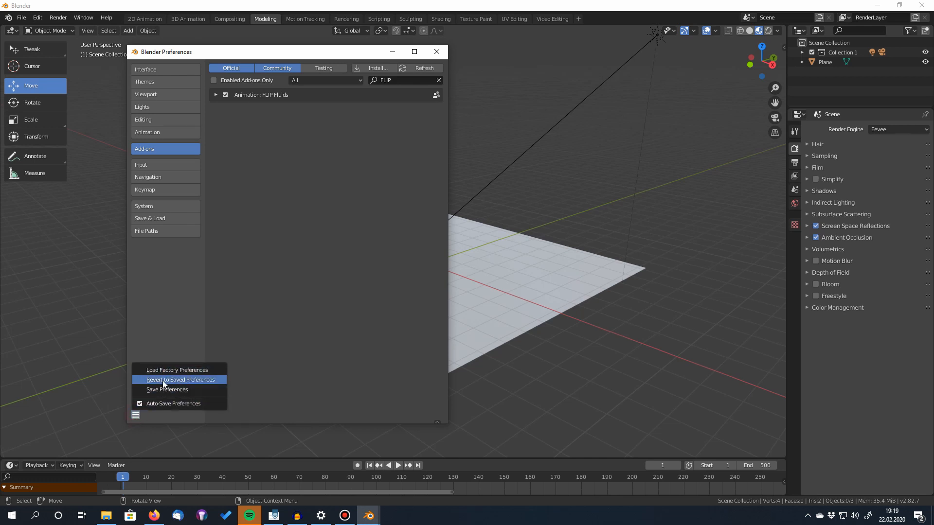
mouse_move(167, 389)
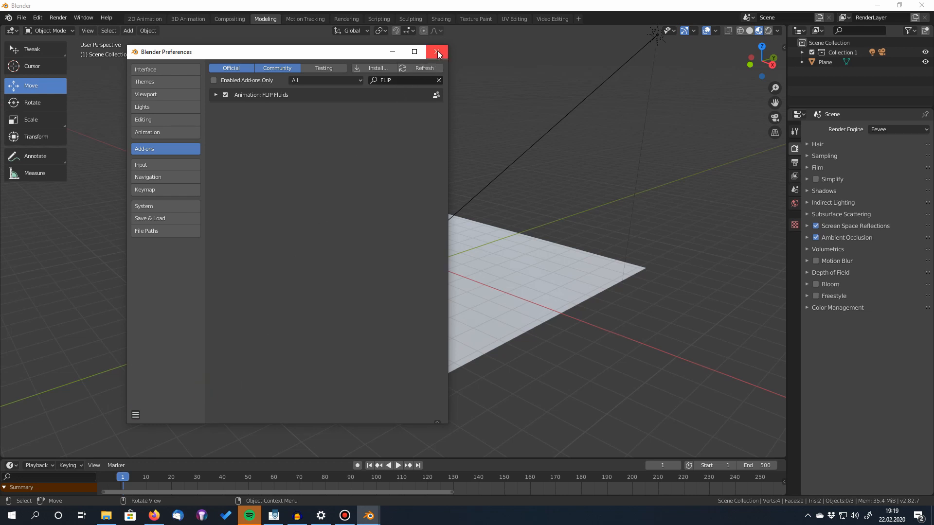
left_click(437, 51)
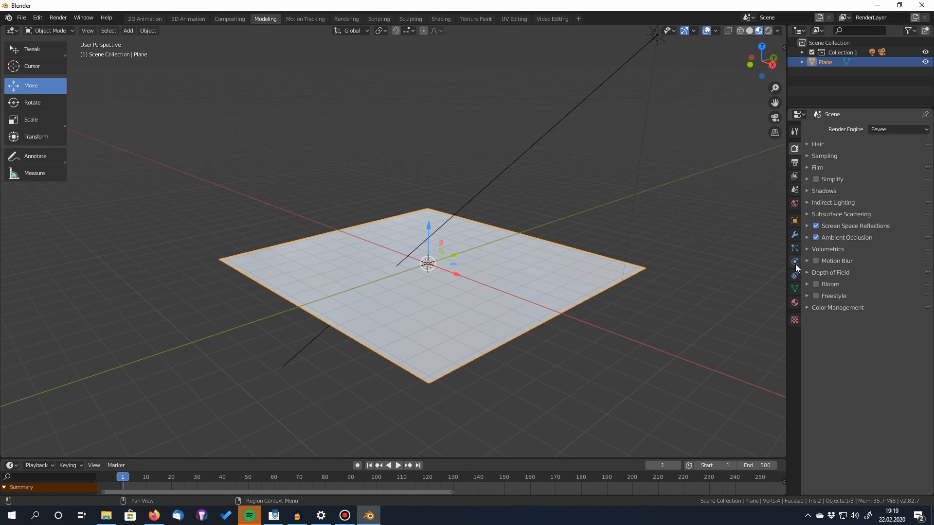
mouse_move(795, 262)
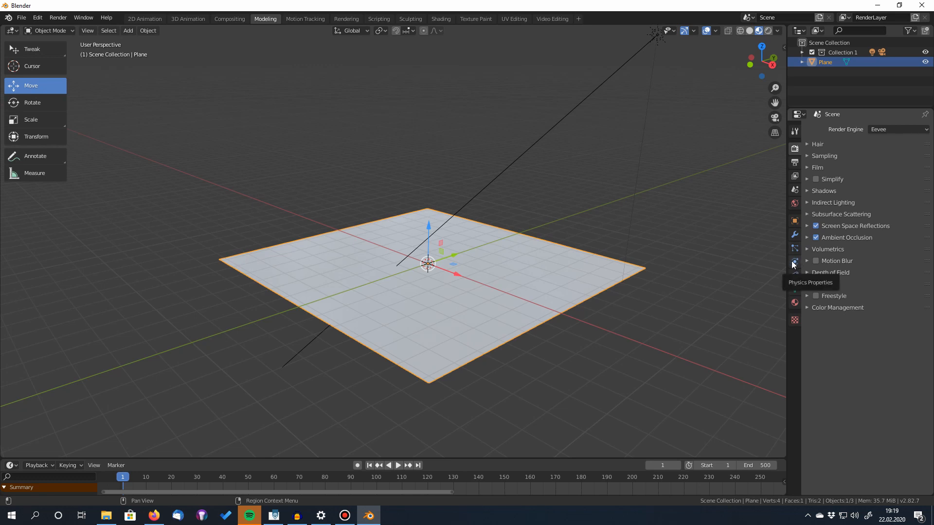
Show the plane's Physics Properties, which warn that FLIP Fluids needs a restart
left_click(794, 261)
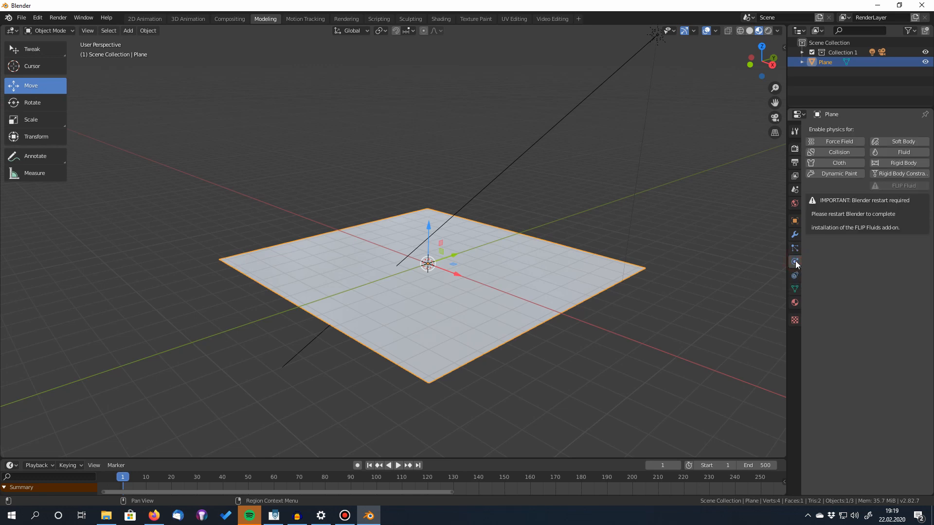
mouse_move(863, 209)
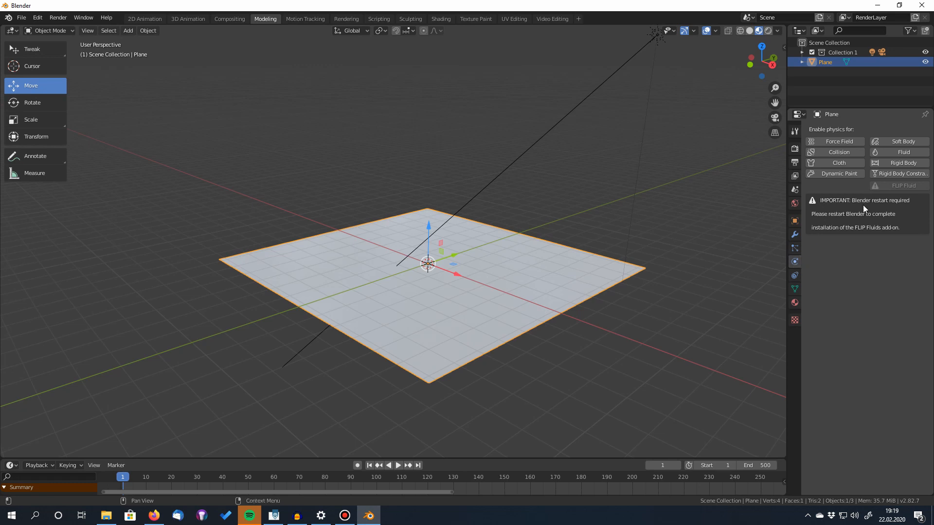
mouse_move(862, 226)
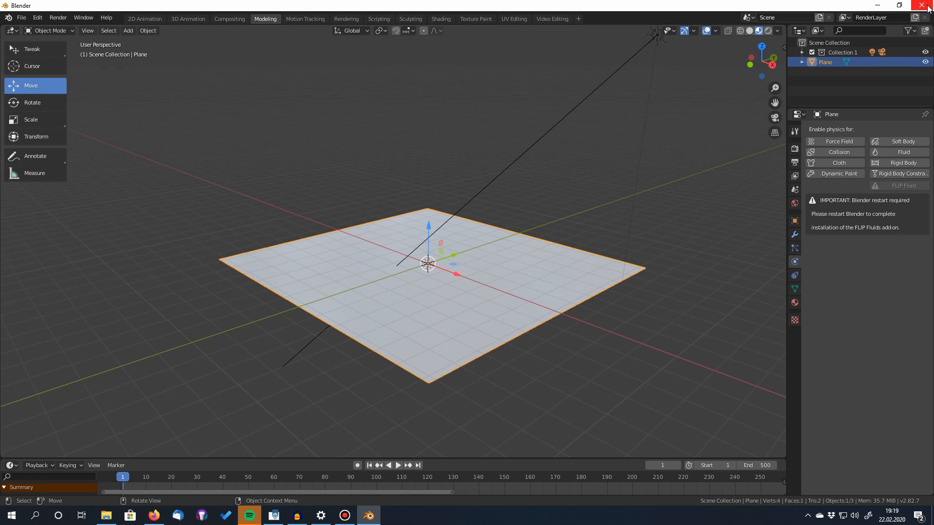
Quit Blender without saving, relaunch past the splash and show Physics Properties again
left_click(927, 6)
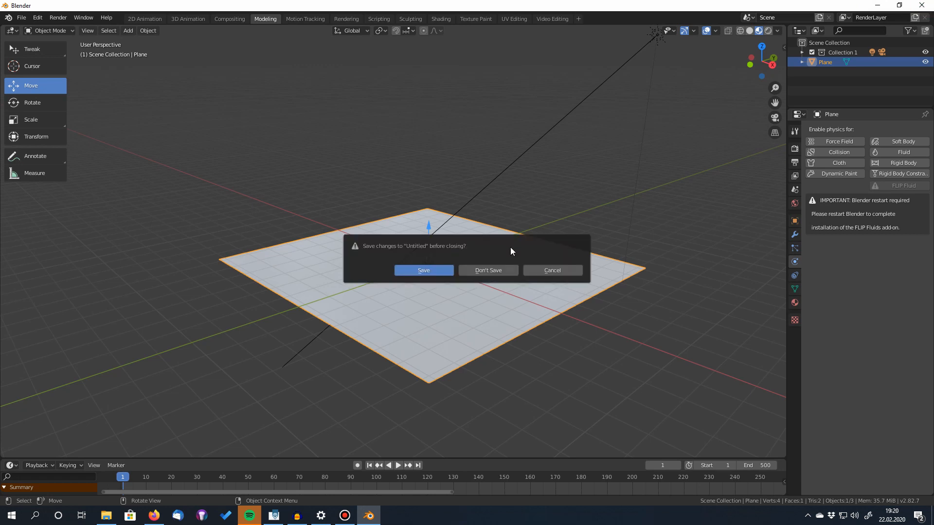
left_click(487, 269)
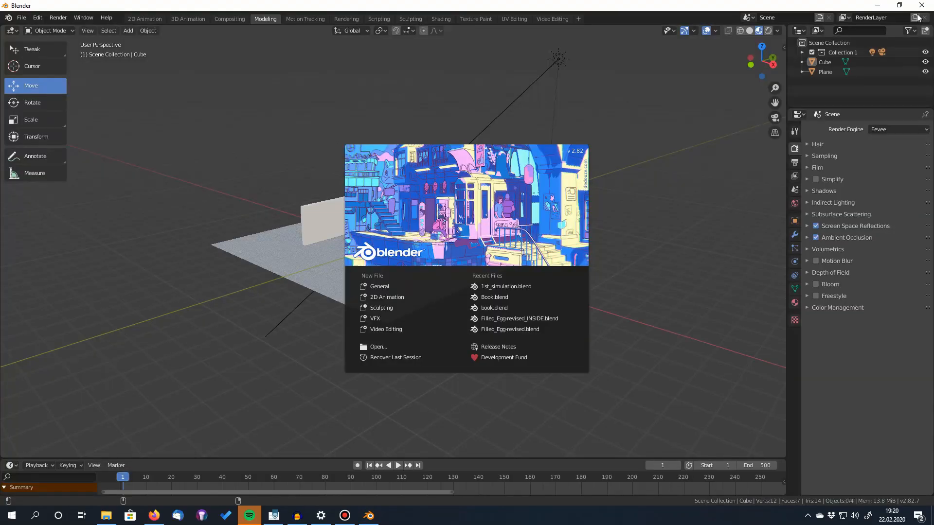
left_click(342, 205)
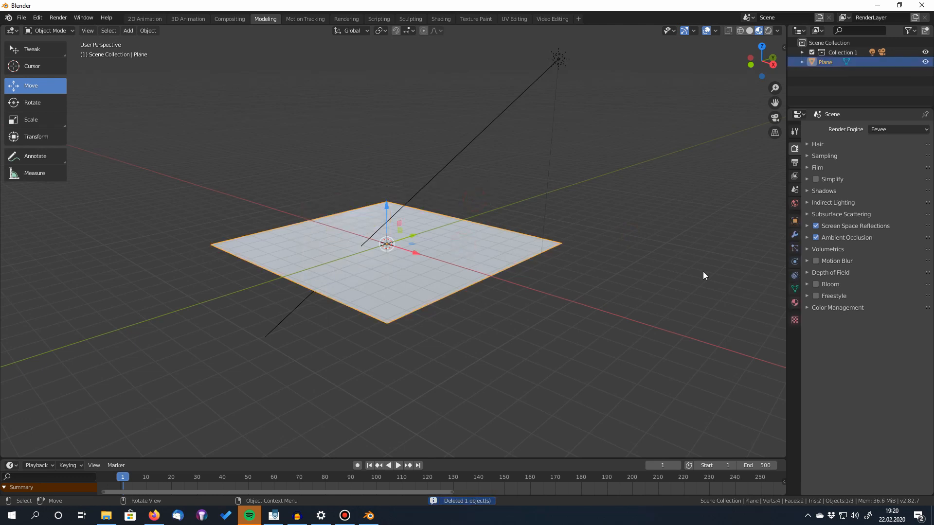
left_click(794, 260)
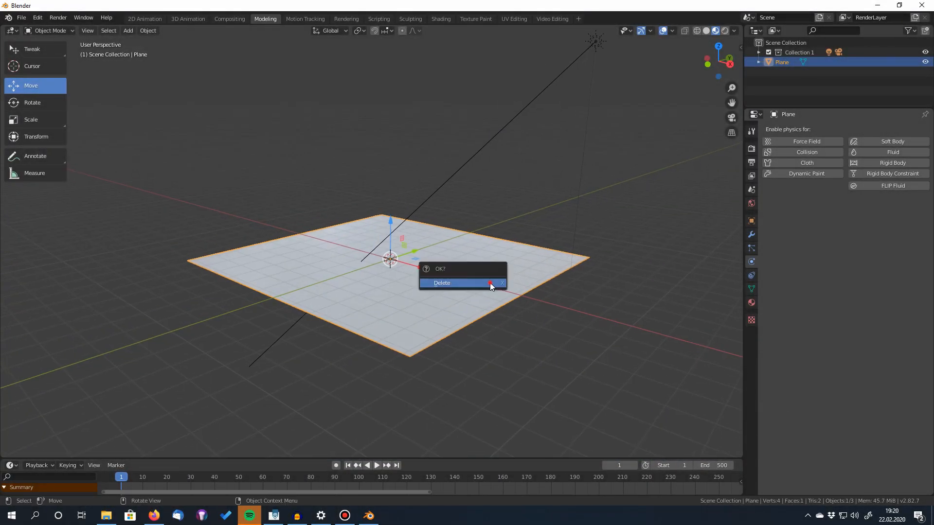
Replace the plane with a cube and set it as the FLIP Fluid Domain
left_click(442, 283)
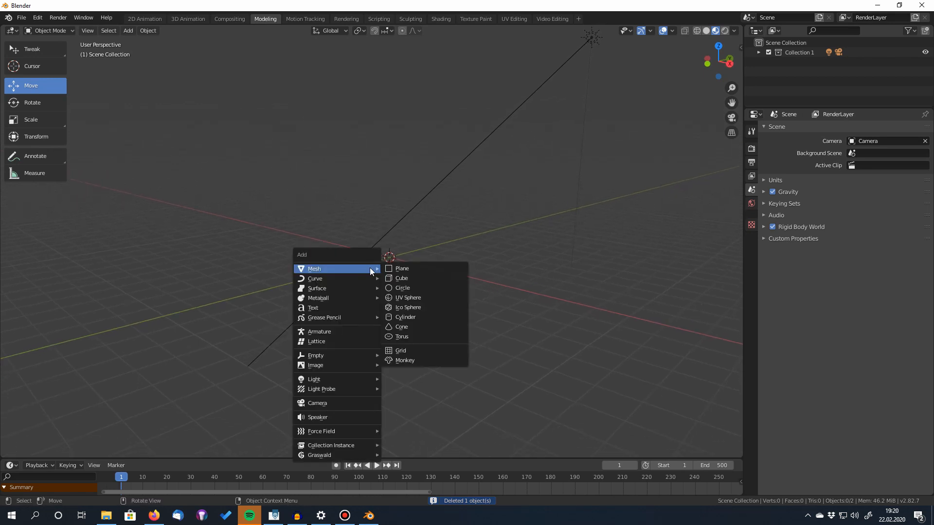
left_click(402, 278)
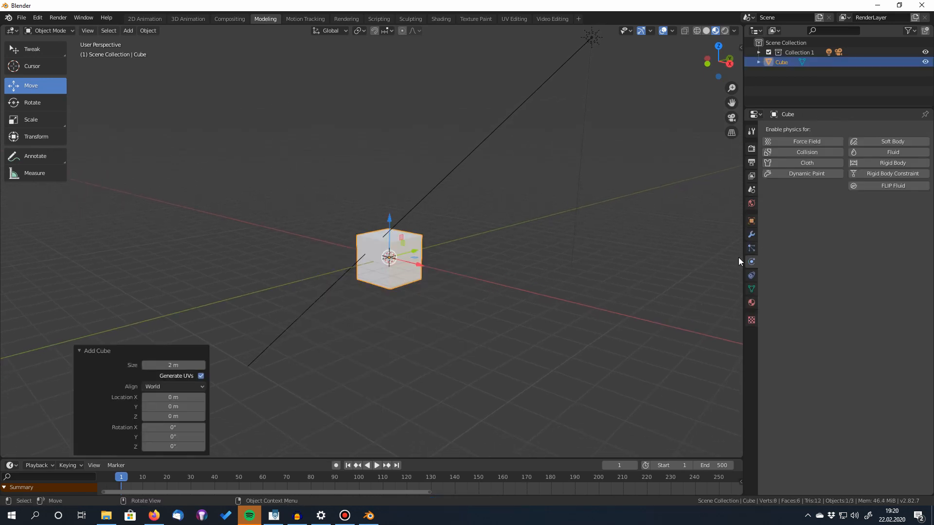
left_click(892, 185)
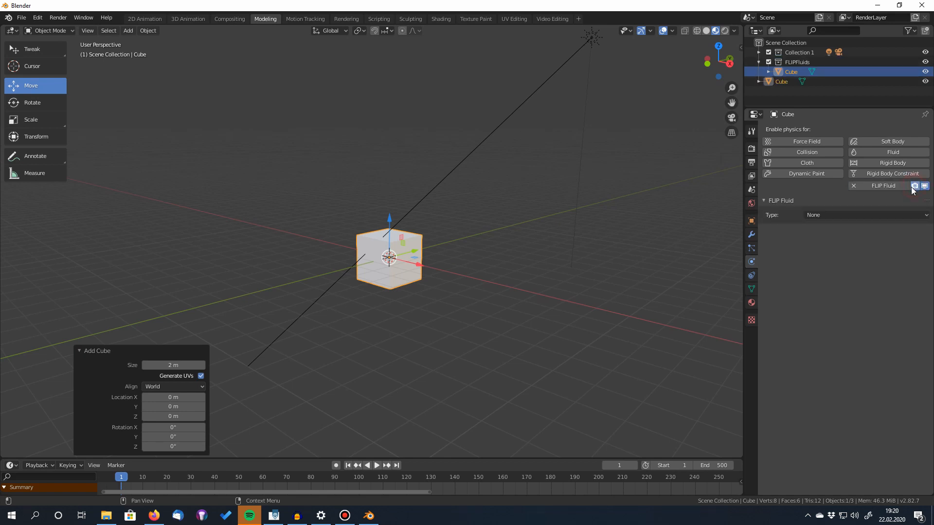
left_click(864, 215)
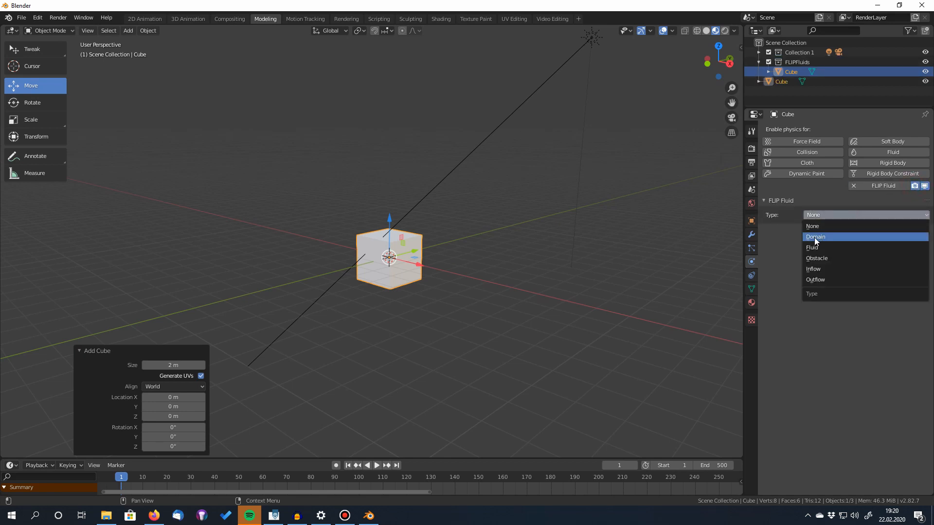
left_click(815, 236)
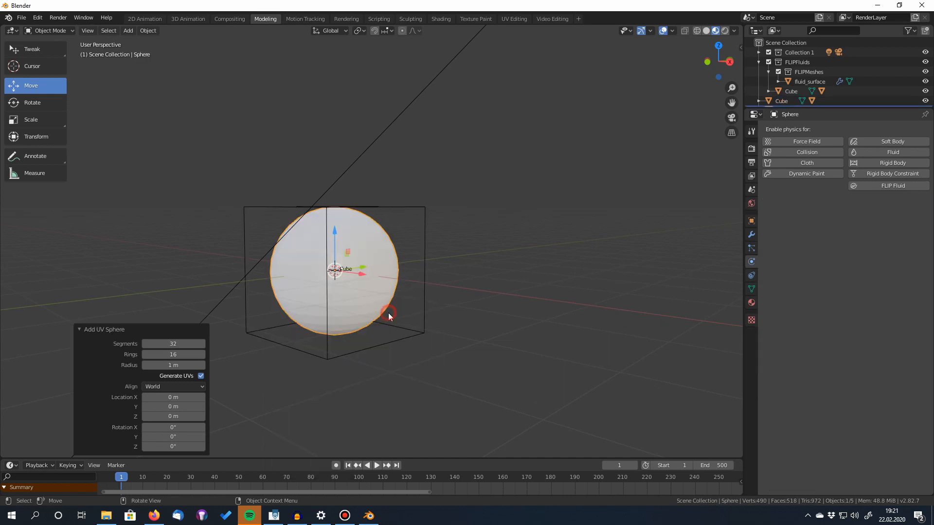
Enable FLIP Fluid physics on the UV sphere with Type set to Fluid
left_click(891, 185)
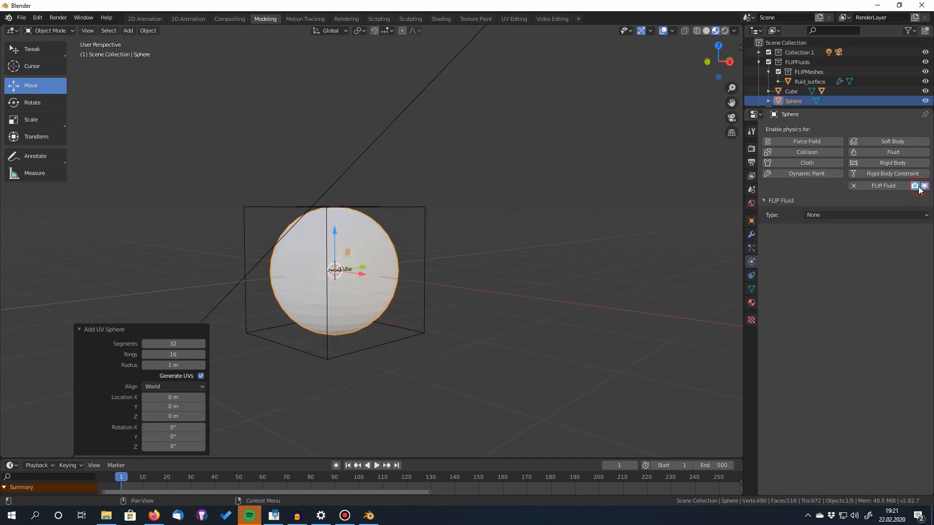
left_click(864, 215)
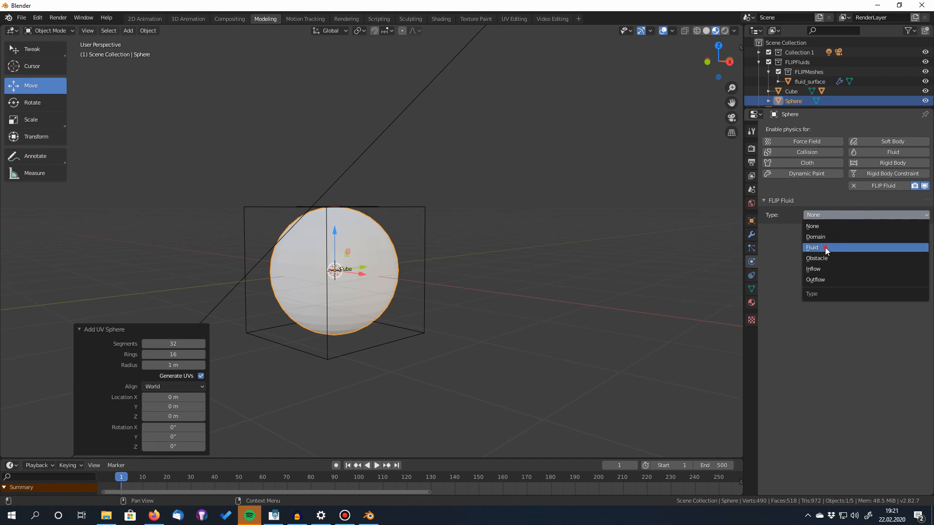
left_click(813, 247)
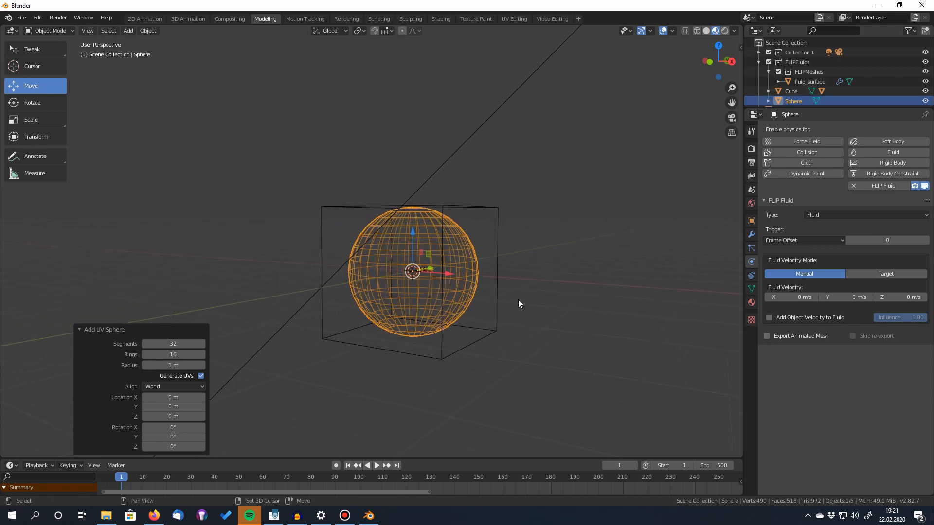
mouse_move(516, 300)
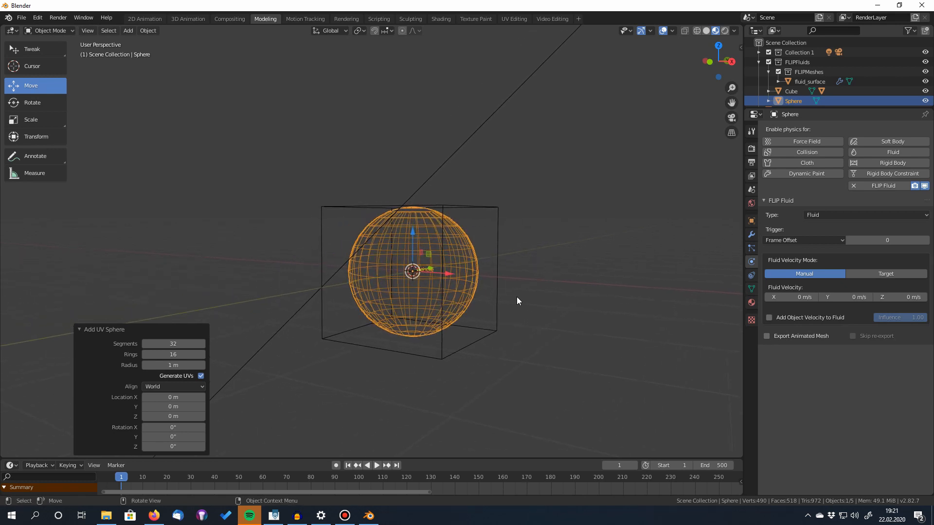
Lift the fluid sphere higher in the box and rename the cube to Domain
key("s")
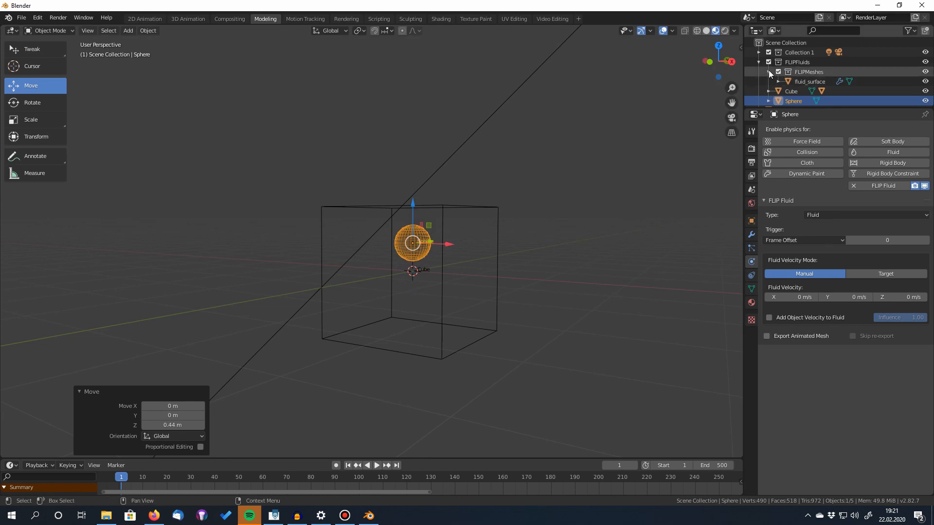
left_click(790, 89)
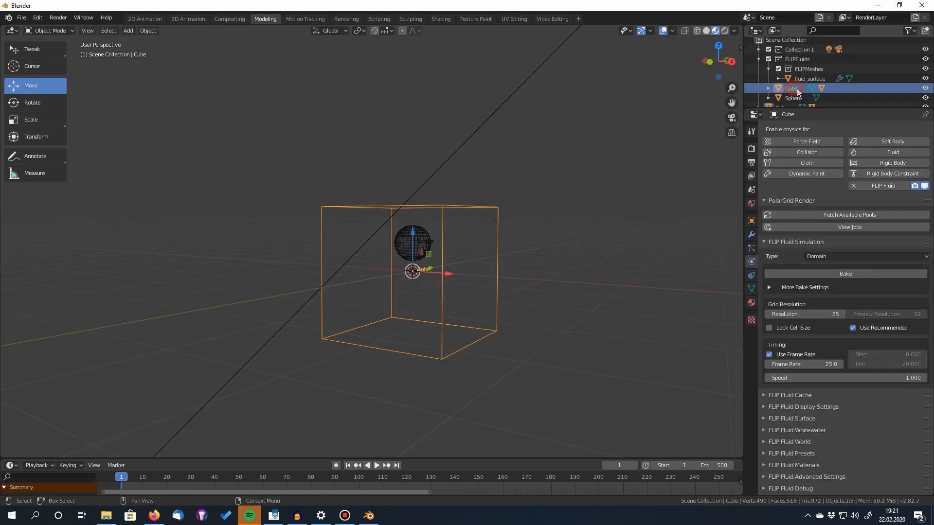
double_click(787, 88)
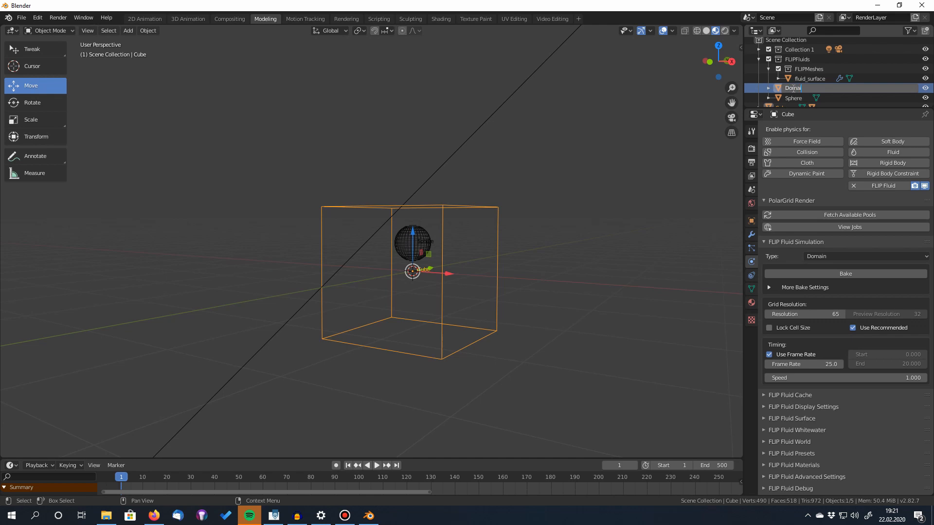
left_click(793, 97)
type("Fluid")
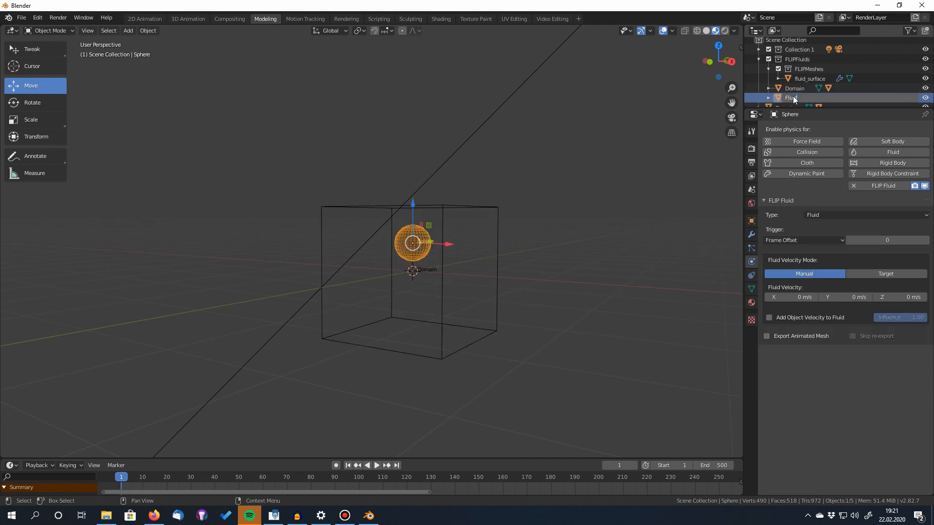
Rename the sphere to Fluid and tidy the Outliner collections
left_click(769, 59)
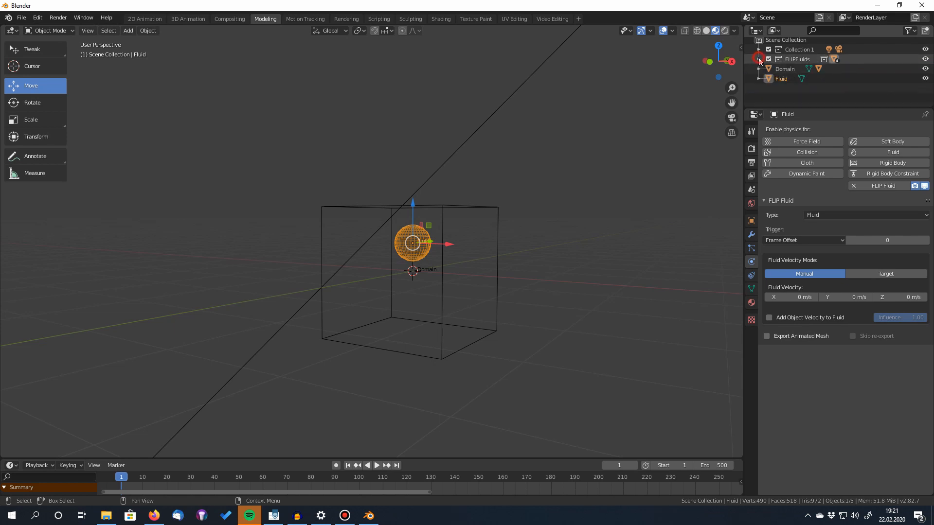
left_click(758, 48)
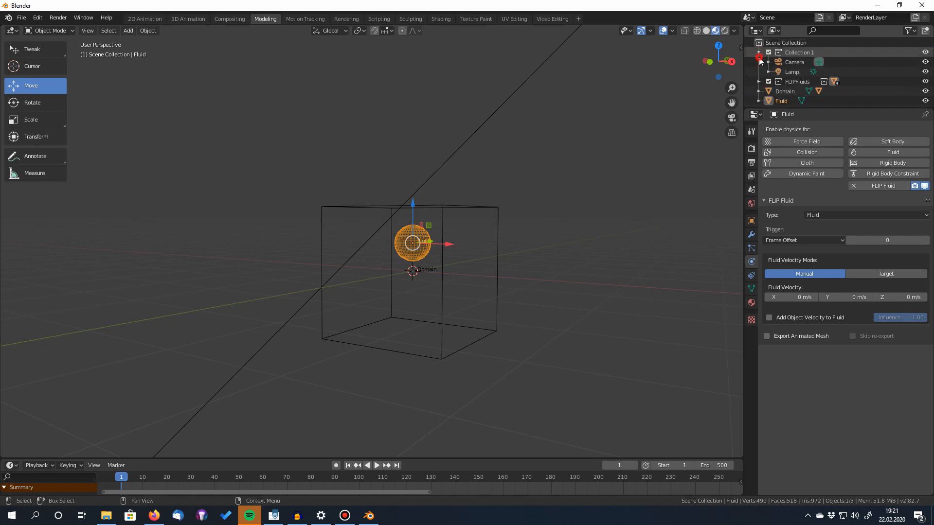
left_click(760, 51)
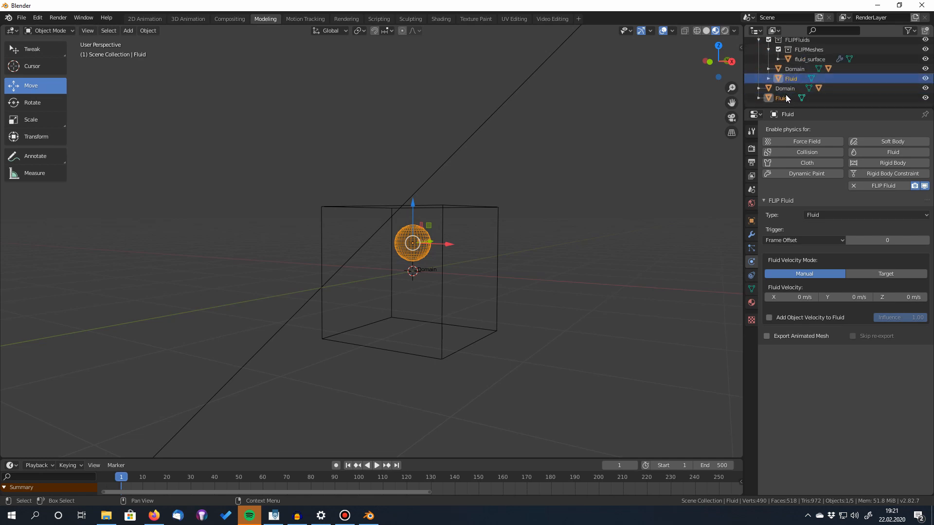
Save the scene as 1st_simulation.blend in the project folder with Domain selected
left_click(793, 68)
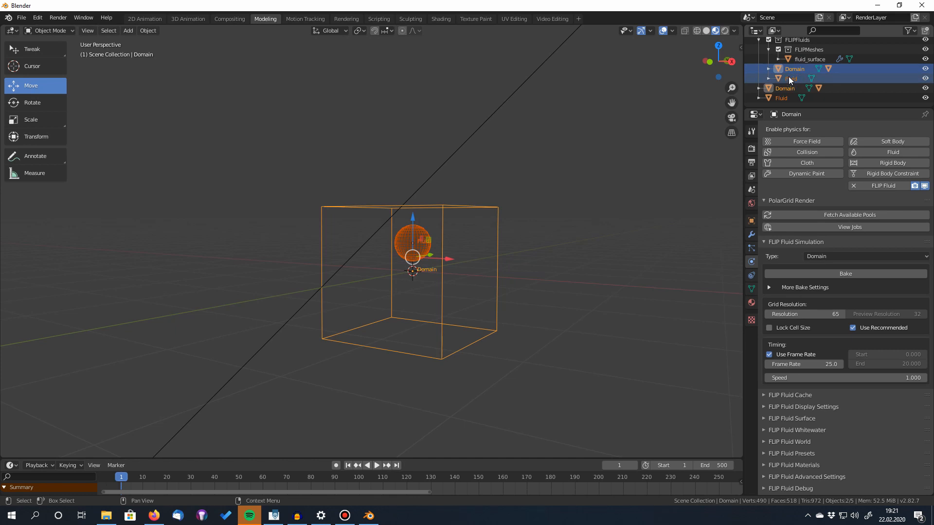
left_click(21, 18)
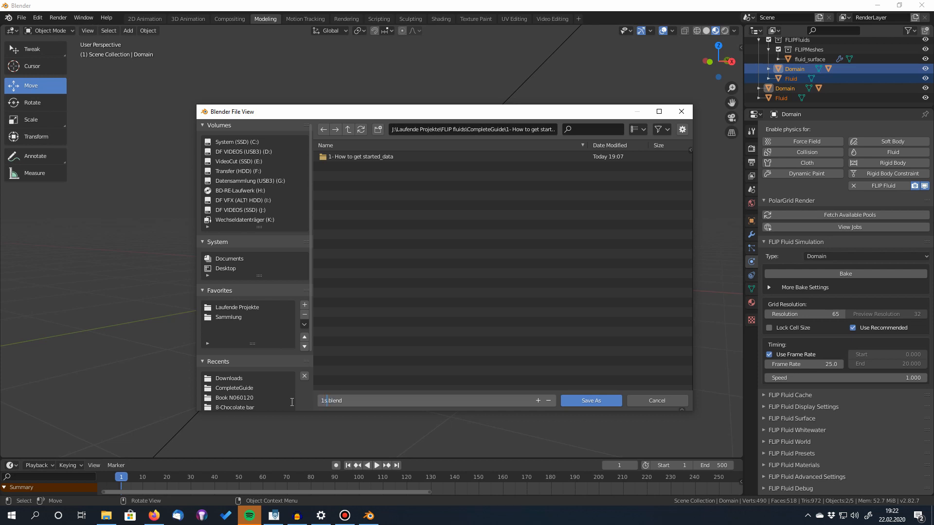
type("st_simulation")
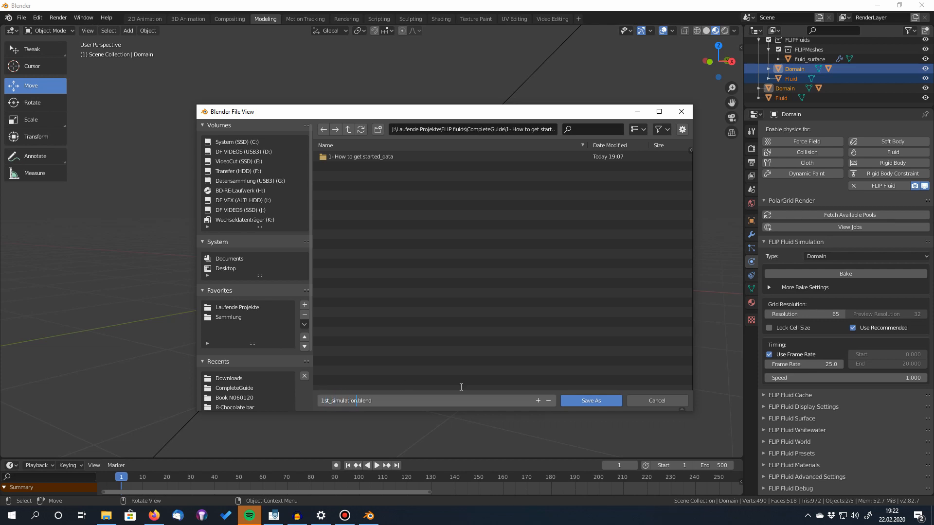
left_click(590, 400)
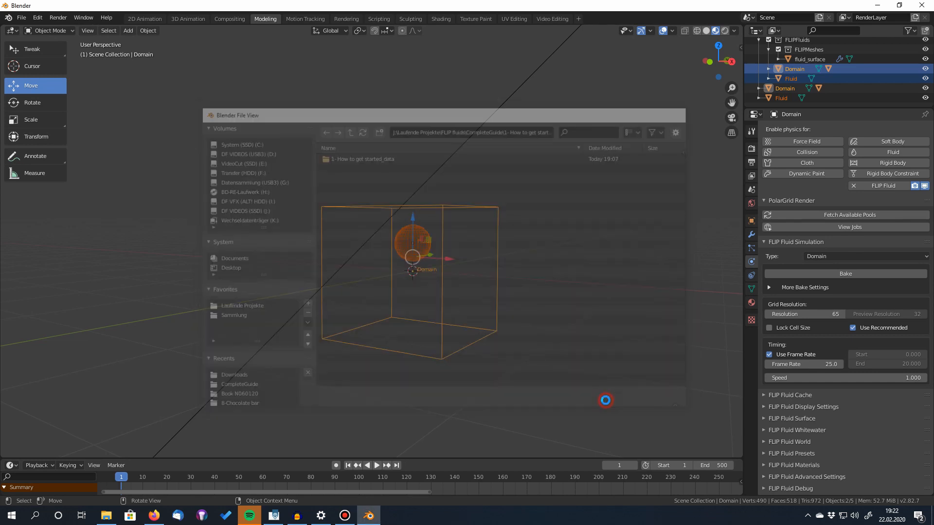
Inspect the Domain's FLIP Fluid Cache panel showing the 1st_simulation_flip_fluid_cache directory
left_click(362, 158)
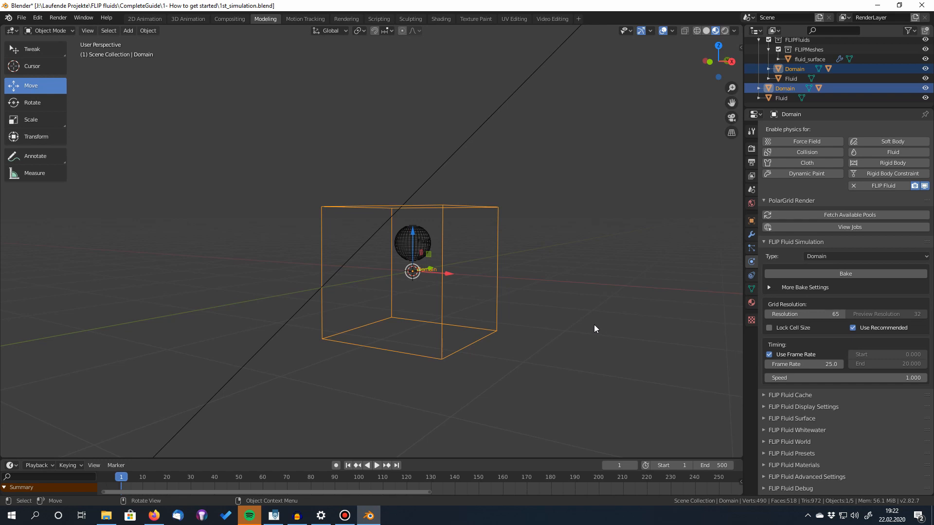
mouse_move(725, 268)
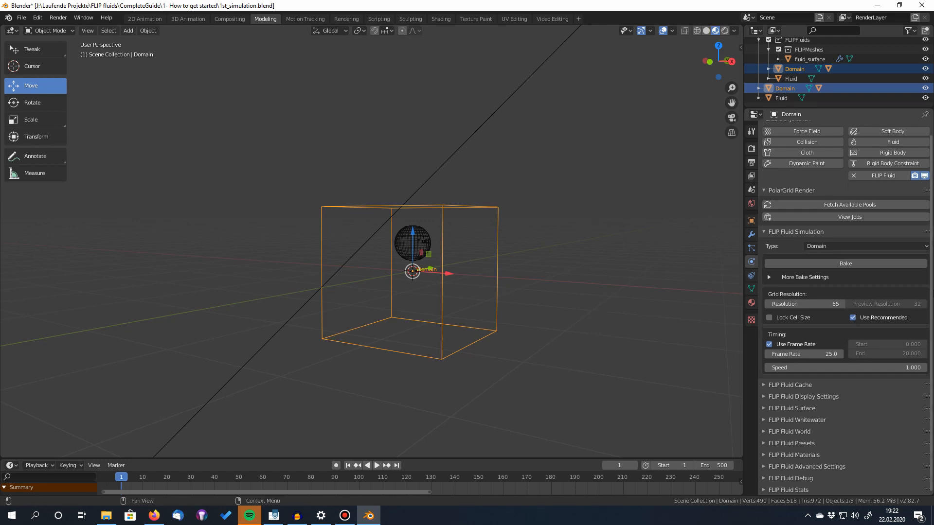
mouse_move(809, 365)
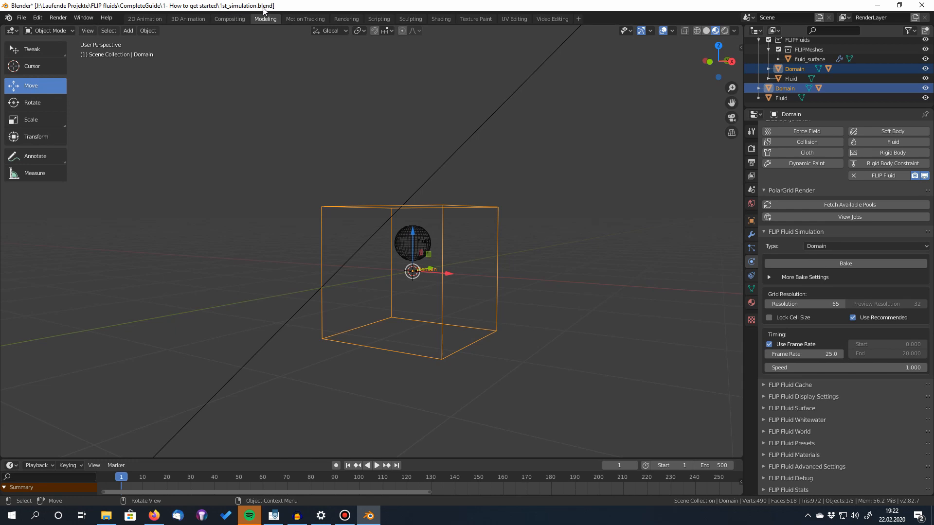
mouse_move(439, 157)
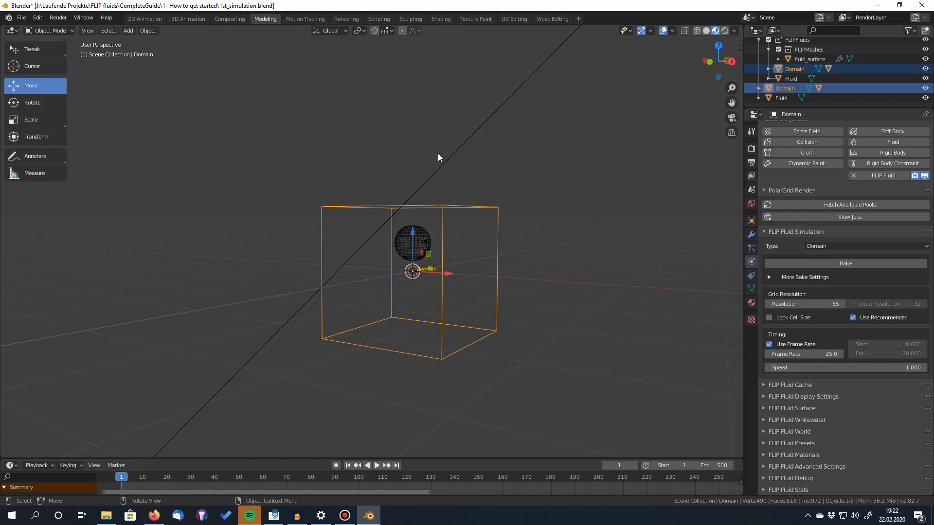
mouse_move(631, 267)
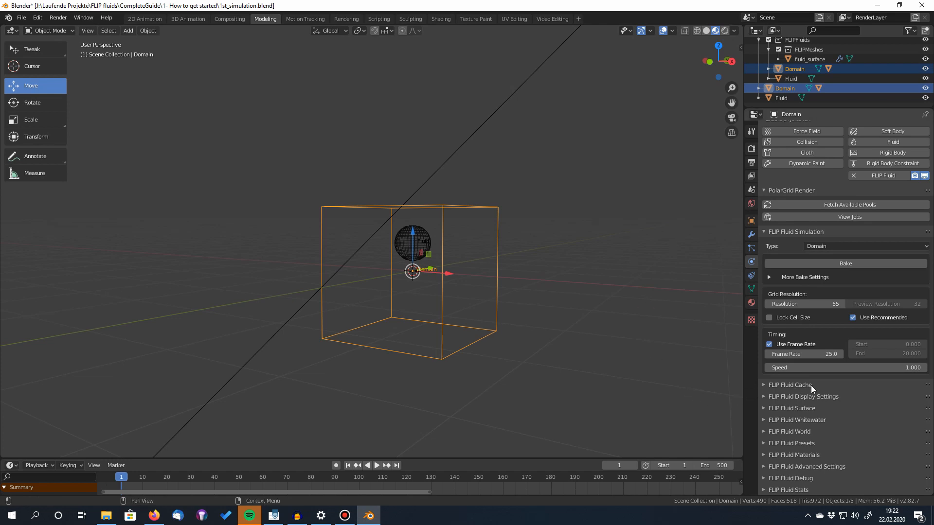
left_click(790, 384)
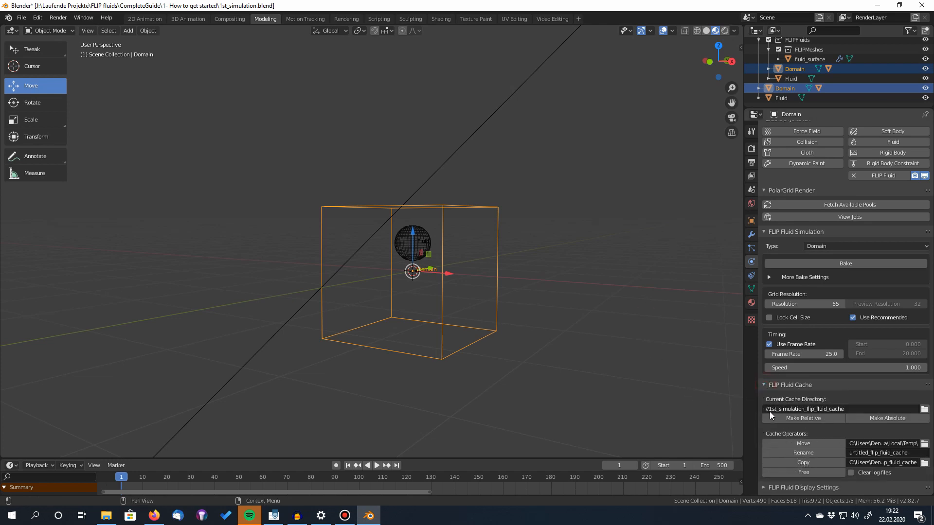
mouse_move(846, 415)
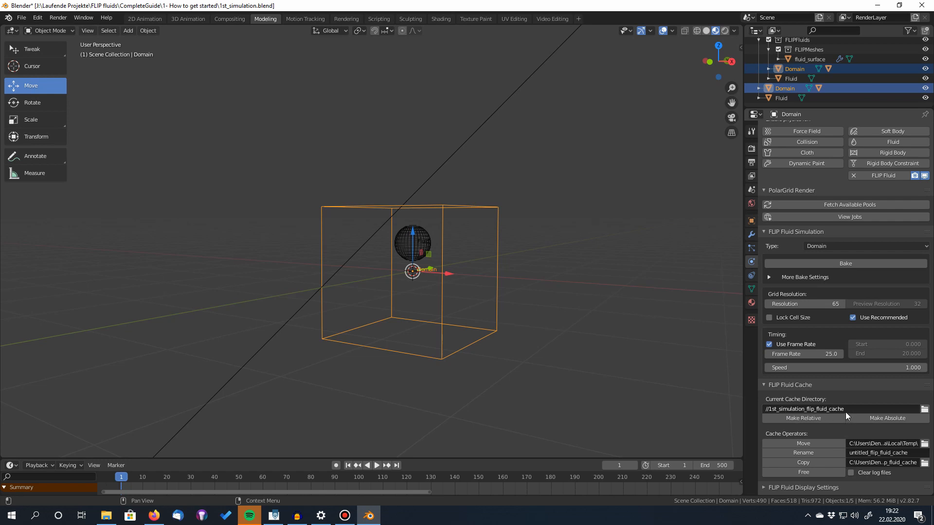
left_click(764, 384)
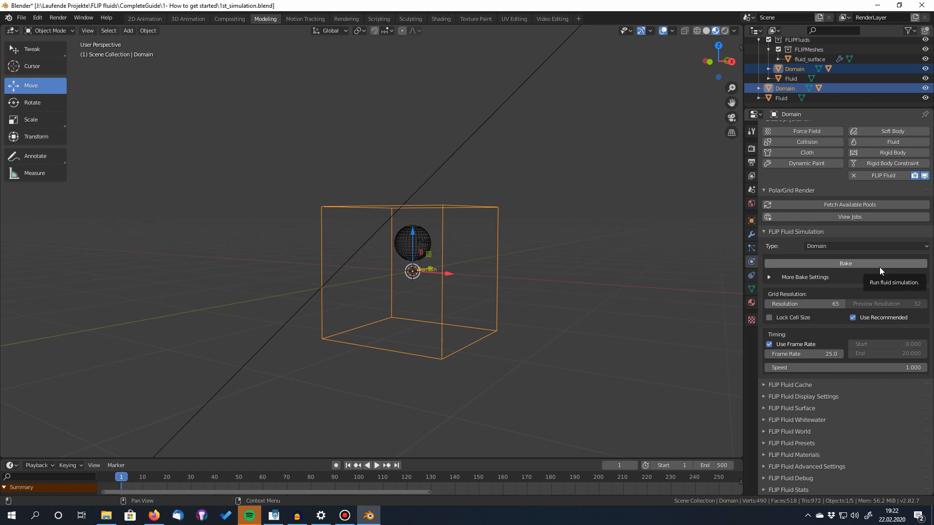
mouse_move(906, 424)
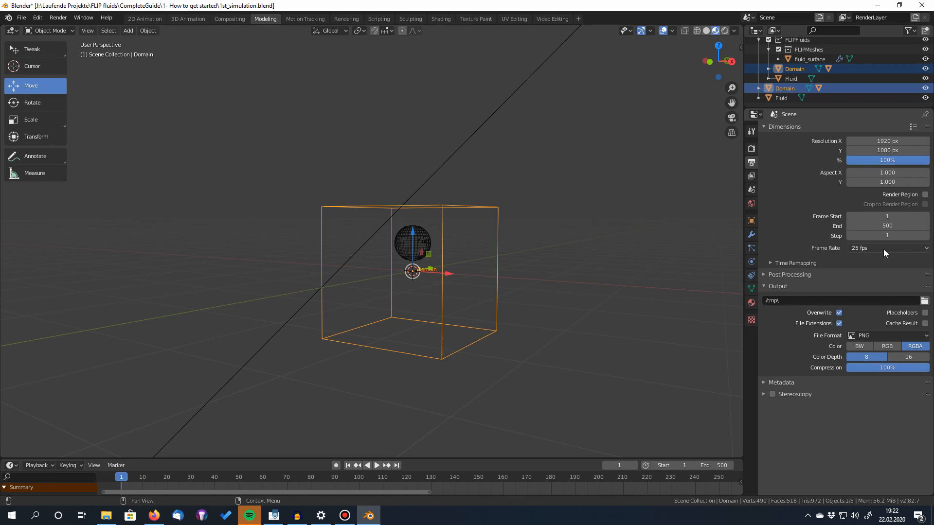
Start baking the FLIP Fluid simulation and jump to frame 22 as fluid settles
left_click(750, 264)
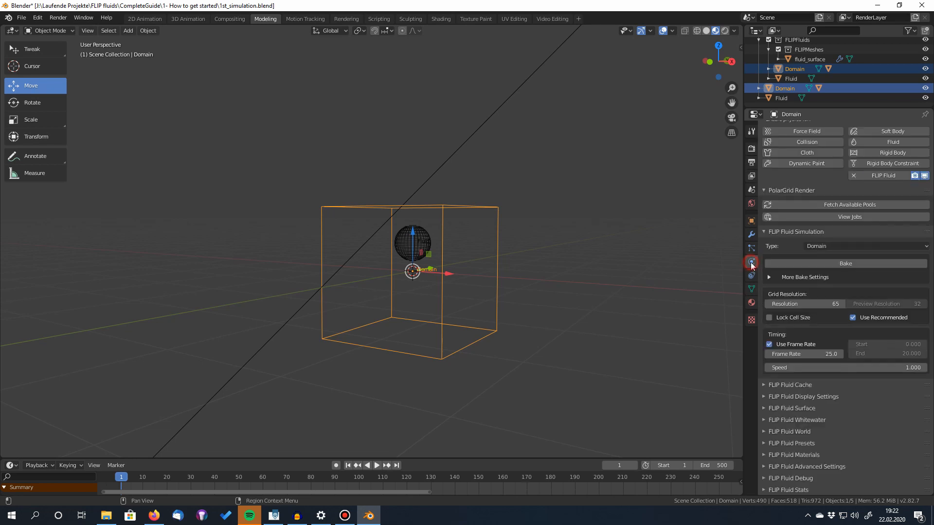
mouse_move(803, 262)
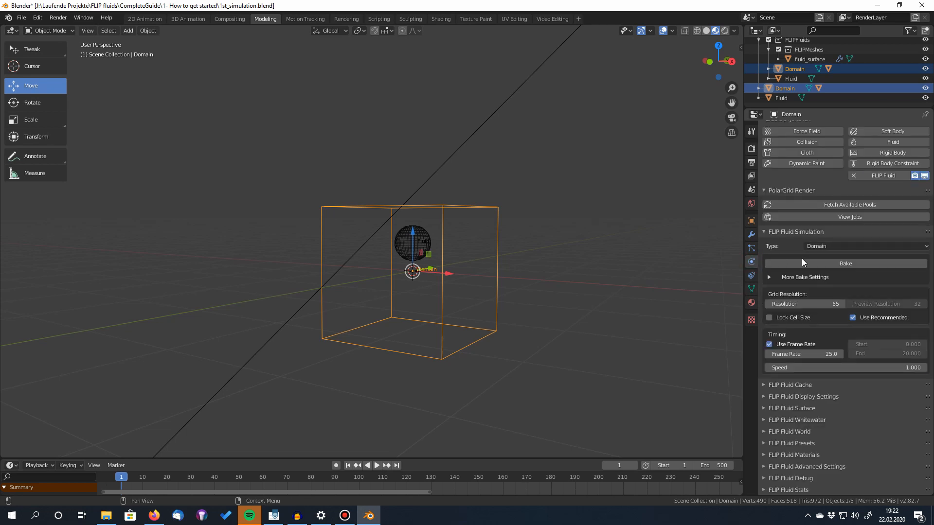
left_click(845, 264)
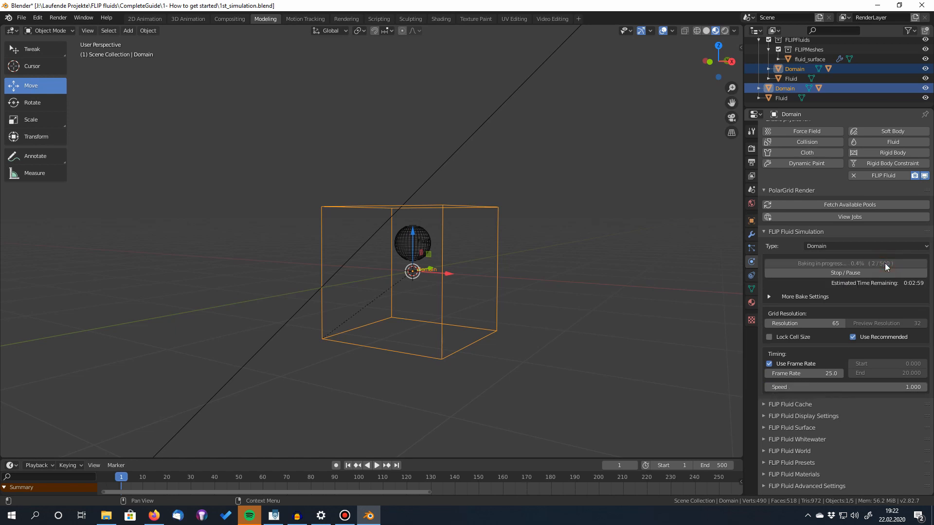
mouse_move(887, 273)
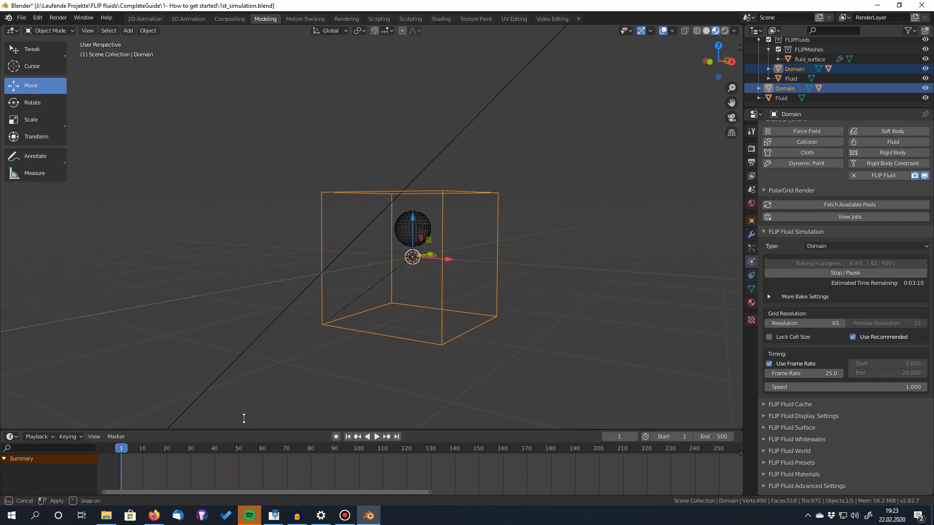
left_click(377, 436)
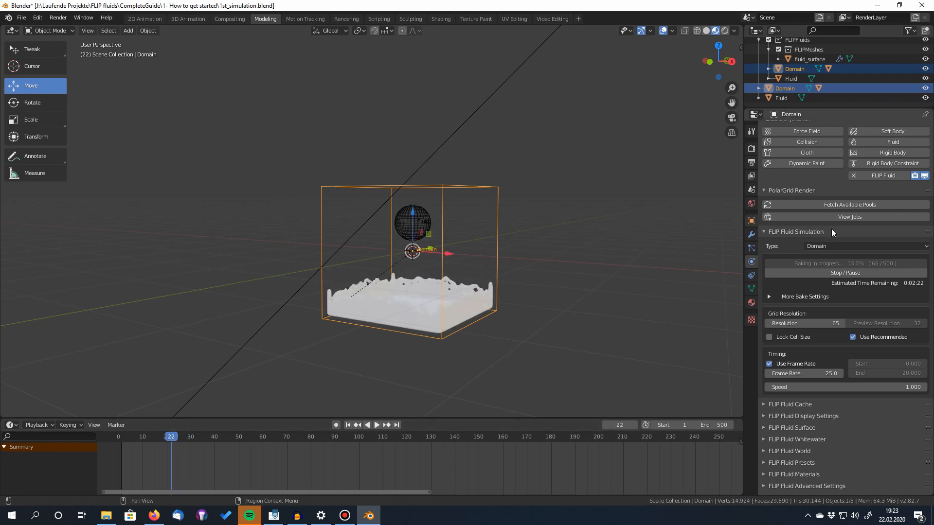
Pause the bake, save the file, and resume baking from frame 71
left_click(844, 272)
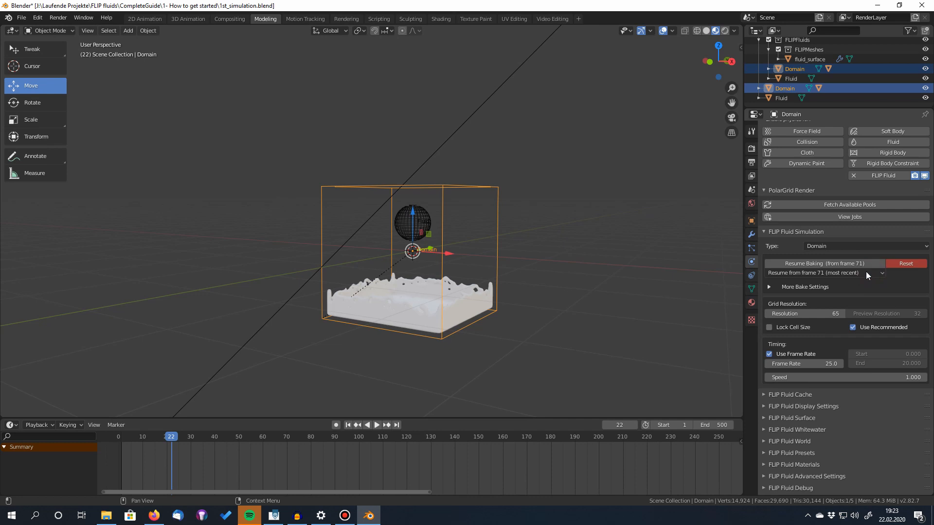
key("ctrl+s")
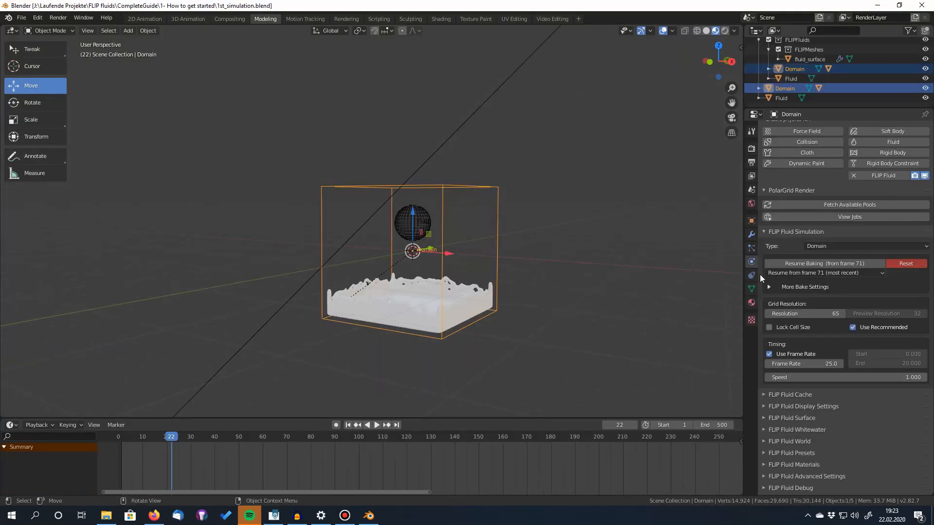
left_click(823, 264)
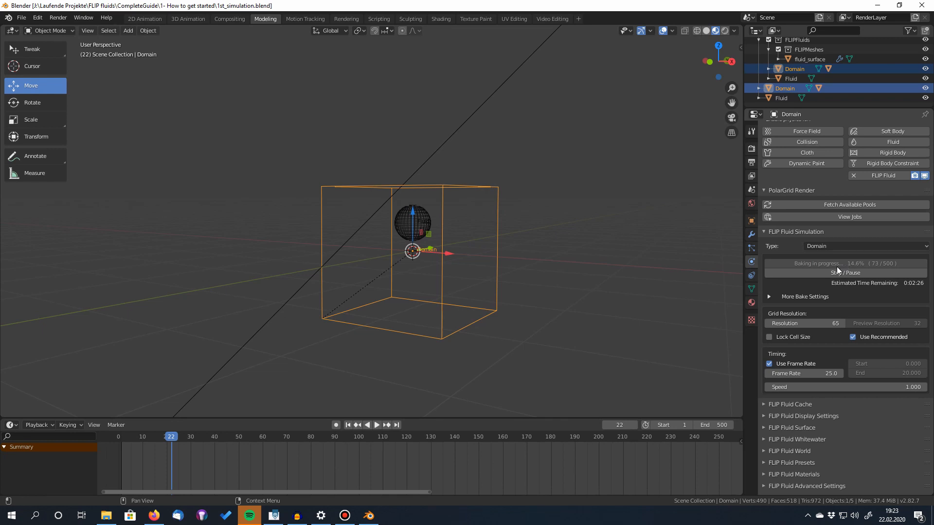
left_click(376, 425)
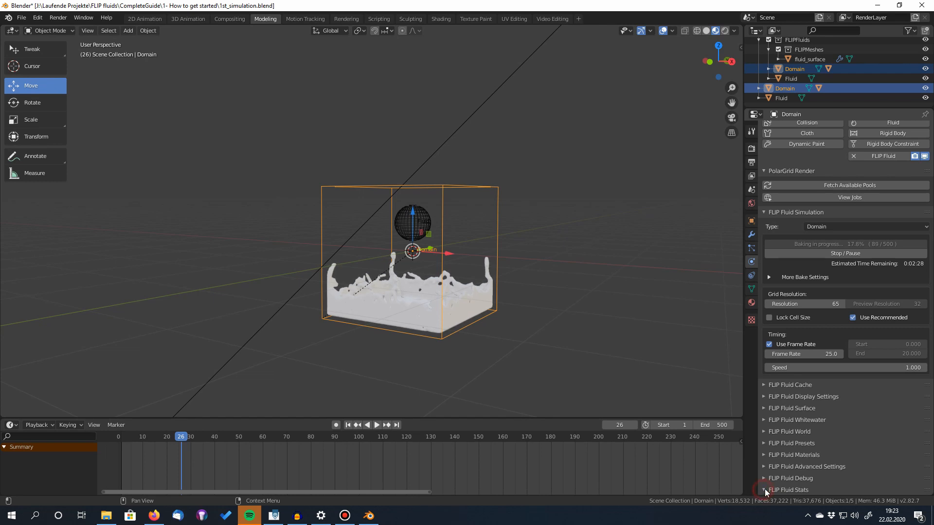
Show FLIP Fluid Stats Frame Info, check the fluid_surface mesh, then reselect Domain
left_click(765, 489)
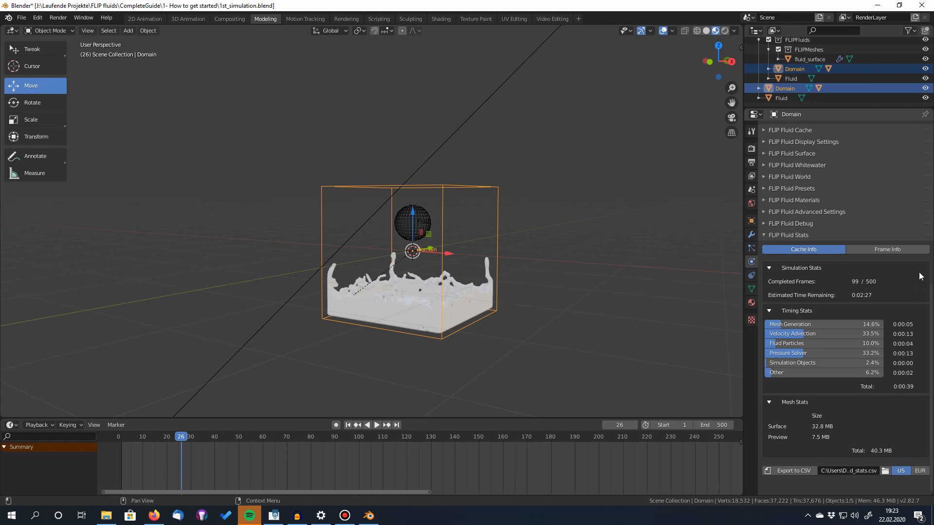
left_click(887, 249)
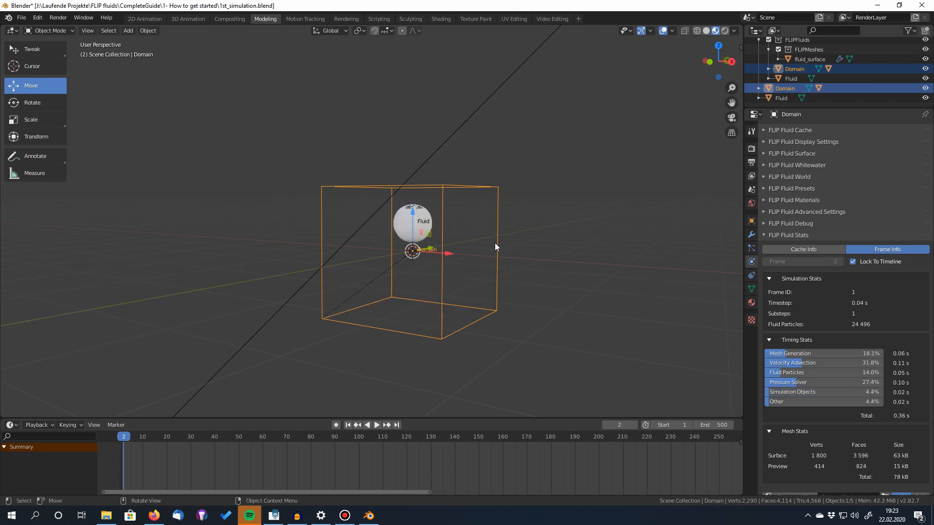
left_click(804, 59)
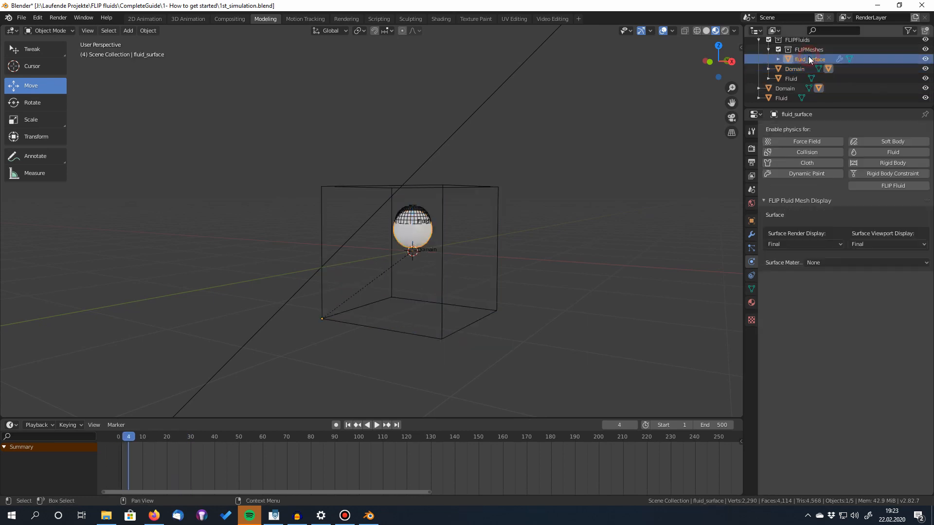
left_click(376, 425)
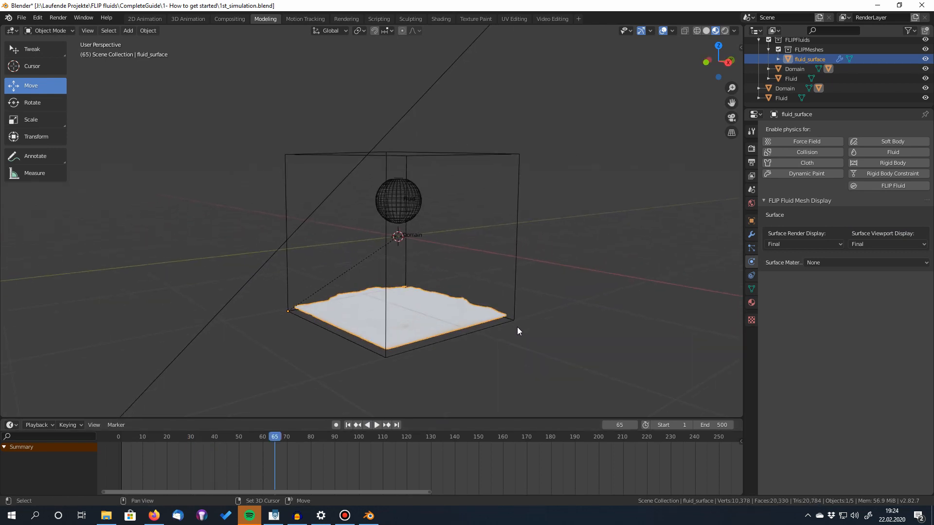
left_click(376, 425)
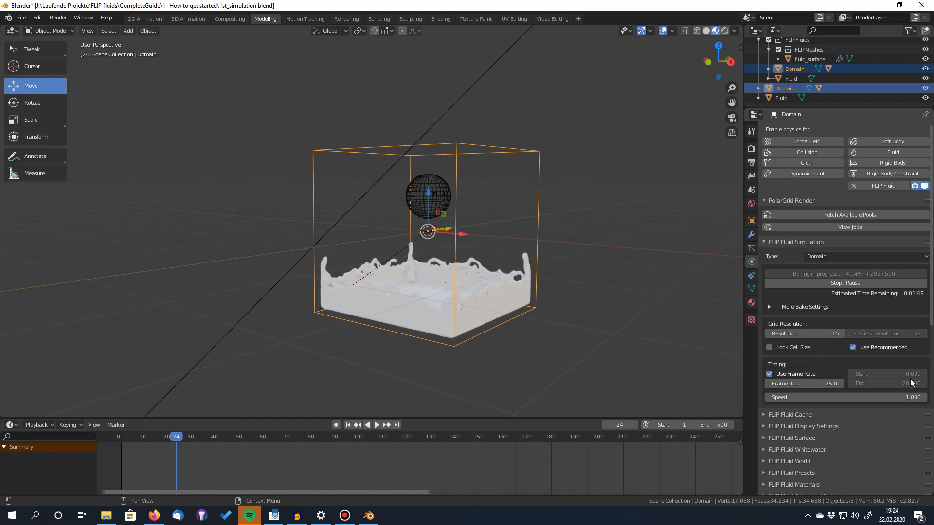
Toggle Display Grid in FLIP Fluid Debug to view the 65×65×65 grid, then hide it
scroll("down", 3)
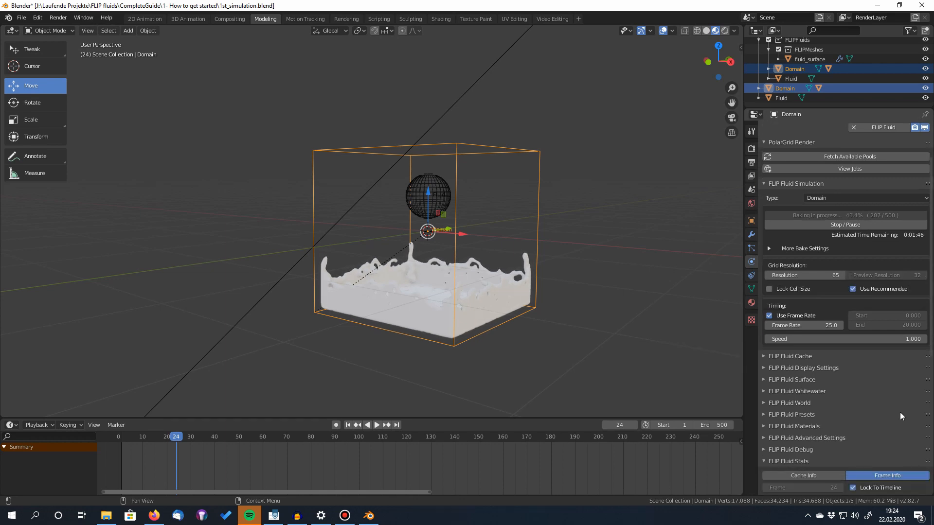
mouse_move(890, 264)
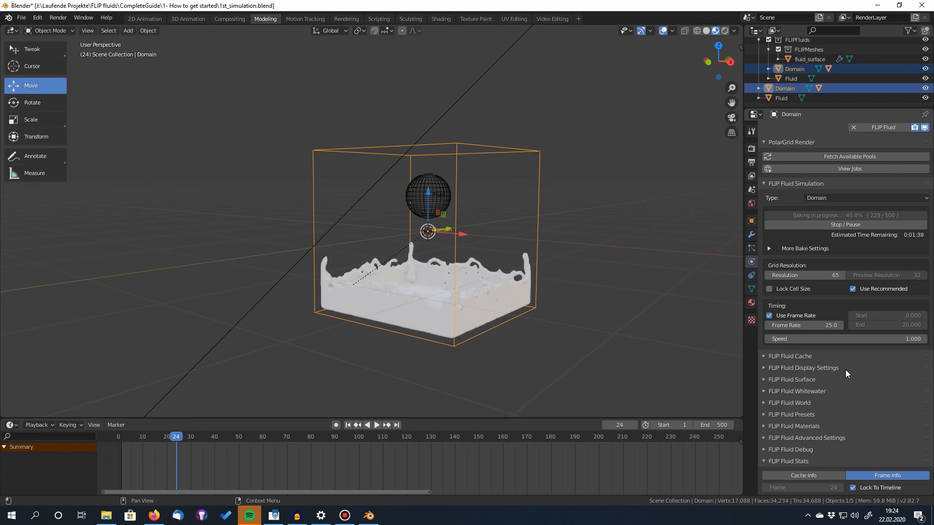
mouse_move(805, 274)
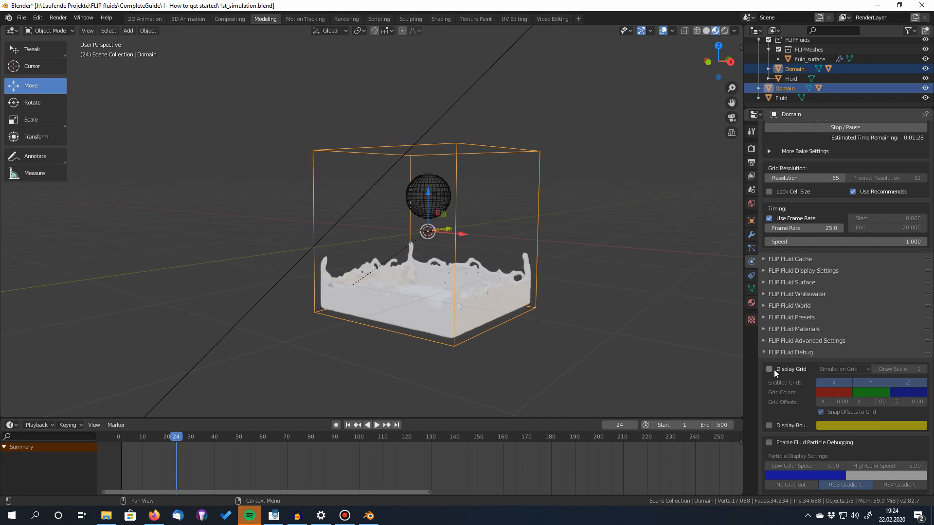
left_click(769, 369)
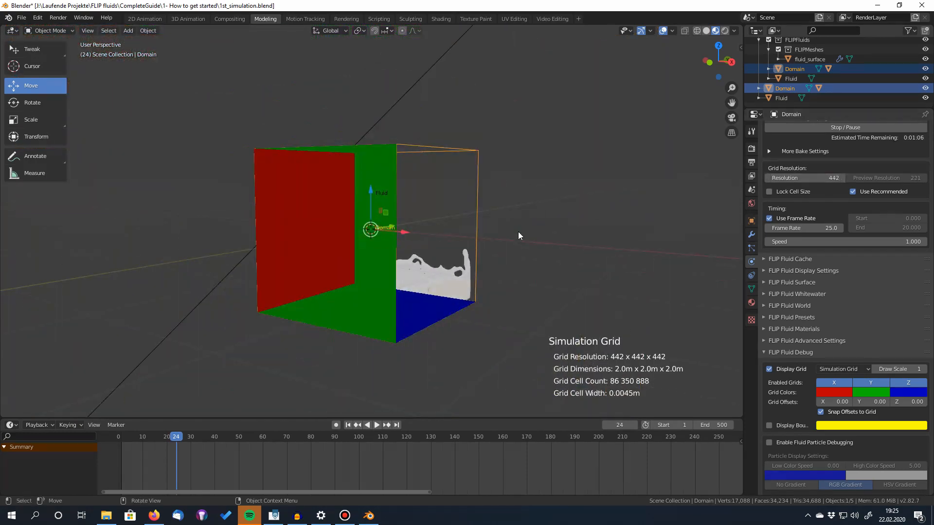
left_click(804, 178)
type("65")
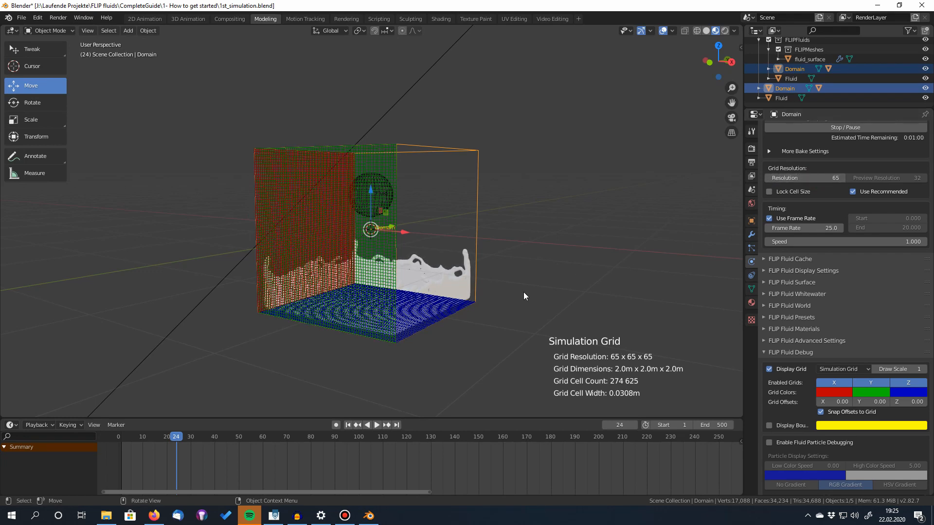
mouse_move(587, 315)
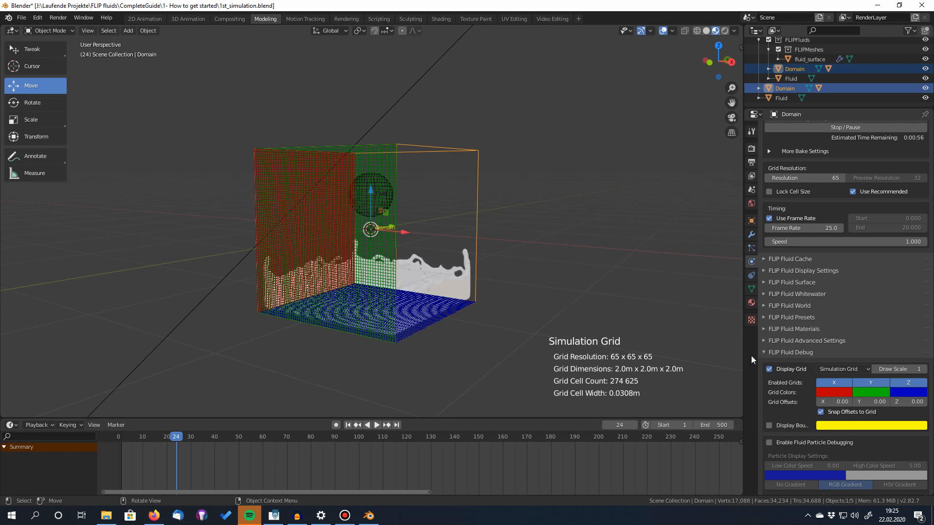
left_click(769, 369)
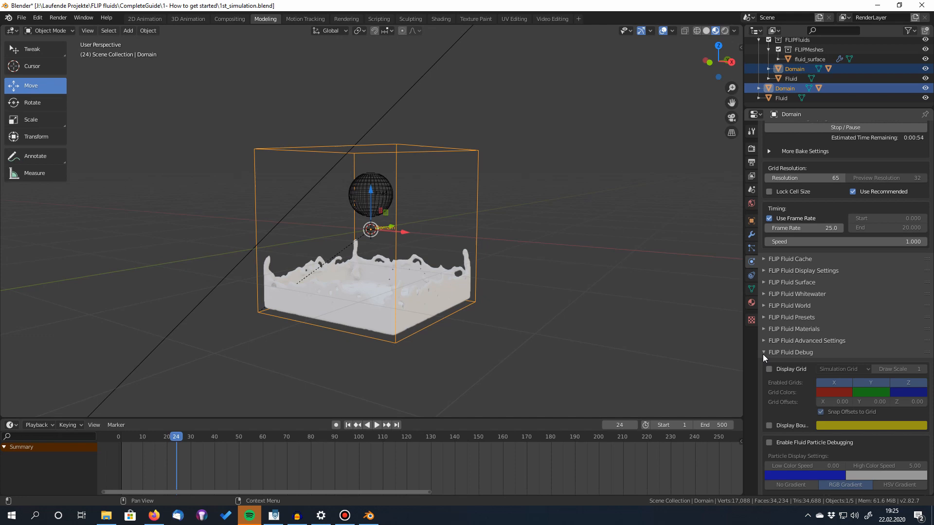
Set the domain's Surface Viewport Display to Preview in FLIP Fluid Display Settings
scroll("up", 3)
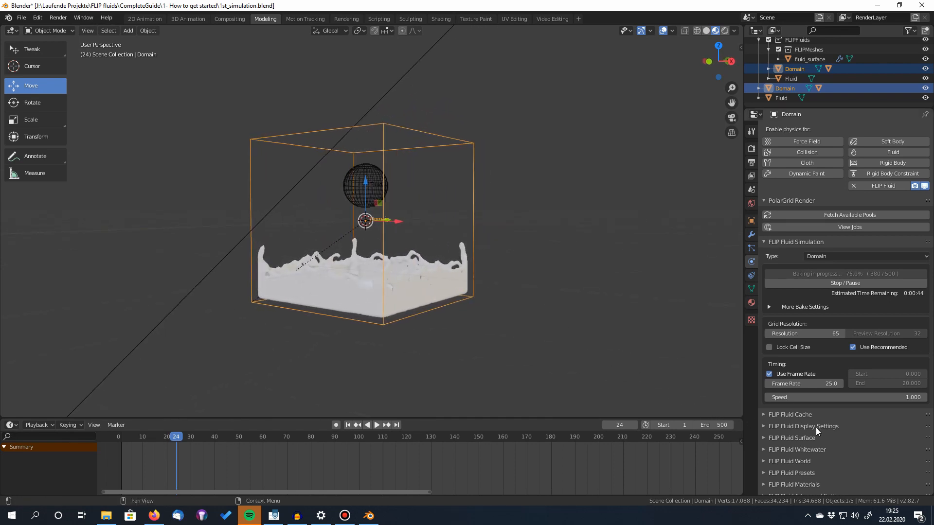
left_click(803, 426)
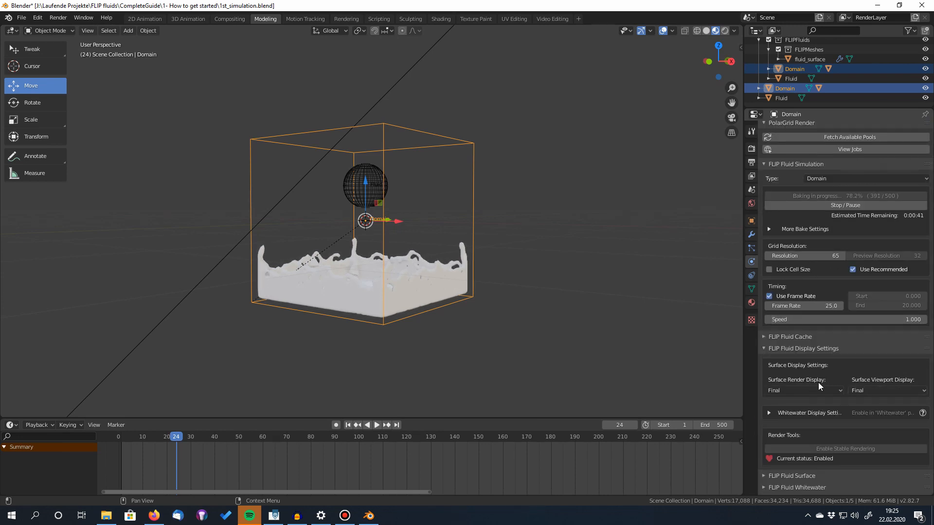
left_click(803, 390)
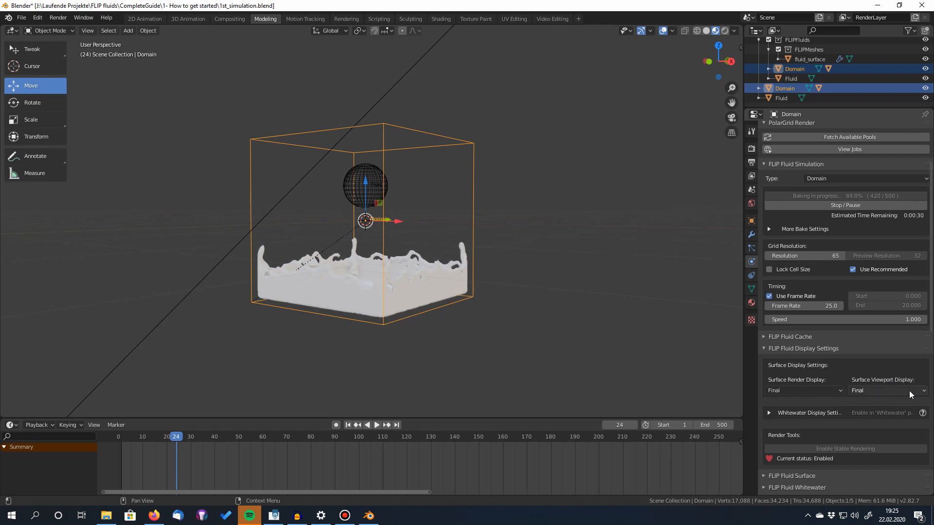
left_click(887, 391)
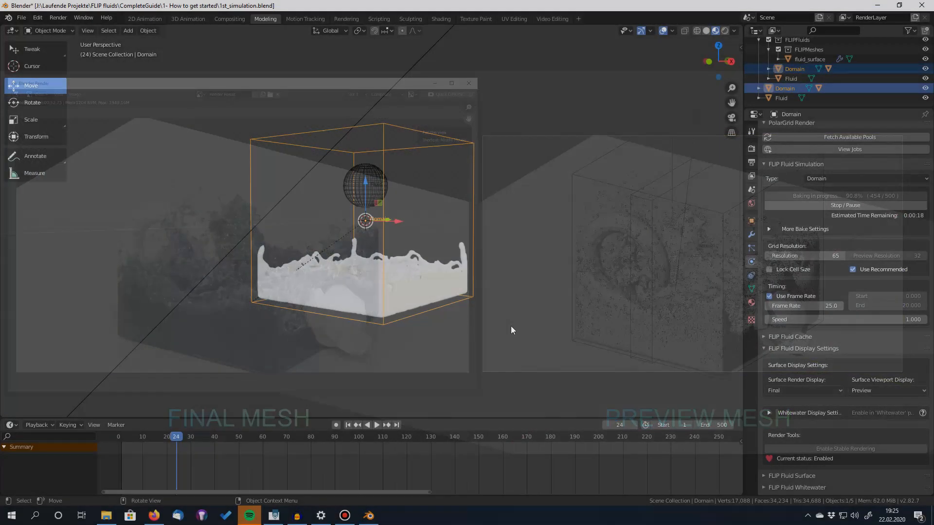
Play back the simulation to watch the preview mesh, then stop playback
left_click(468, 83)
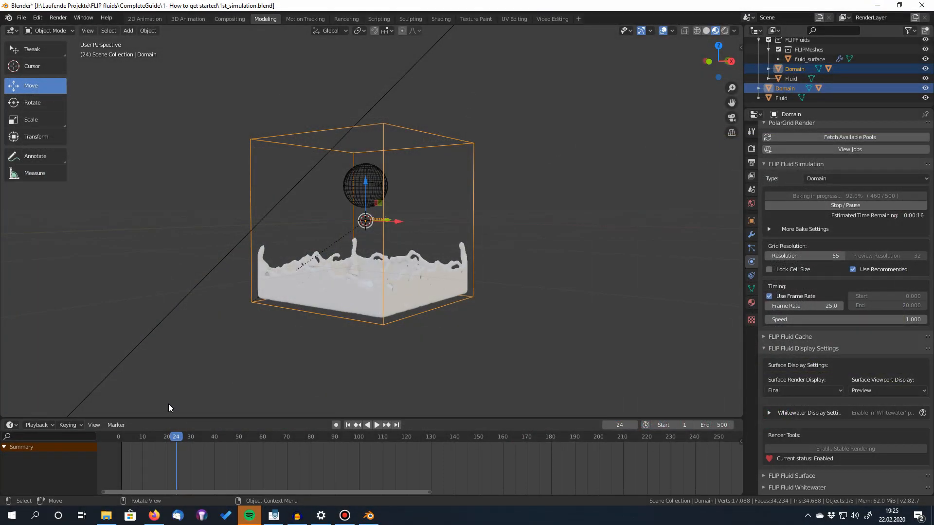
mouse_move(174, 440)
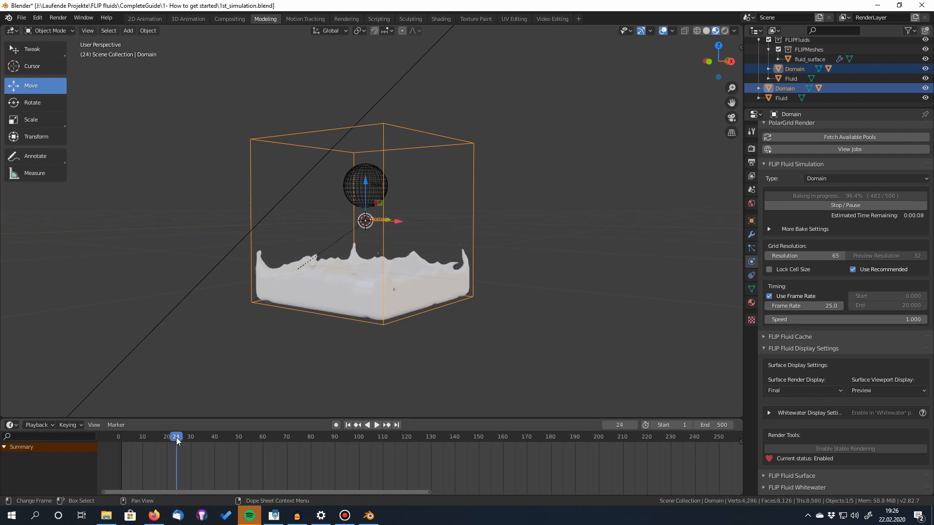
left_click(375, 425)
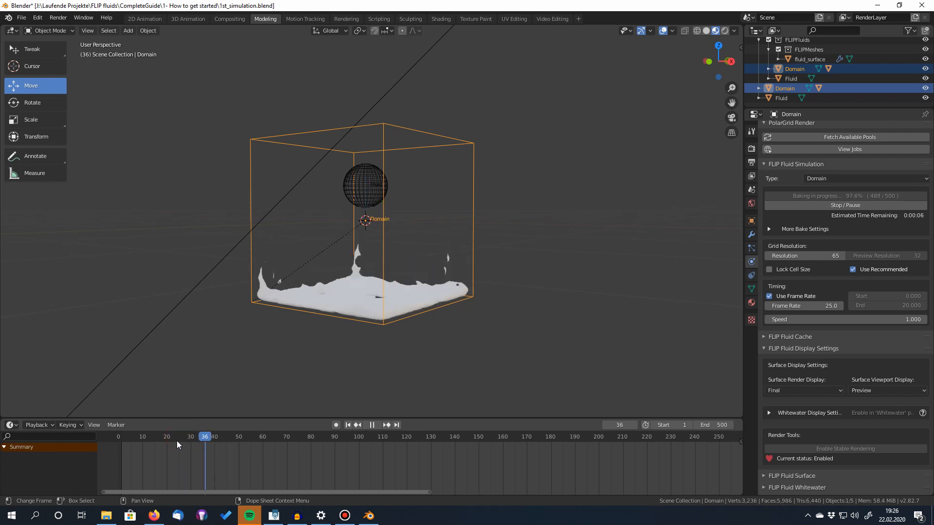
left_click(176, 437)
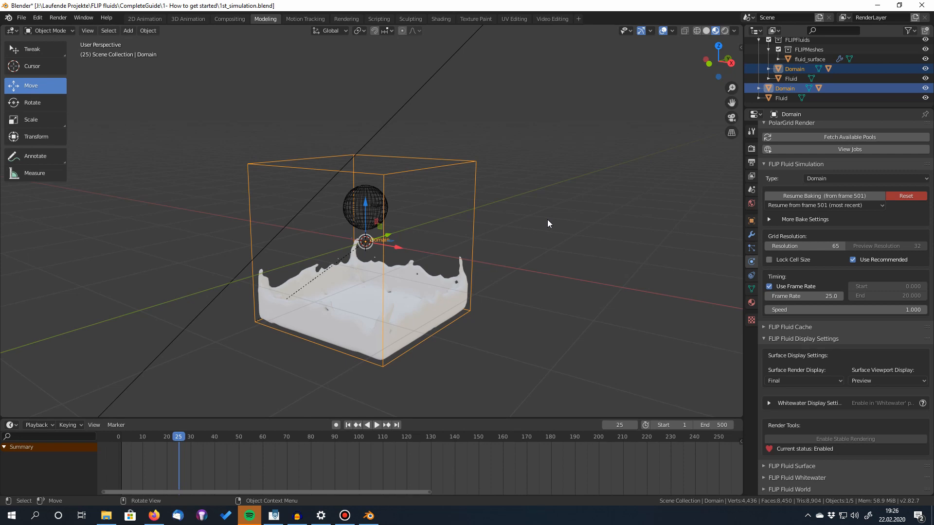
mouse_move(532, 176)
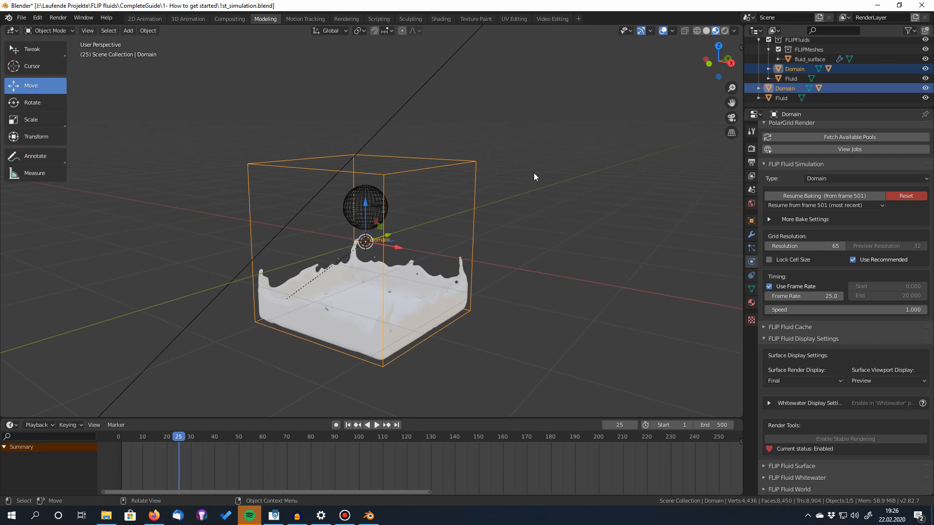
mouse_move(616, 191)
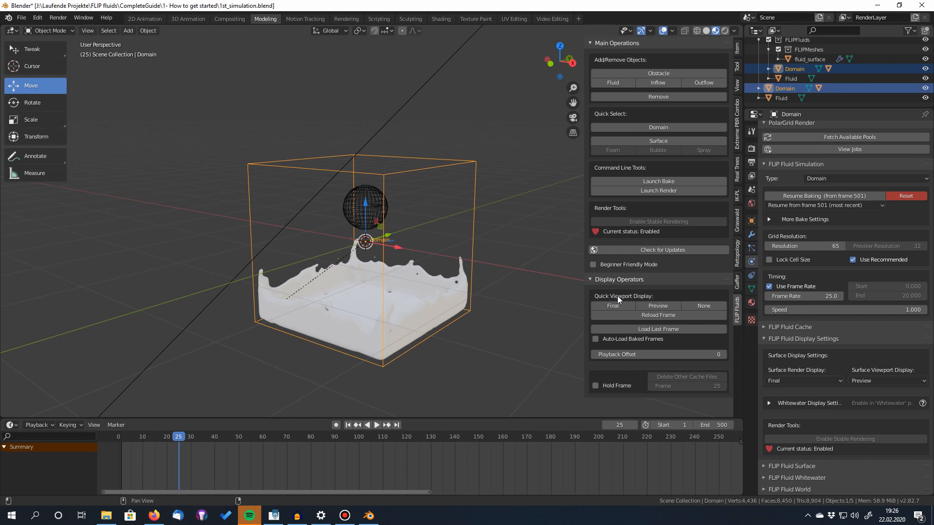
mouse_move(634, 300)
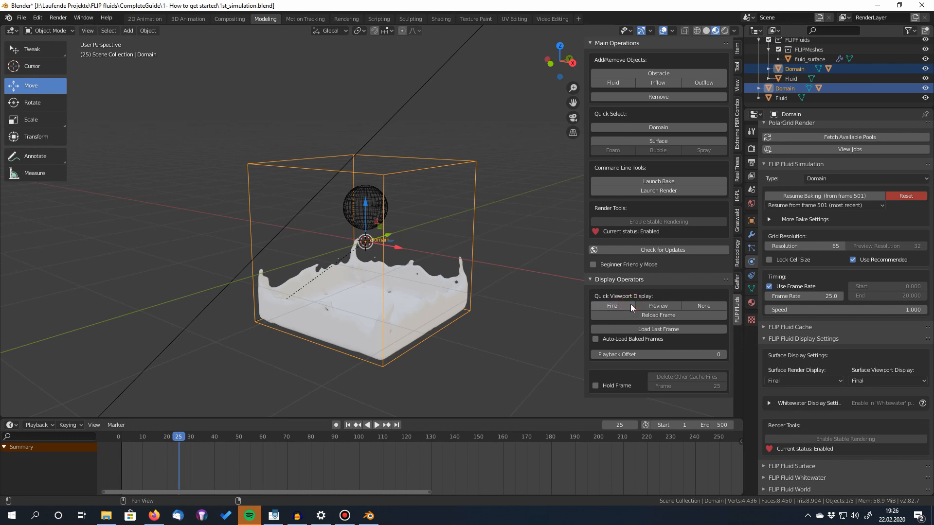
Switch the surface viewport display to Final, reload the mesh, and view frame 21
left_click(657, 306)
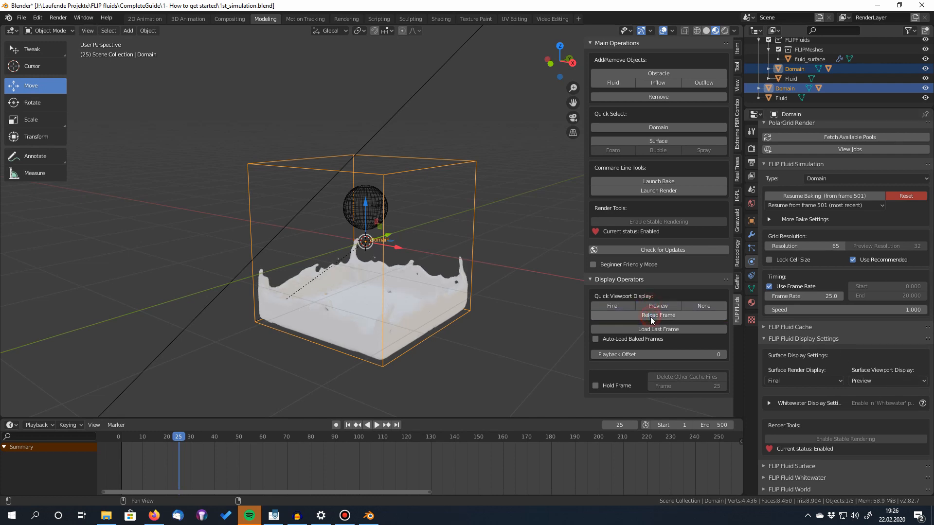
left_click(658, 315)
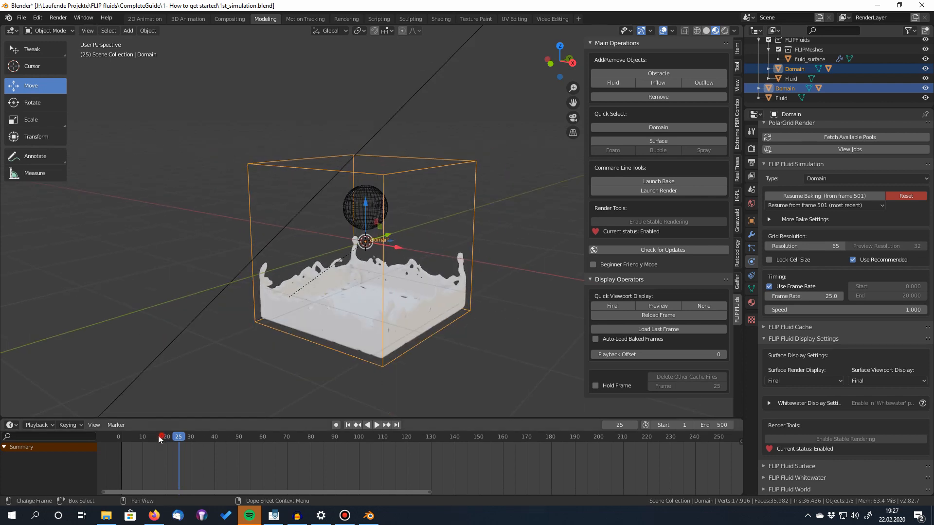
left_click(375, 425)
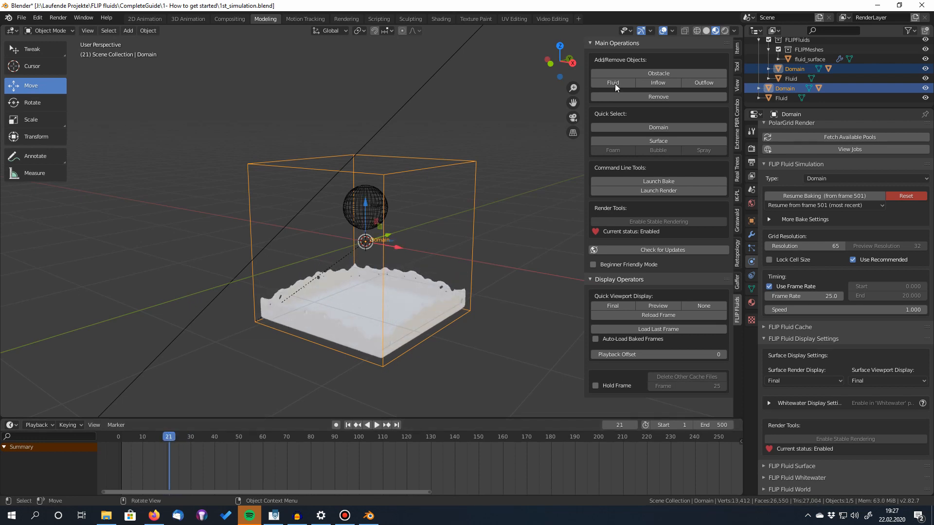
Hide the sidebar and select the baked fluid_surface mesh to show its display settings
left_click(725, 30)
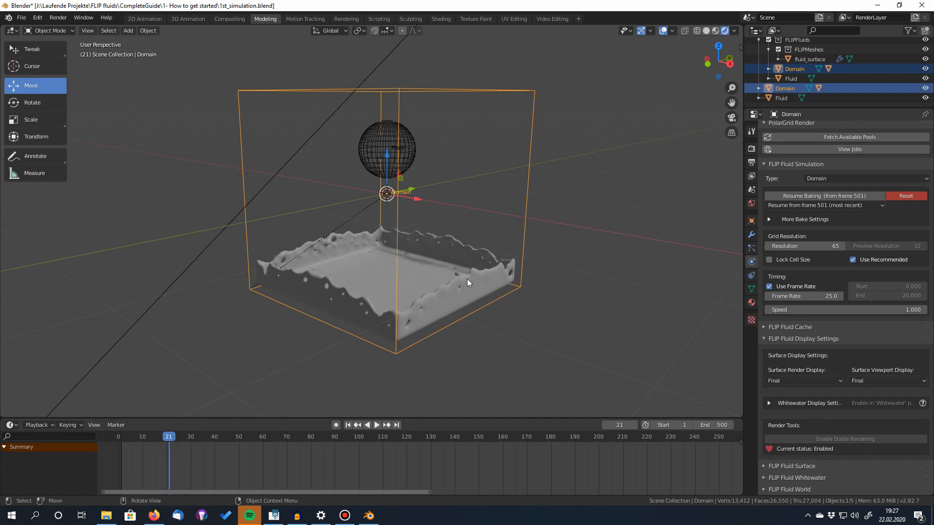
mouse_move(460, 273)
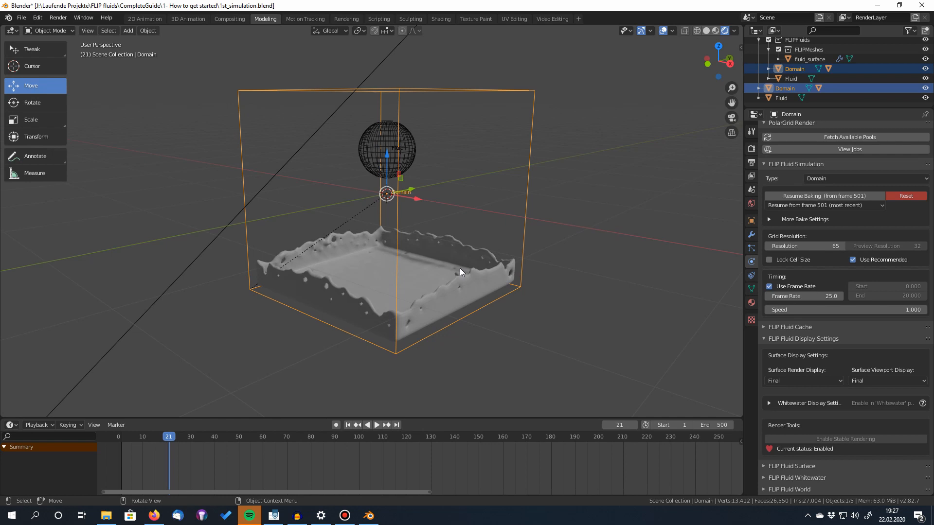
left_click(809, 59)
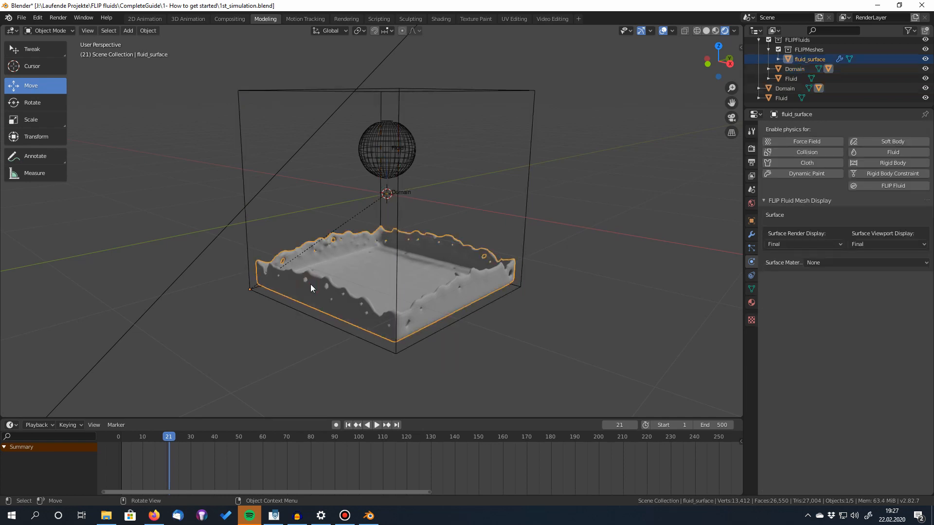
mouse_move(750, 265)
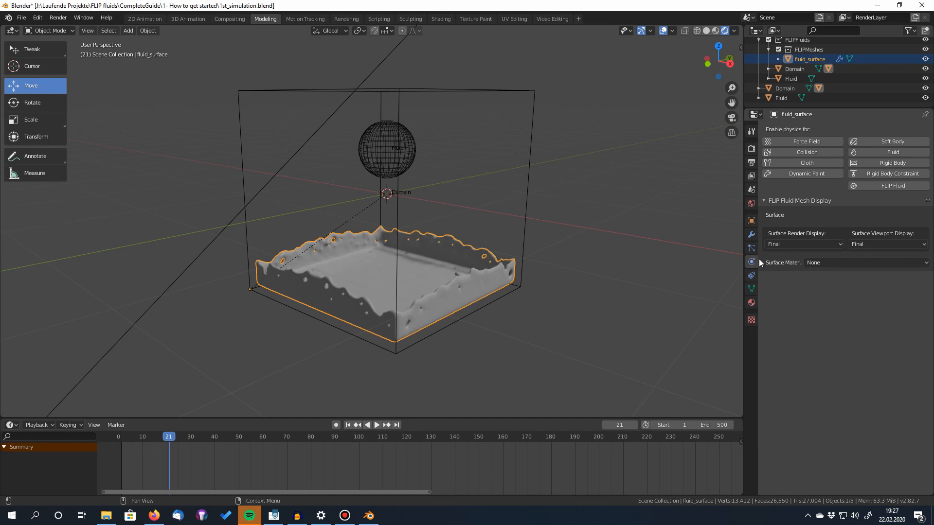
mouse_move(787, 266)
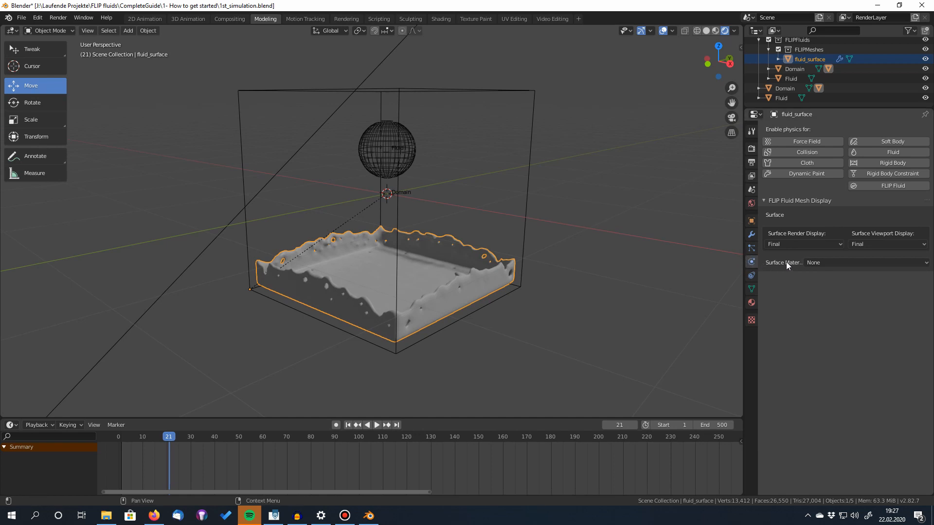
Assign the FF Orange Juice preset as the fluid's Surface Material
left_click(863, 262)
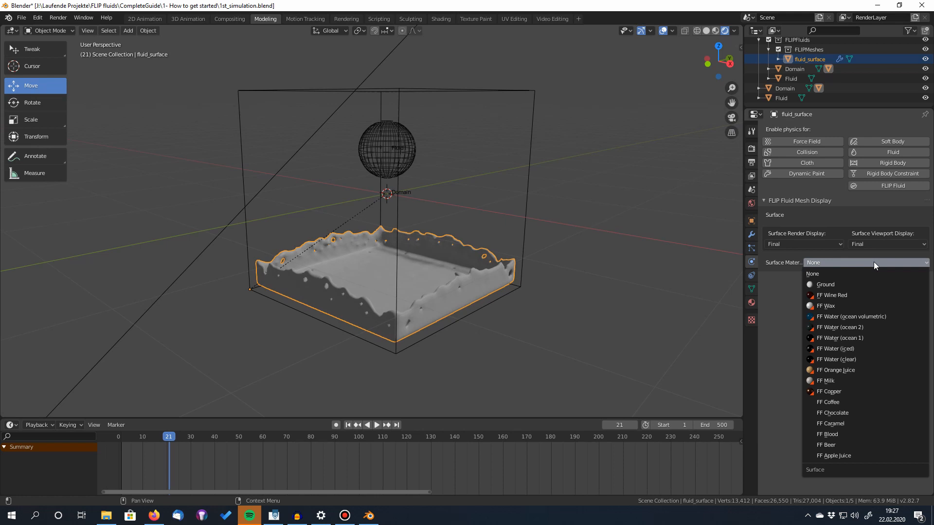
mouse_move(862, 306)
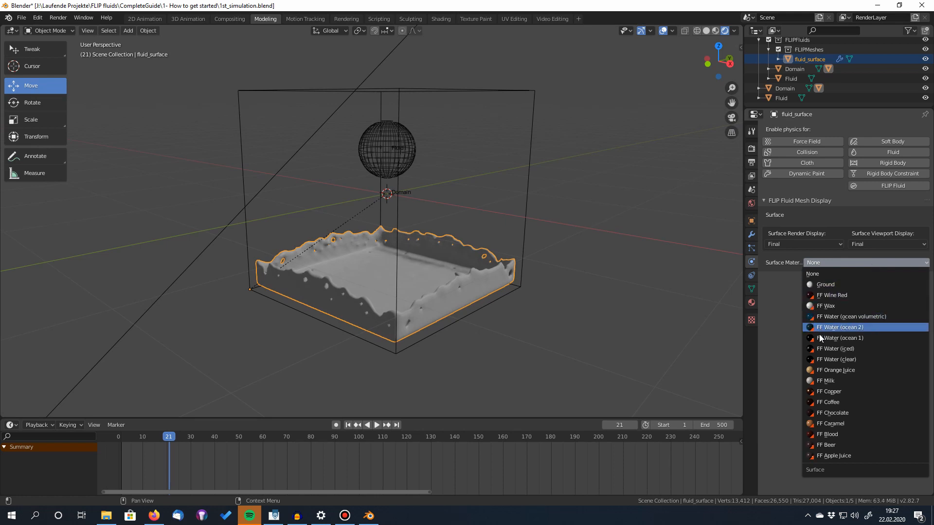
mouse_move(818, 402)
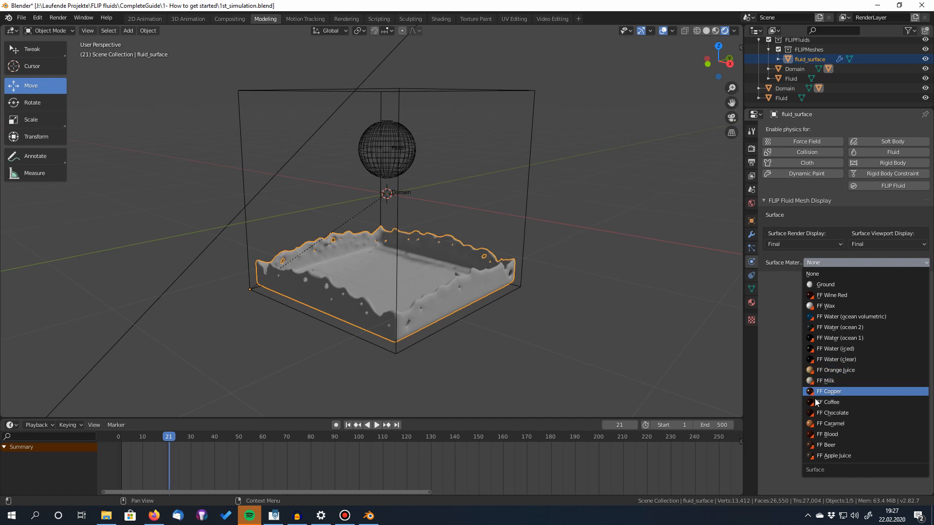
mouse_move(834, 455)
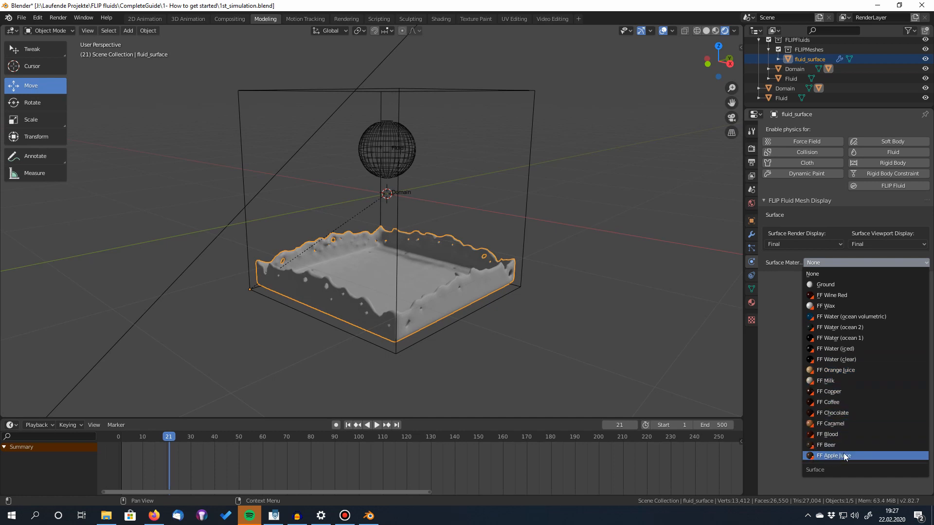
mouse_move(839, 337)
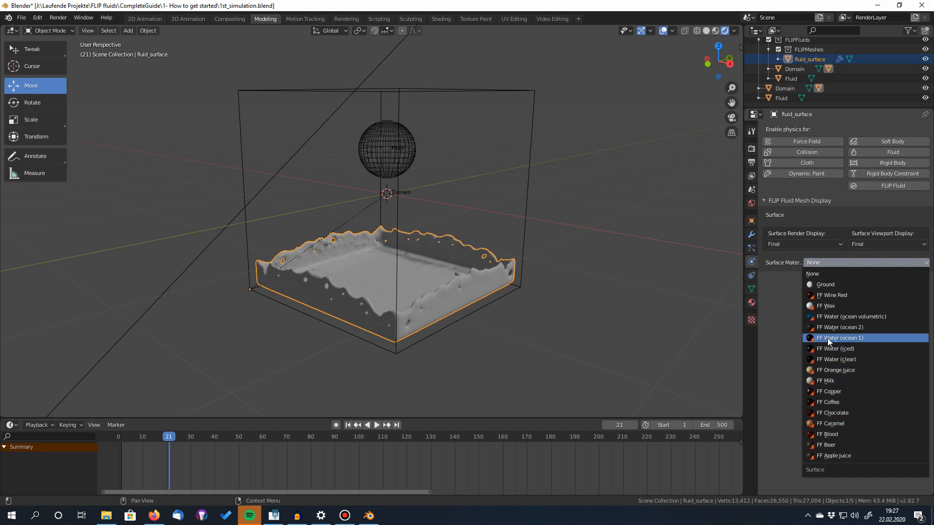
mouse_move(839, 327)
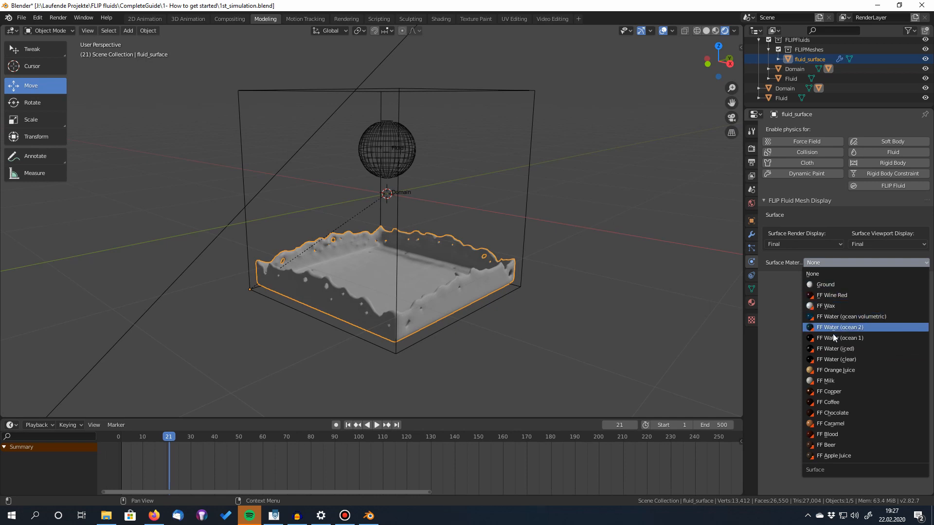
left_click(835, 370)
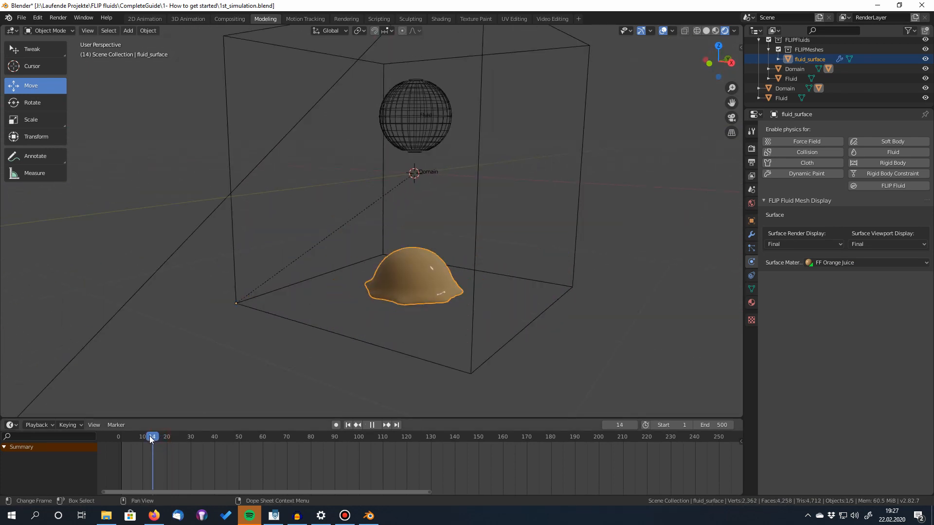
Check the material on frames 20, 18 and 21, then view the fluid_surface material settings
left_click(167, 437)
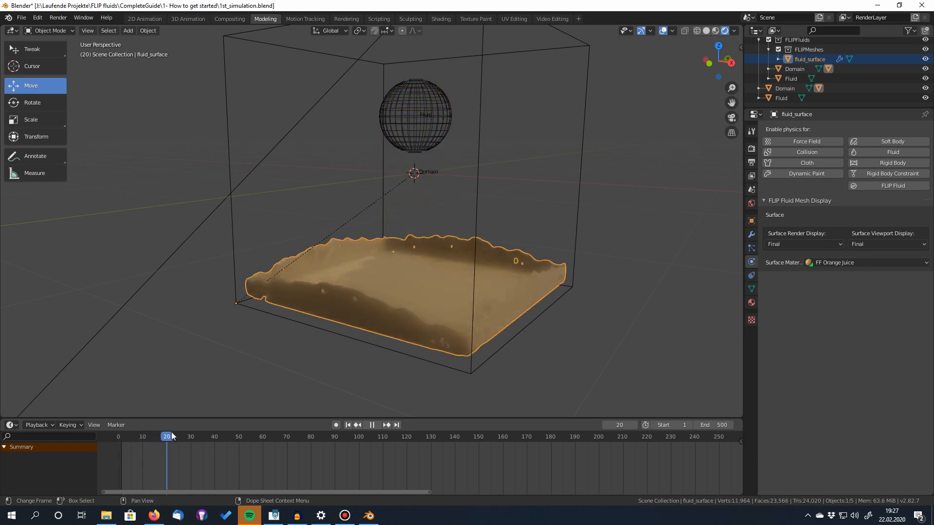
left_click(193, 436)
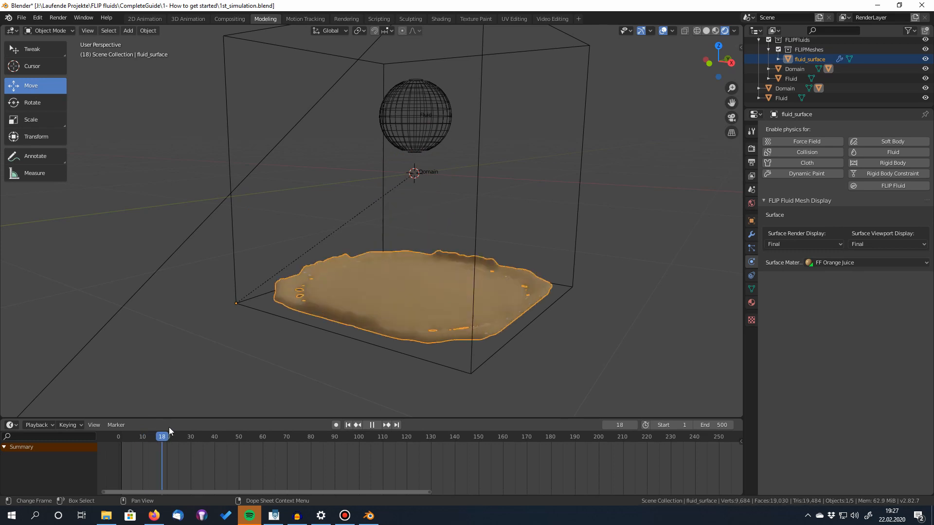
left_click(373, 425)
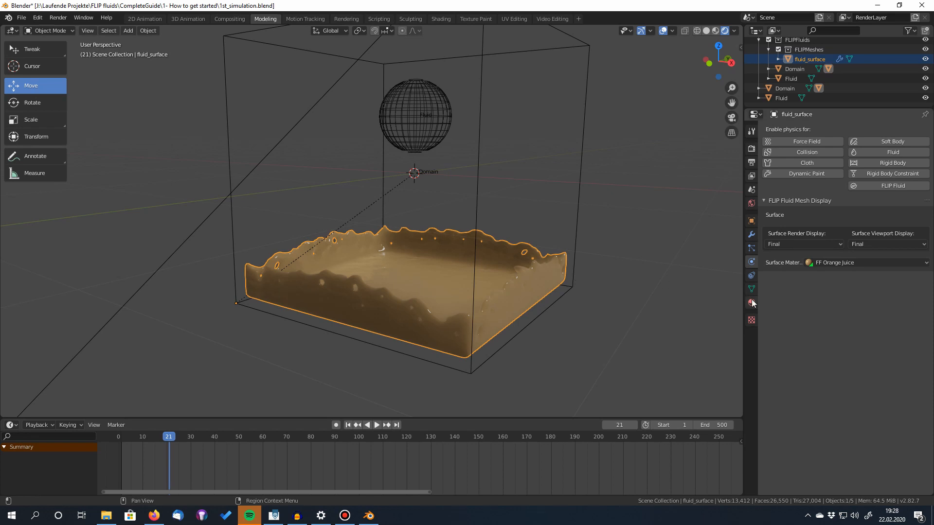
left_click(751, 303)
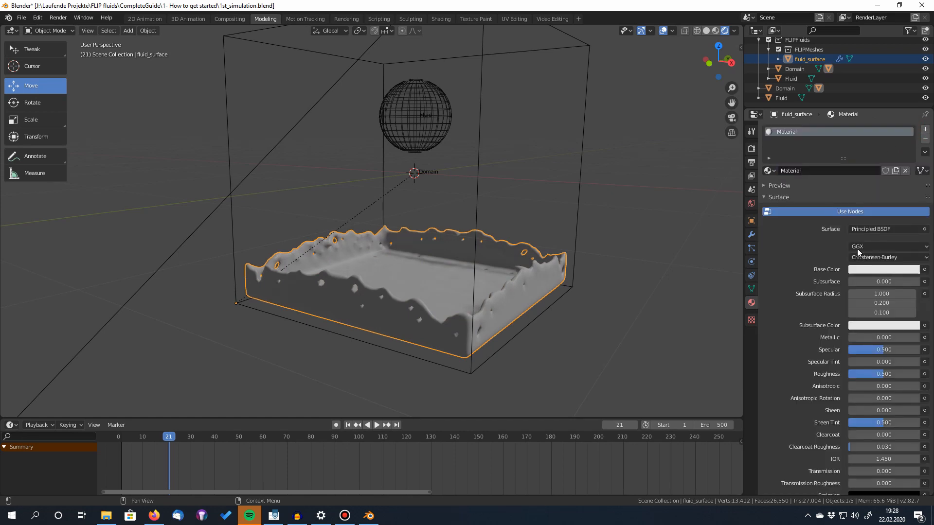
Set the Principled BSDF Base Color of the fluid surface to bright green
left_click(883, 270)
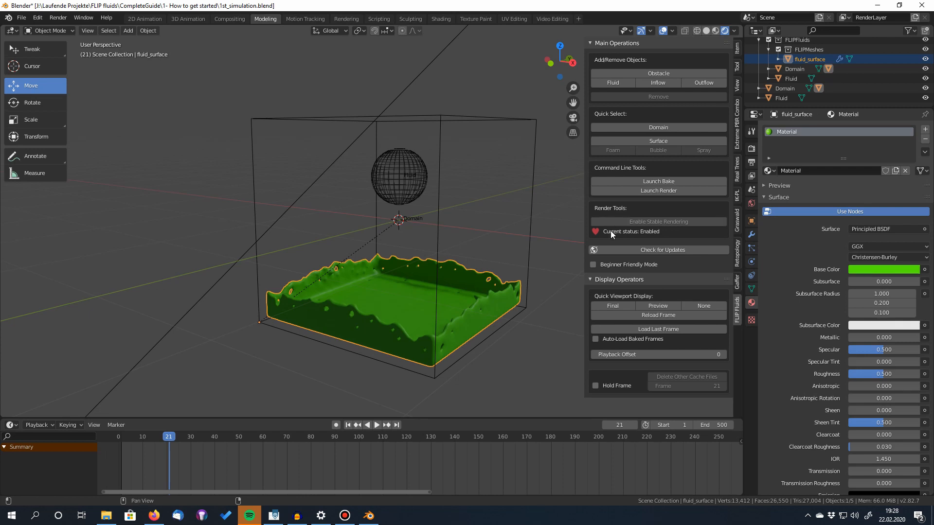
mouse_move(623, 235)
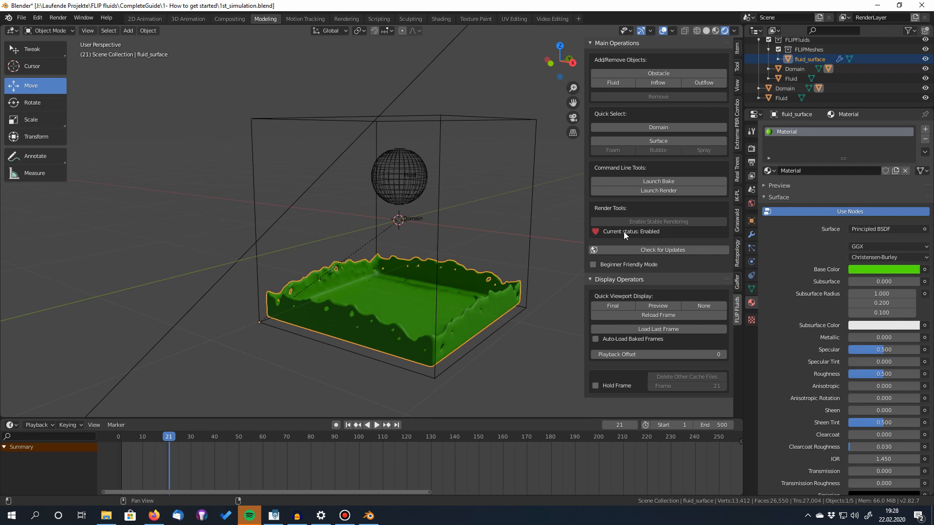
mouse_move(737, 227)
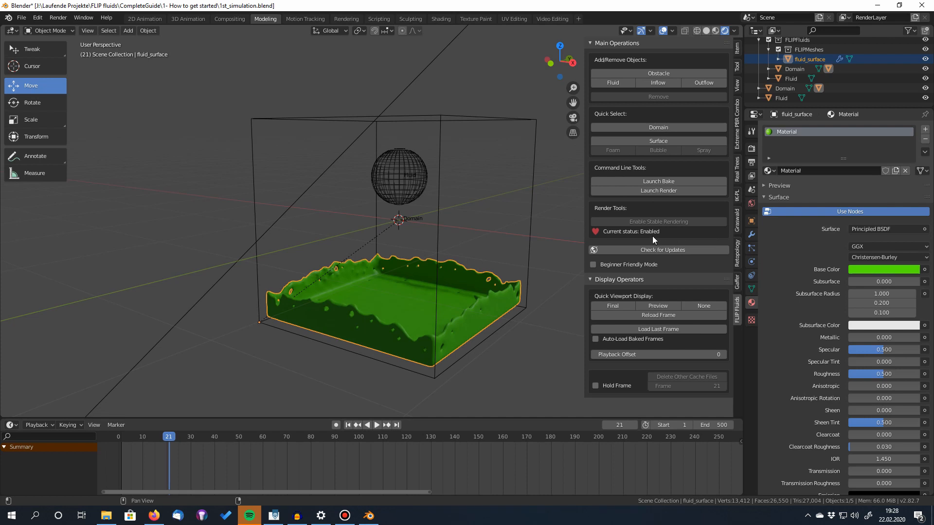
mouse_move(673, 235)
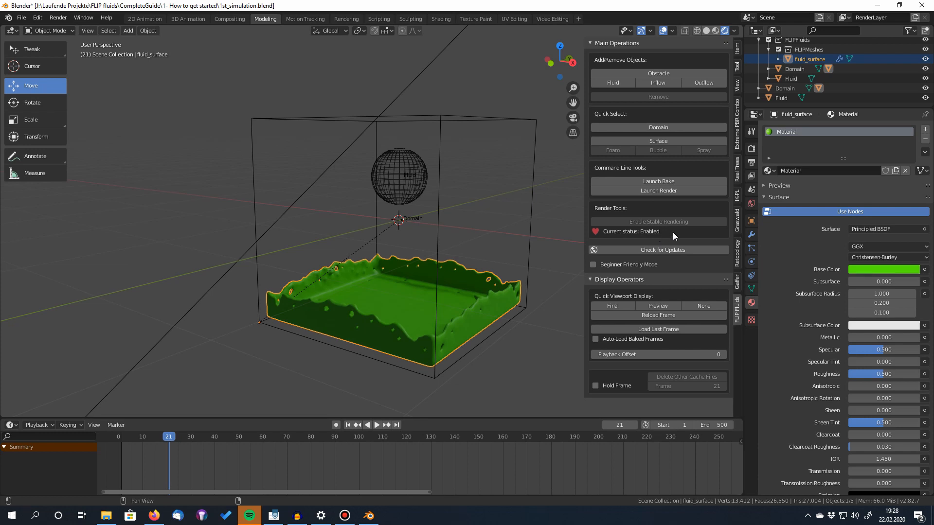
mouse_move(693, 227)
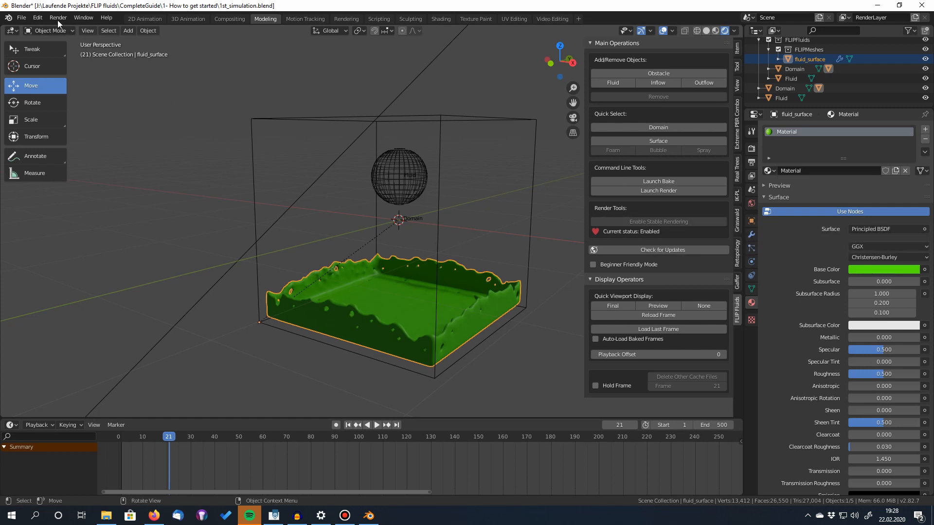
Glance at the Render menu, then play the green splash animation in the viewport
left_click(58, 18)
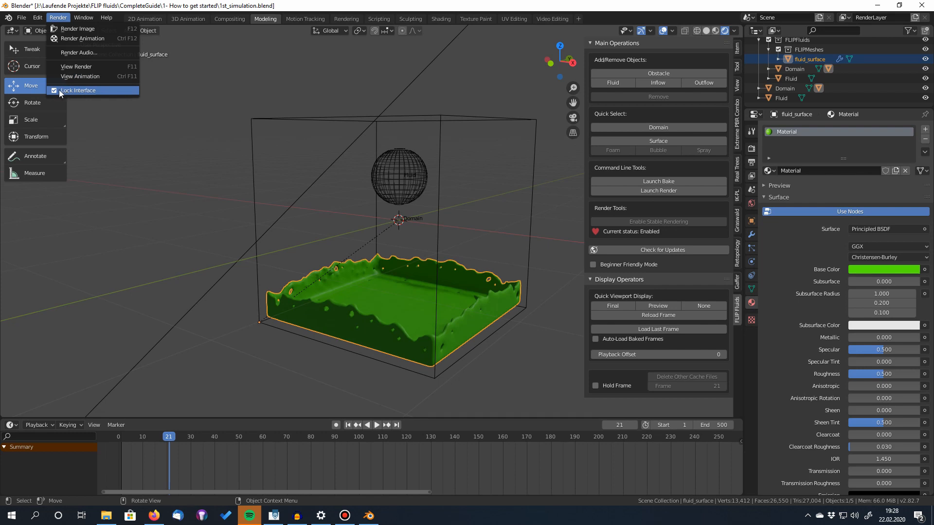
mouse_move(104, 94)
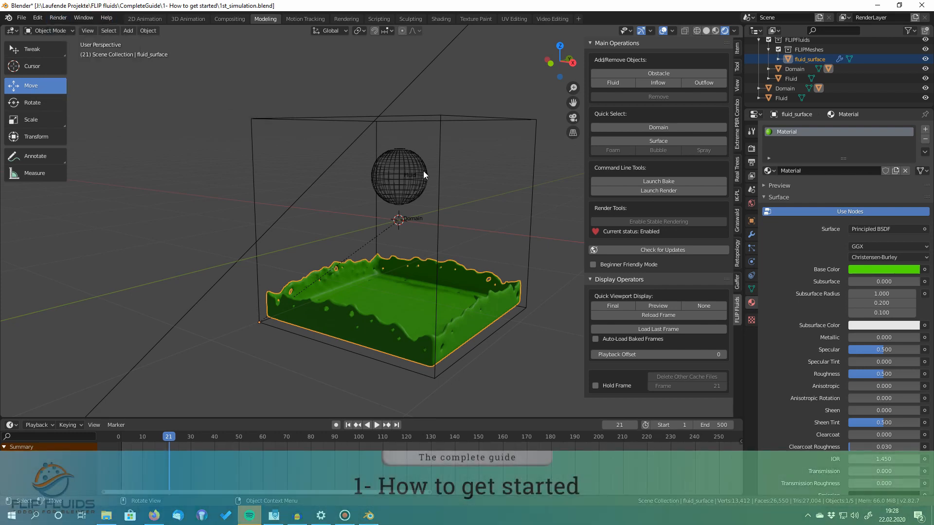
left_click(375, 425)
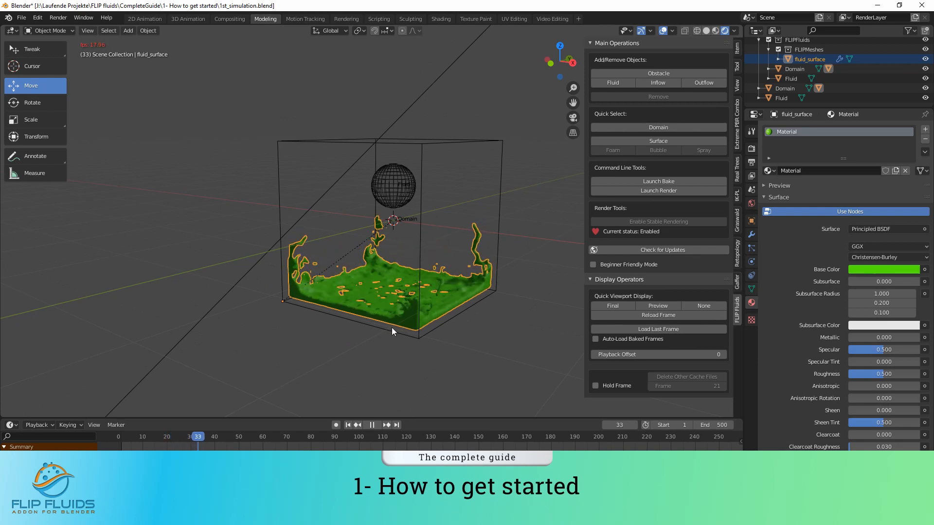